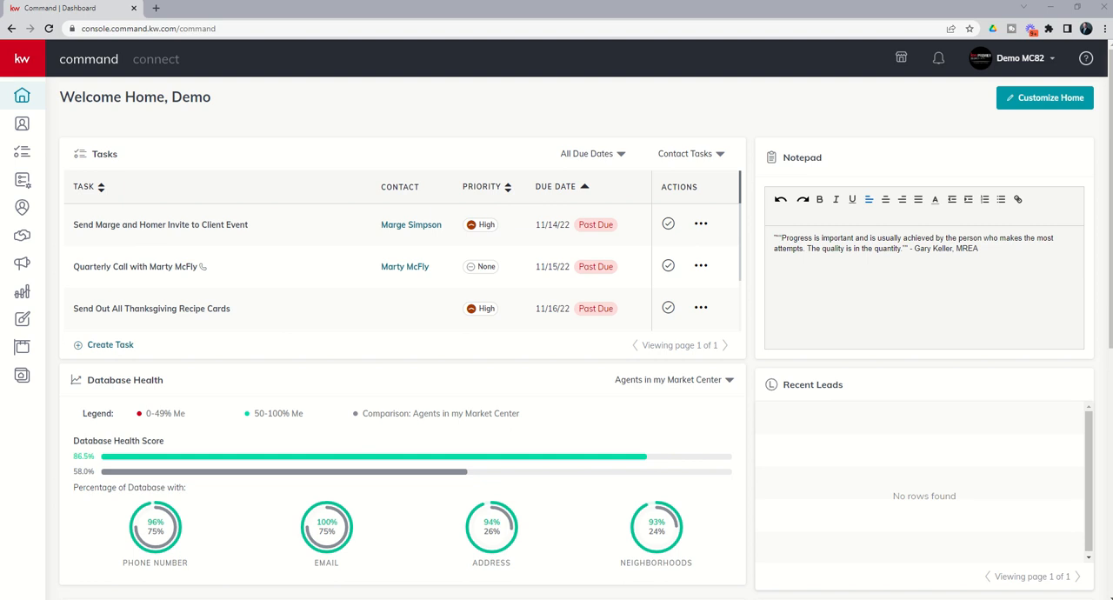
mouse_move(4, 90)
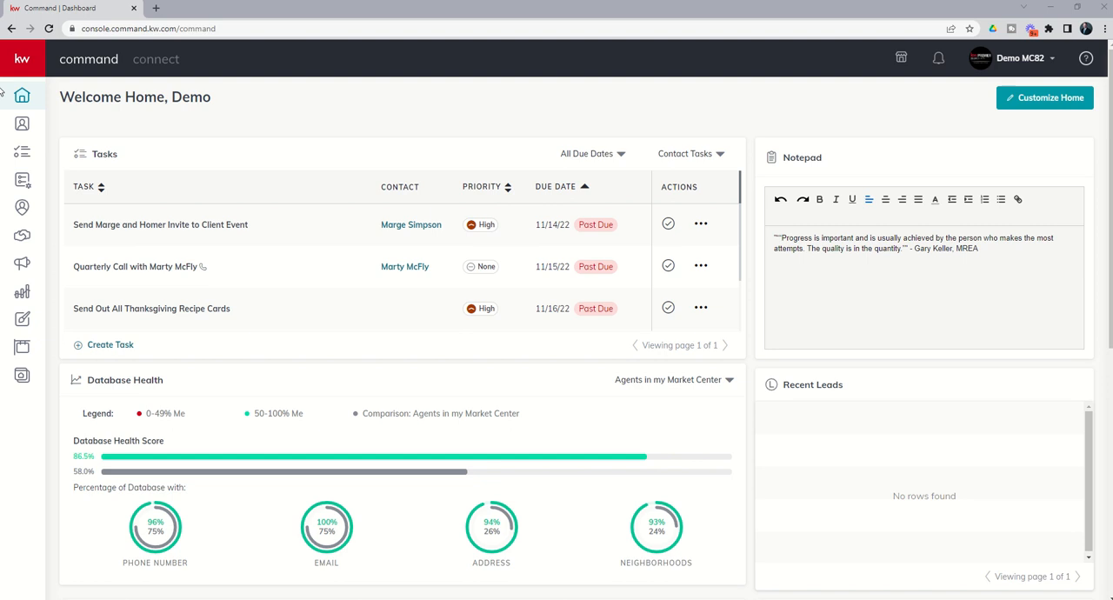
mouse_move(21, 95)
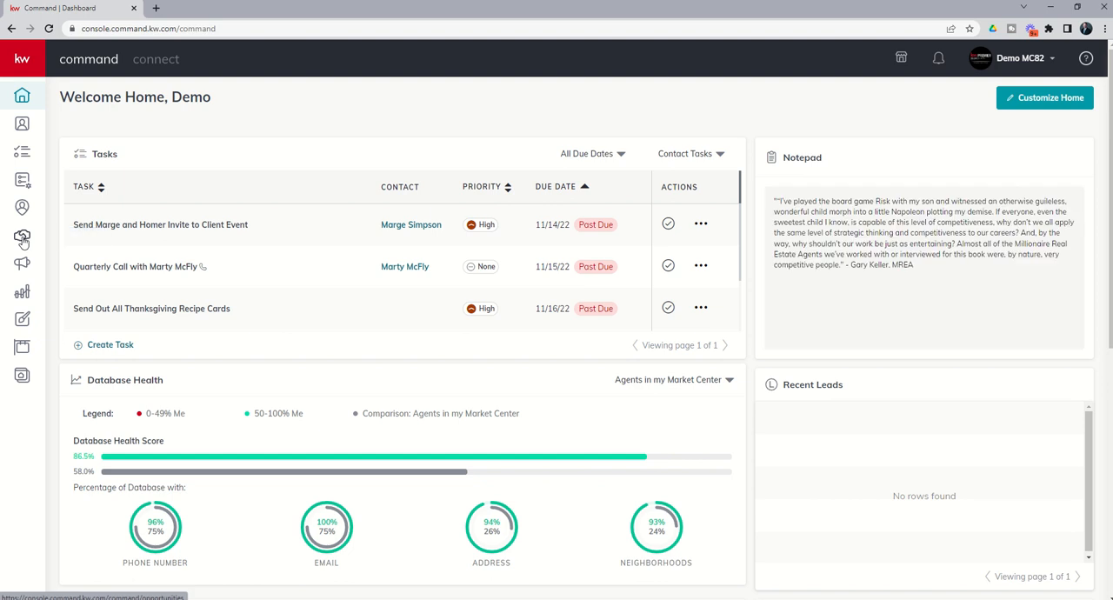
Go to the Opportunities pipeline overview from the left sidebar
left_click(20, 240)
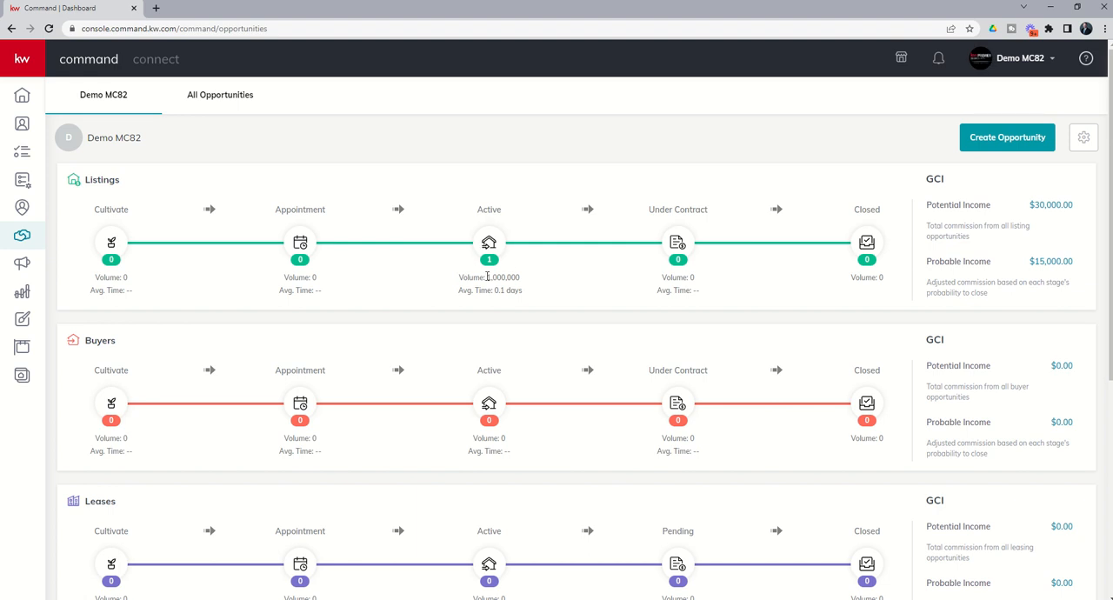
mouse_move(469, 288)
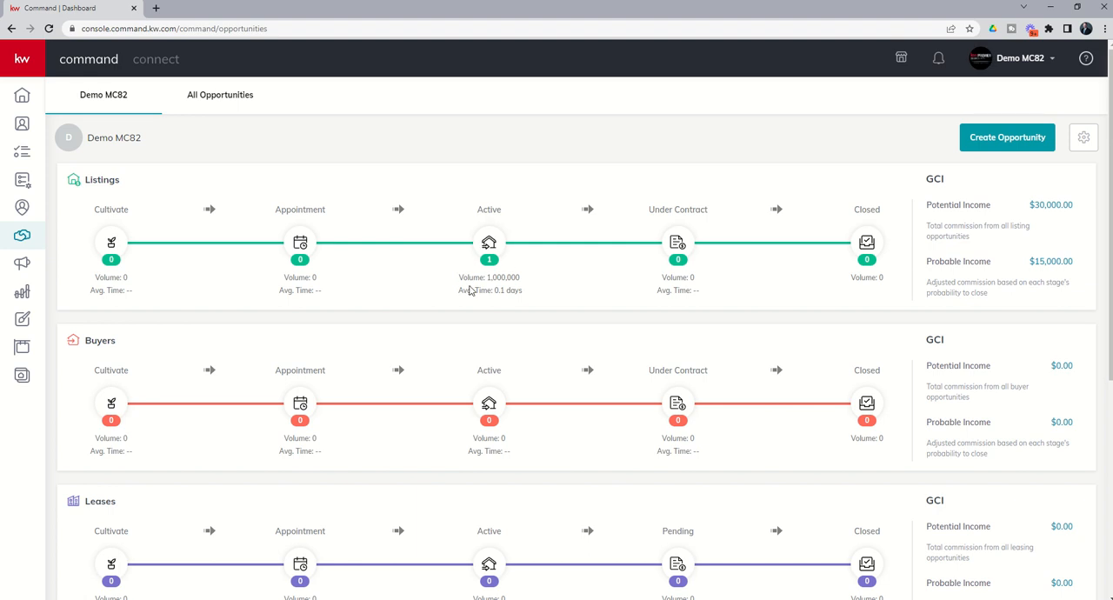
mouse_move(494, 281)
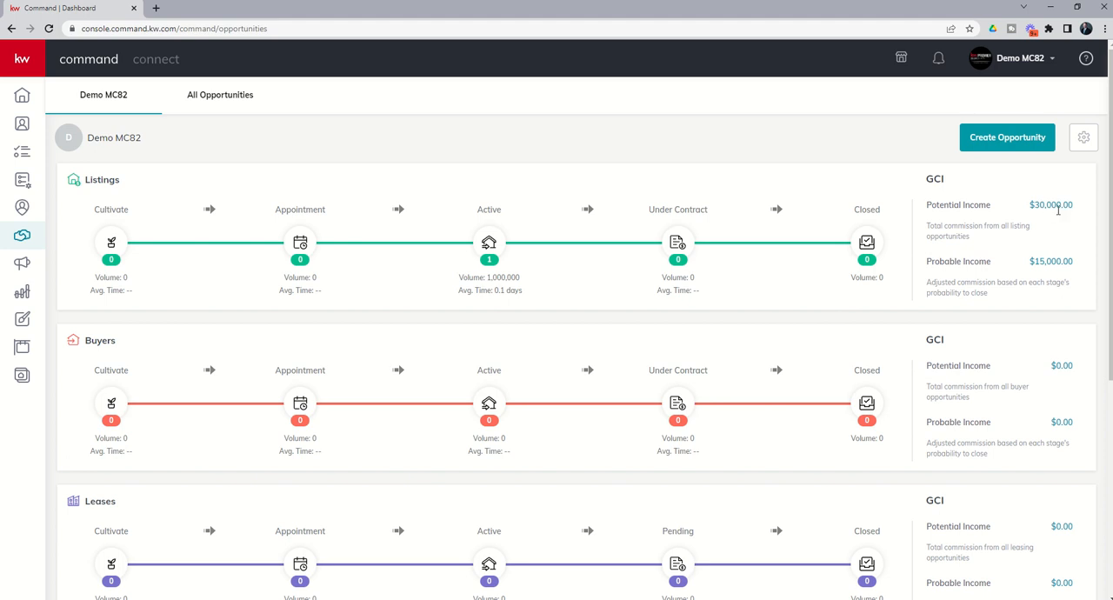
mouse_move(838, 271)
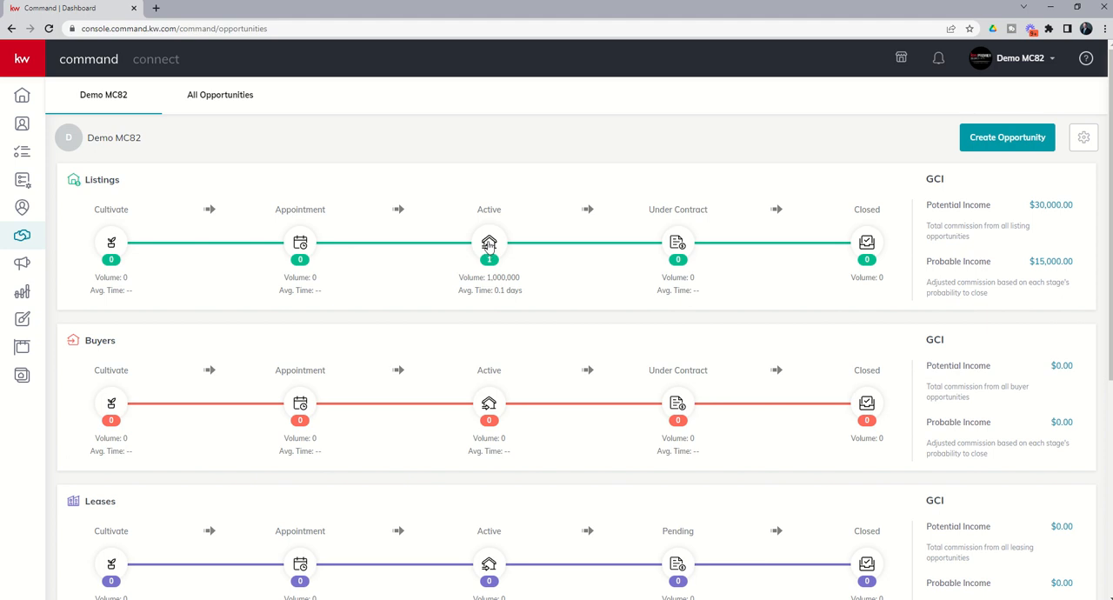
mouse_move(1047, 271)
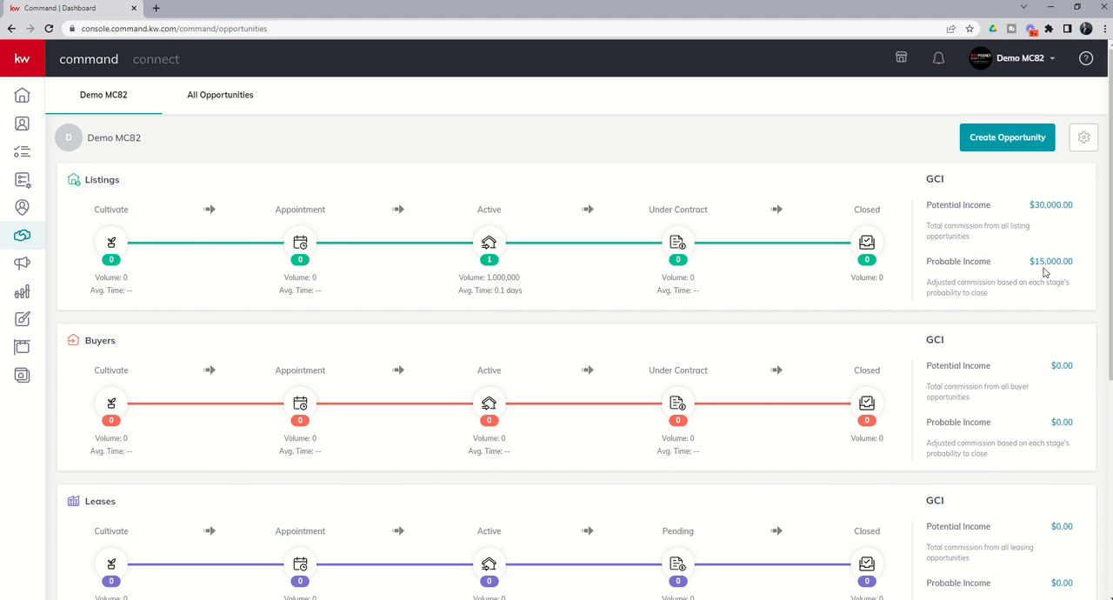
mouse_move(1053, 264)
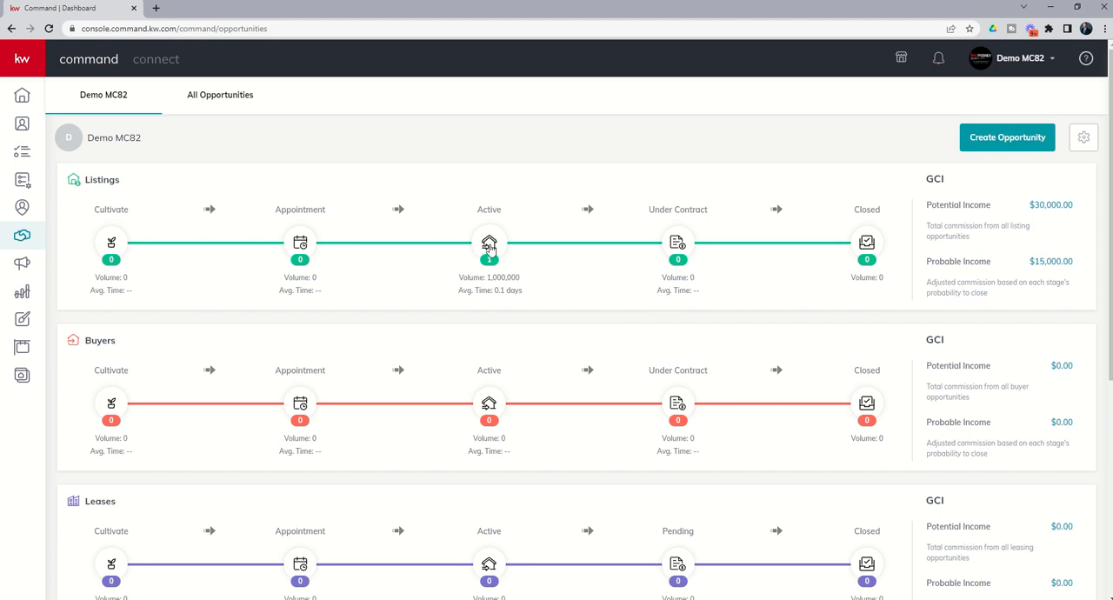
Open the Active stage of the Listings pipeline as a board
left_click(489, 242)
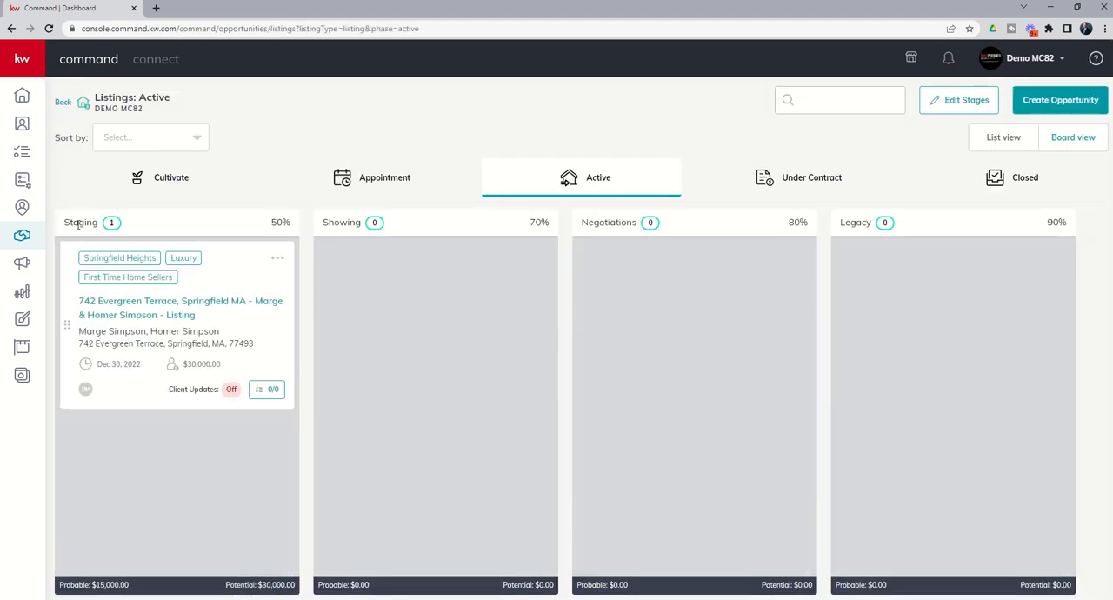
mouse_move(160, 218)
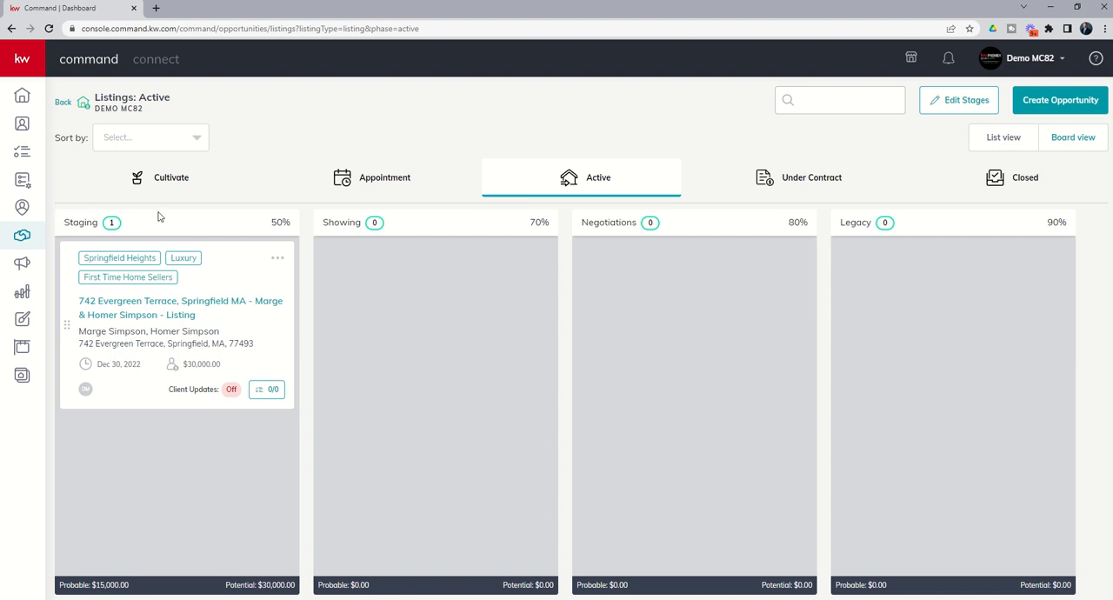
mouse_move(147, 335)
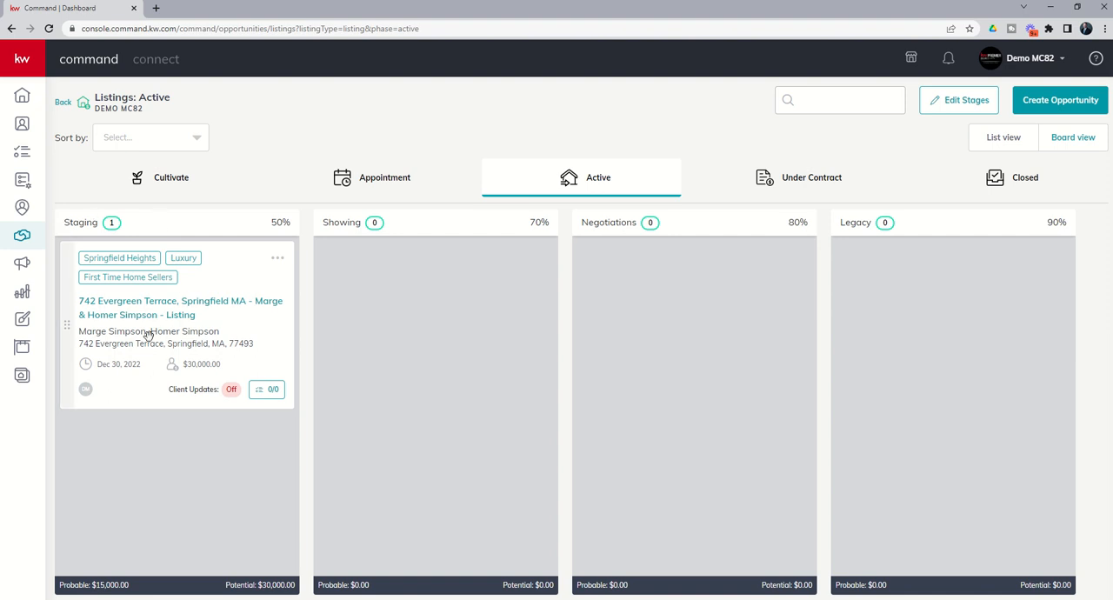
mouse_move(165, 316)
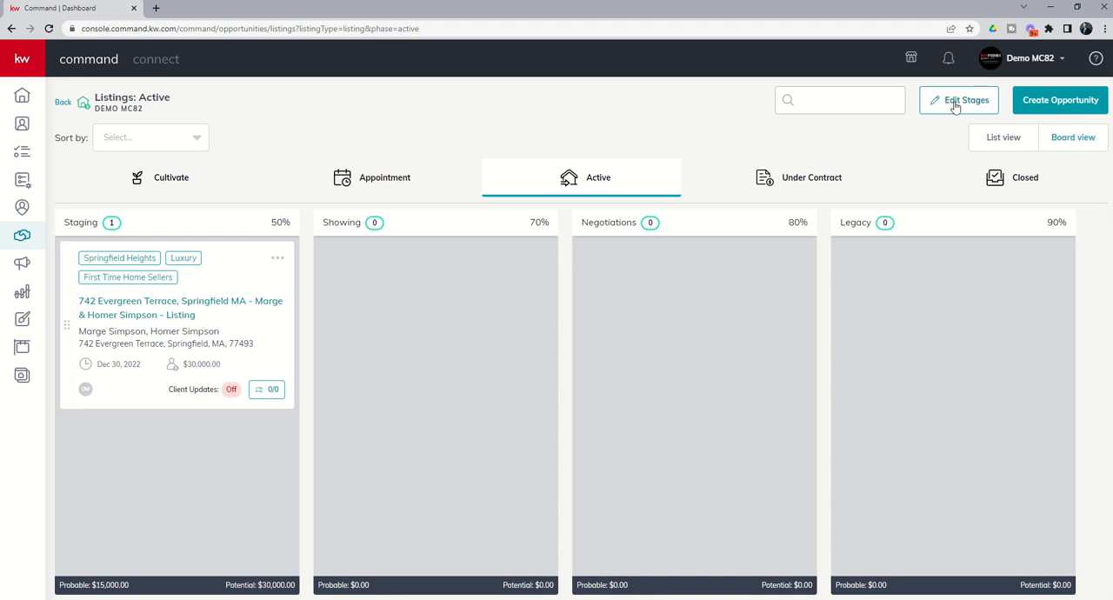
Edit the active listing stages and open the empty Staging stage checklist
left_click(959, 99)
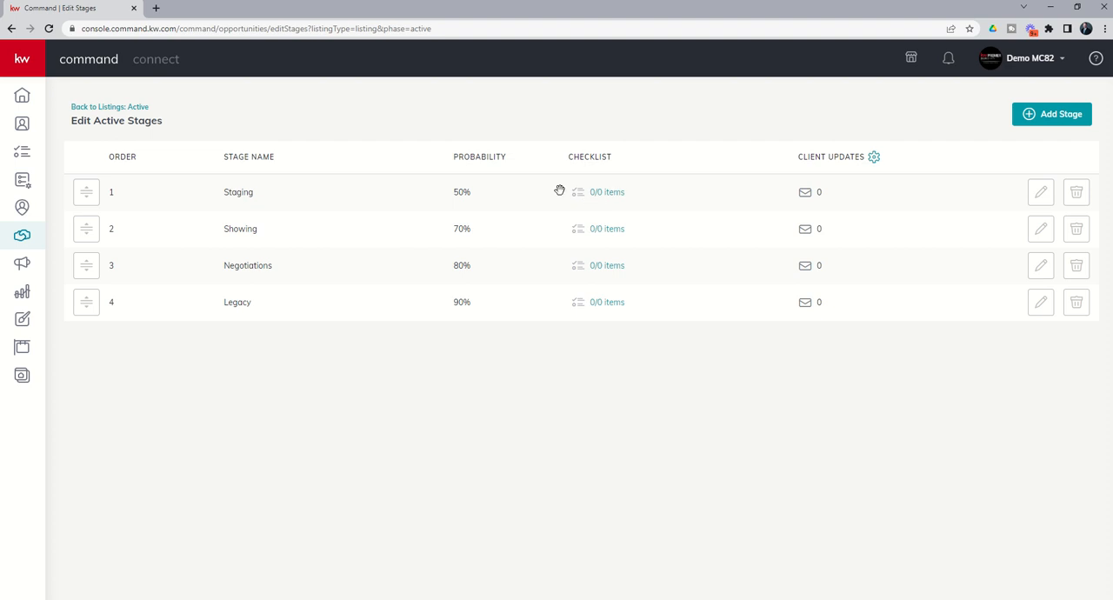
mouse_move(601, 198)
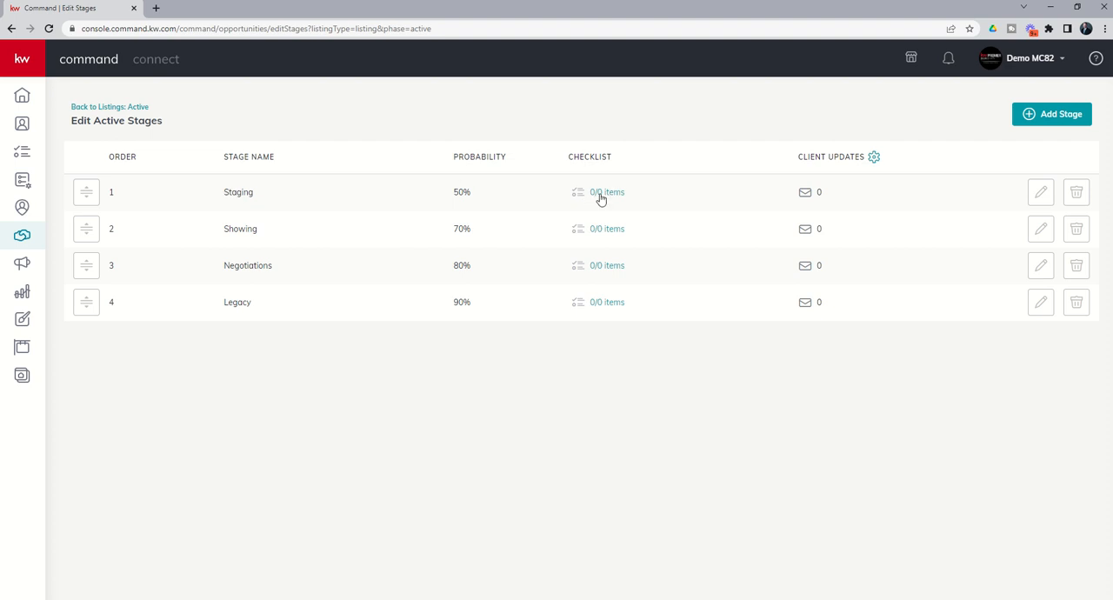
left_click(607, 192)
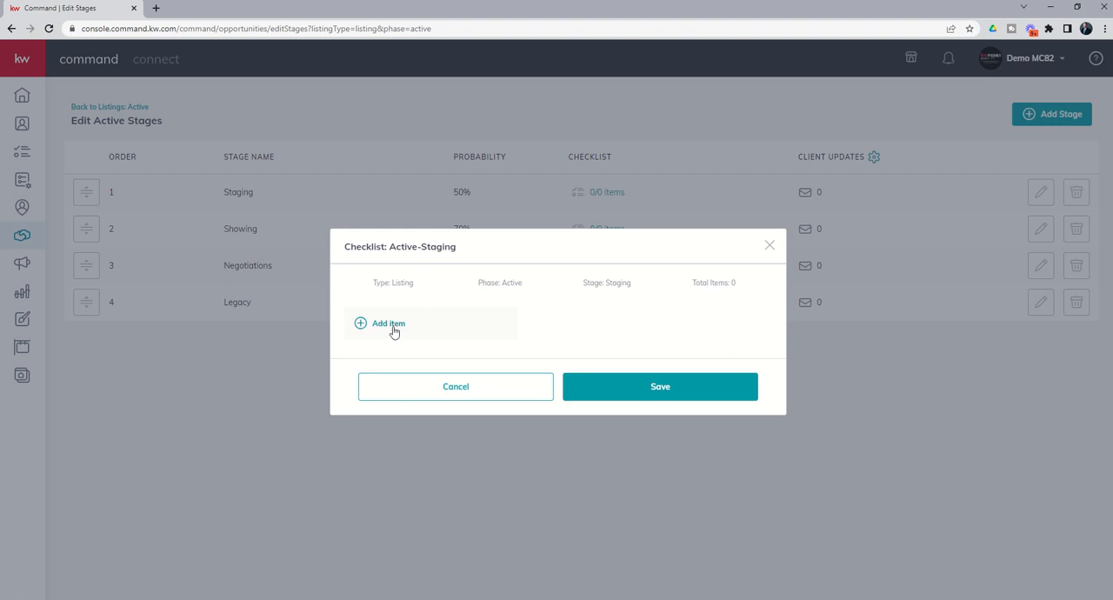
Add the Staging checklist item 'Schedule Photography with Seller and Photographer'
left_click(388, 323)
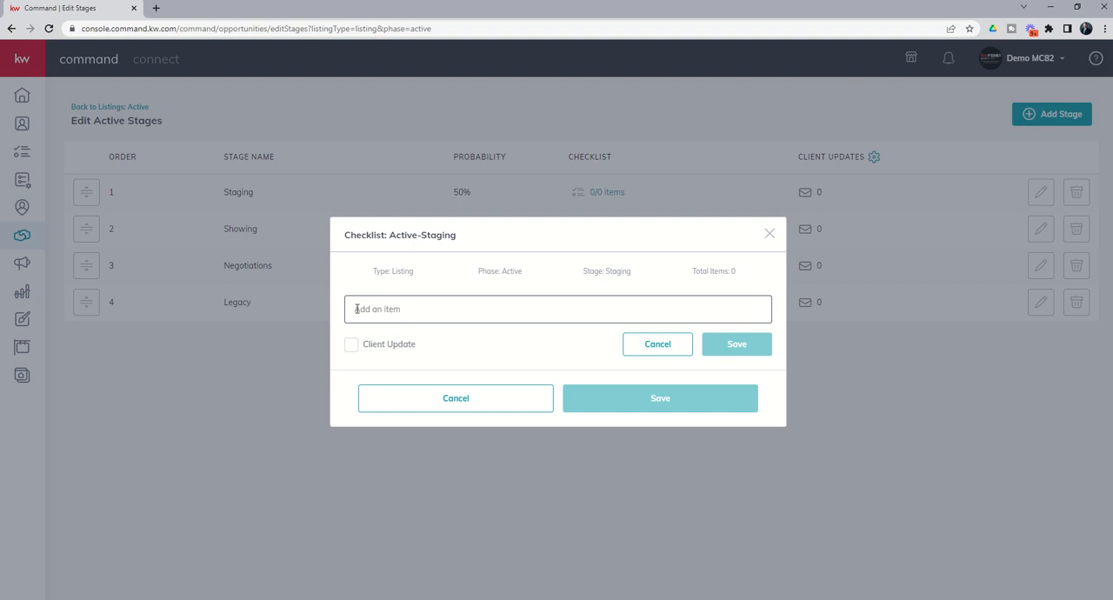
type("Schedule")
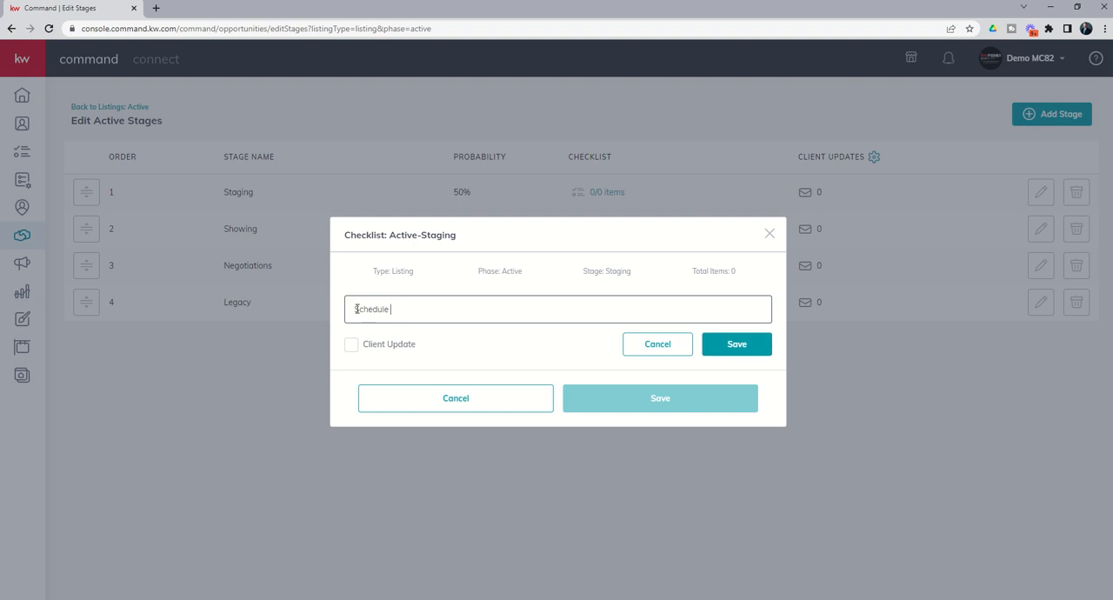
type("Photography with")
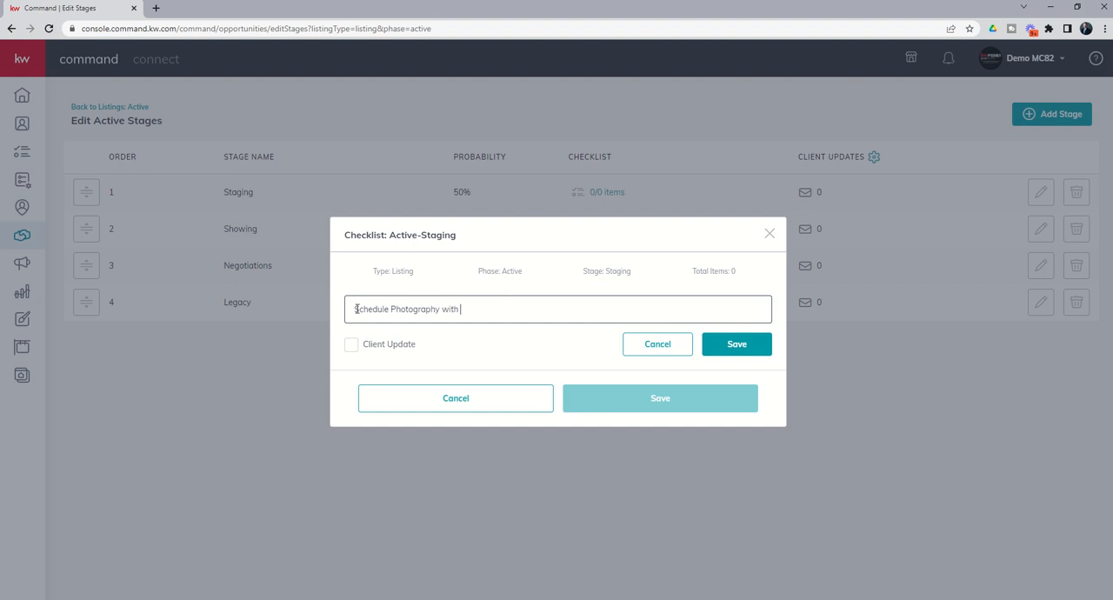
type("Seller")
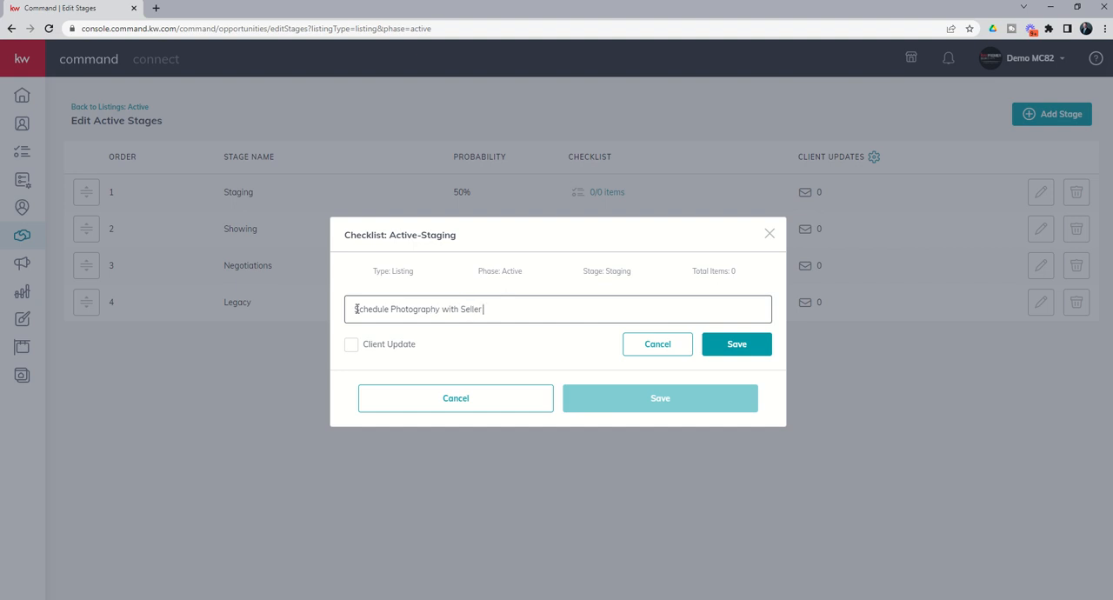
type("and Photog")
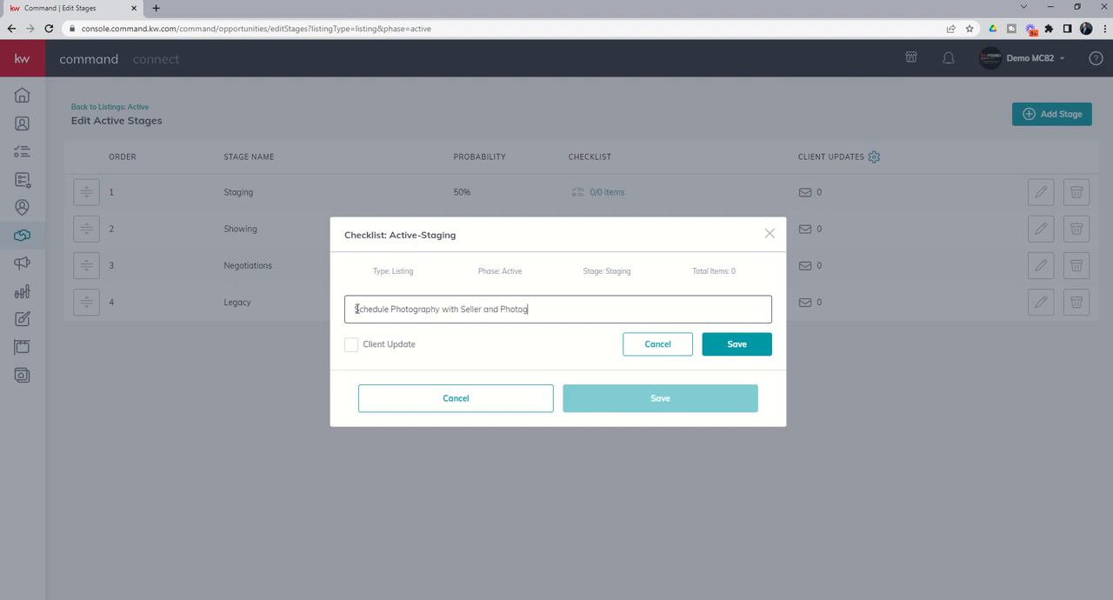
type("rapher")
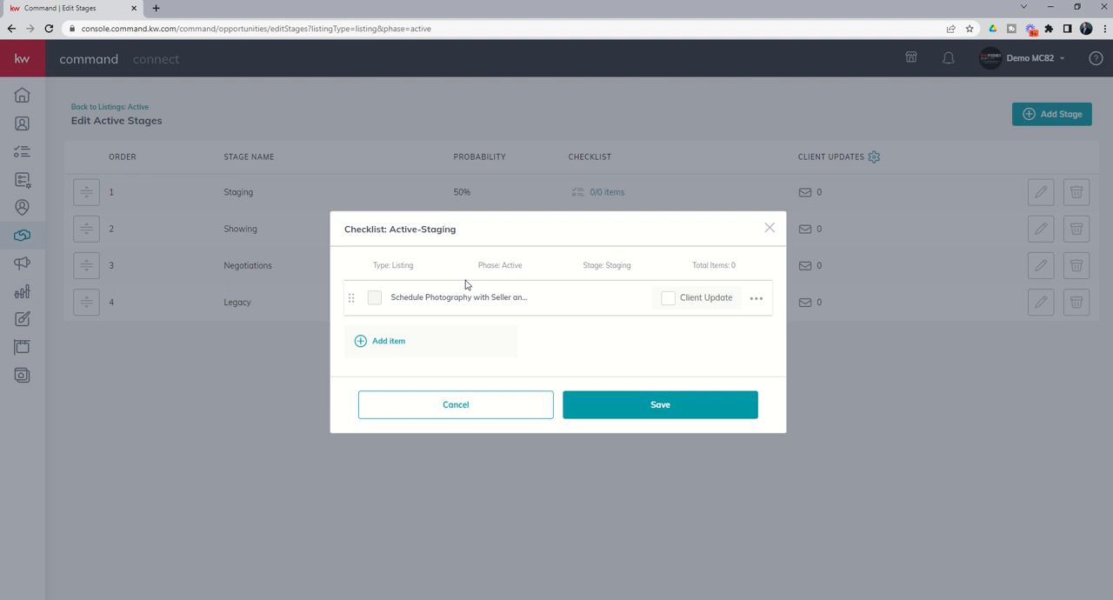
mouse_move(459, 288)
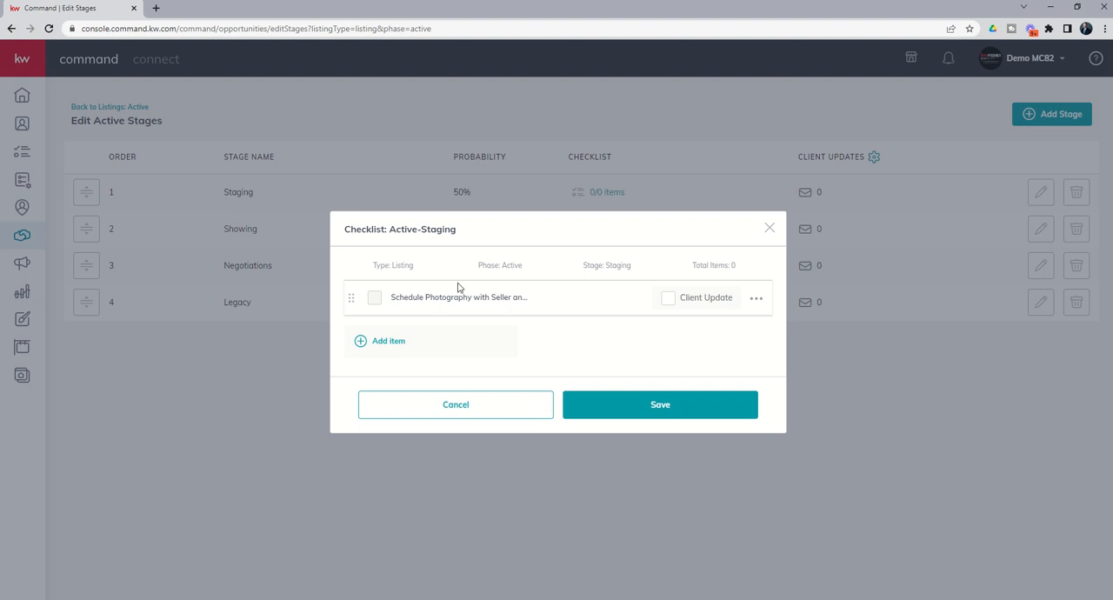
mouse_move(424, 298)
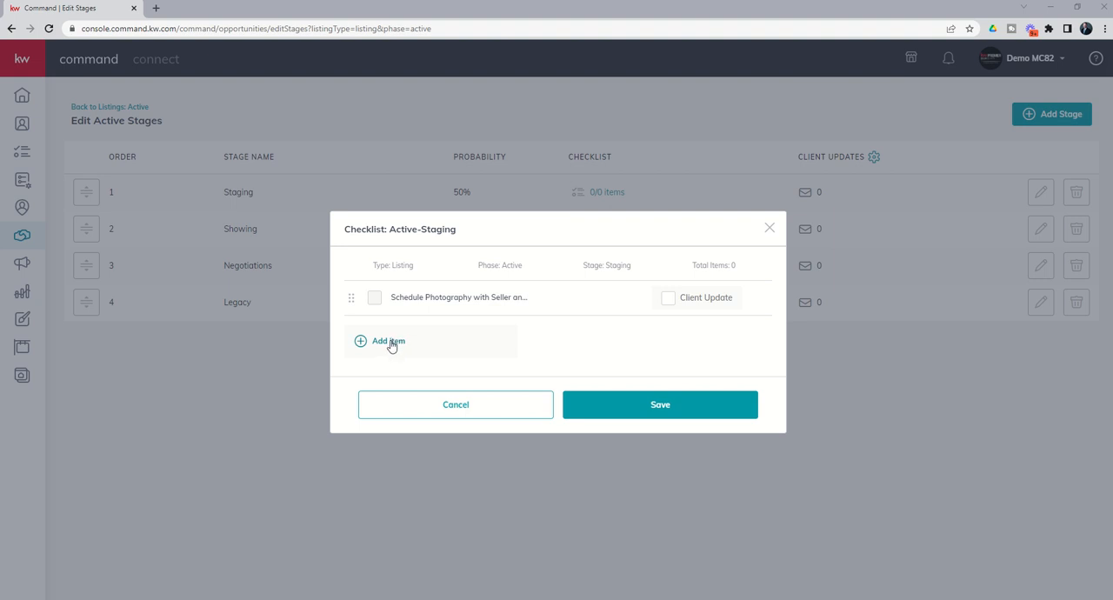
left_click(388, 340)
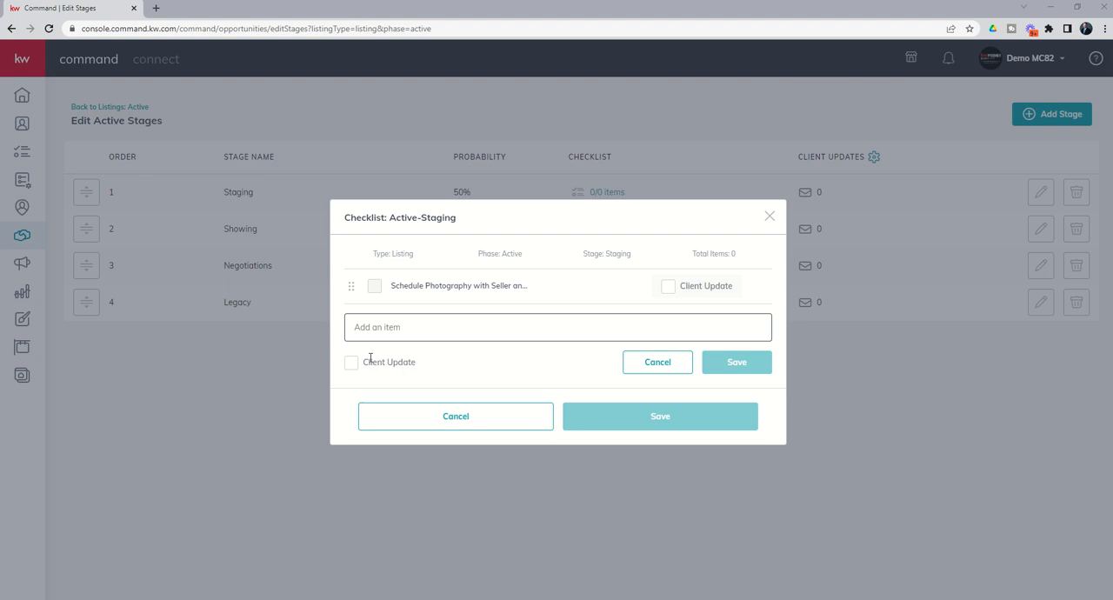
type("for Photos using the link below and expect an Email and Call from Mel Garrett with MLS Shots photography")
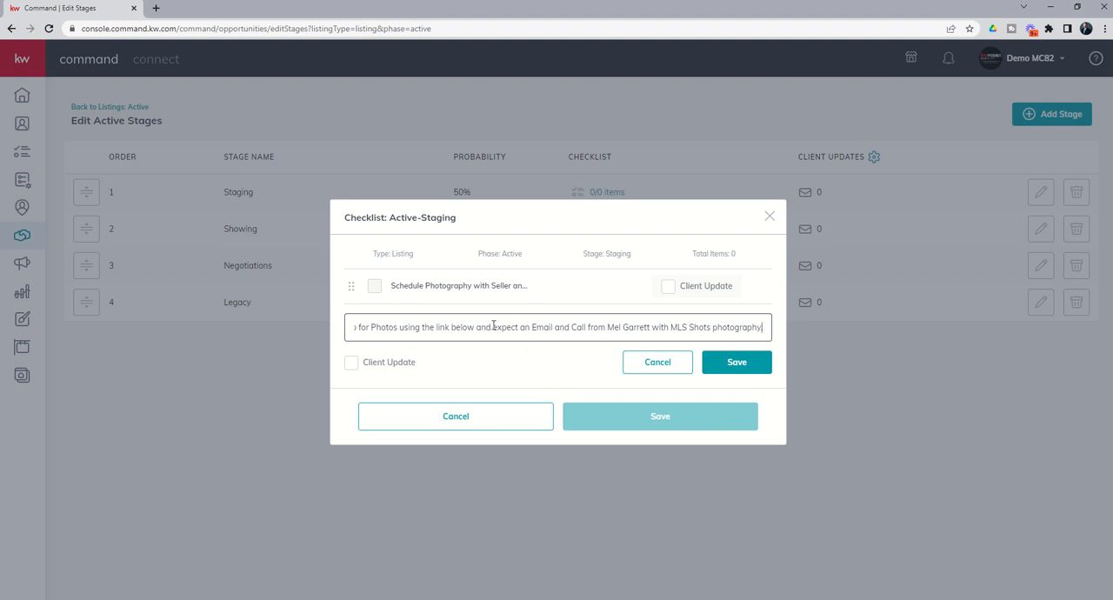
mouse_move(736, 362)
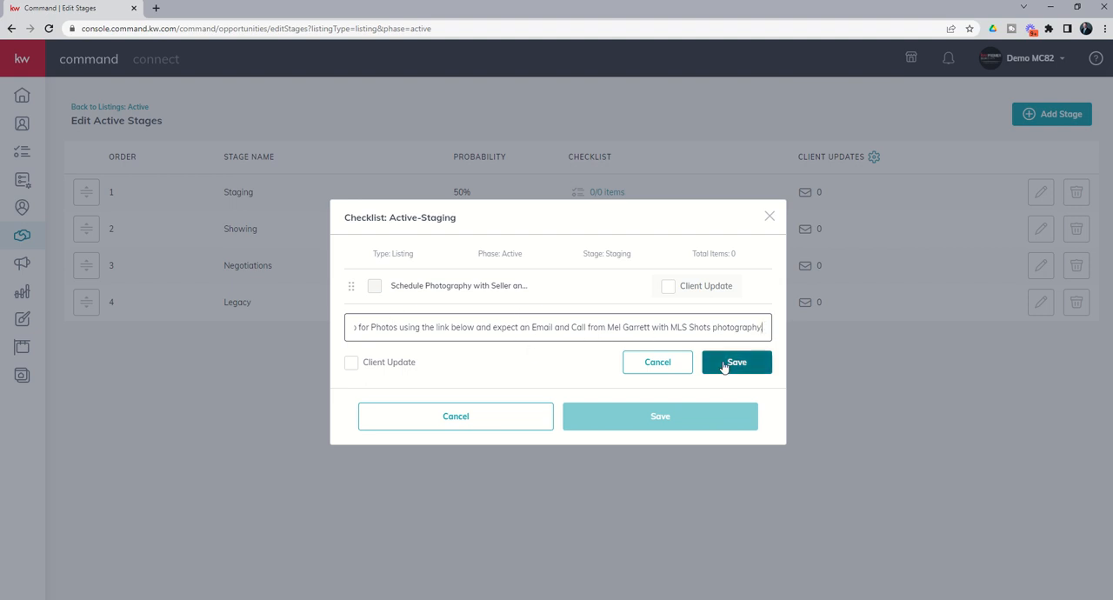
left_click(735, 362)
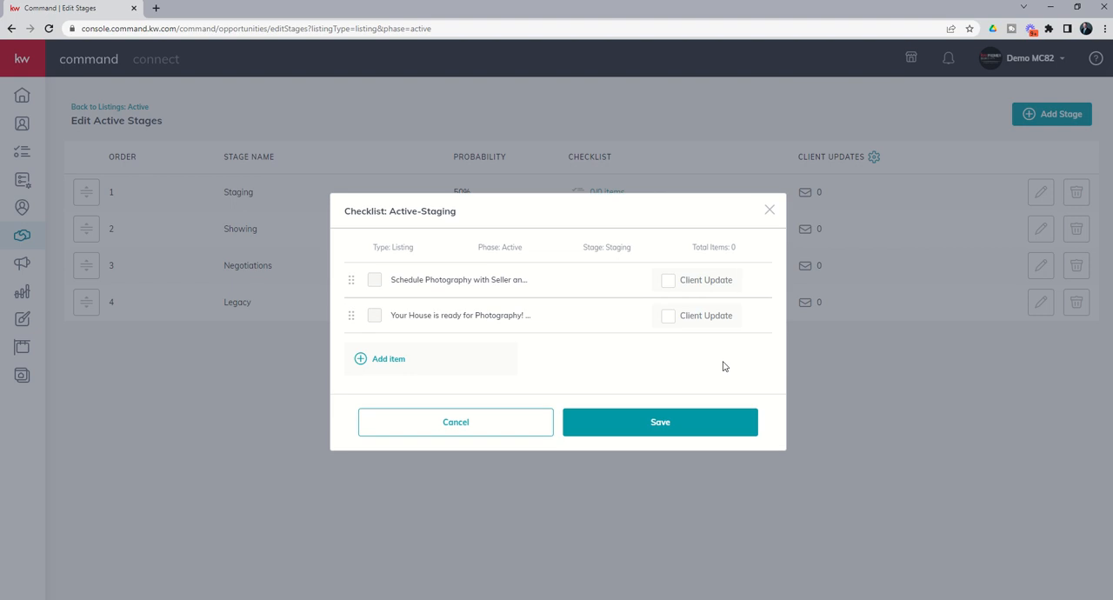
mouse_move(459, 315)
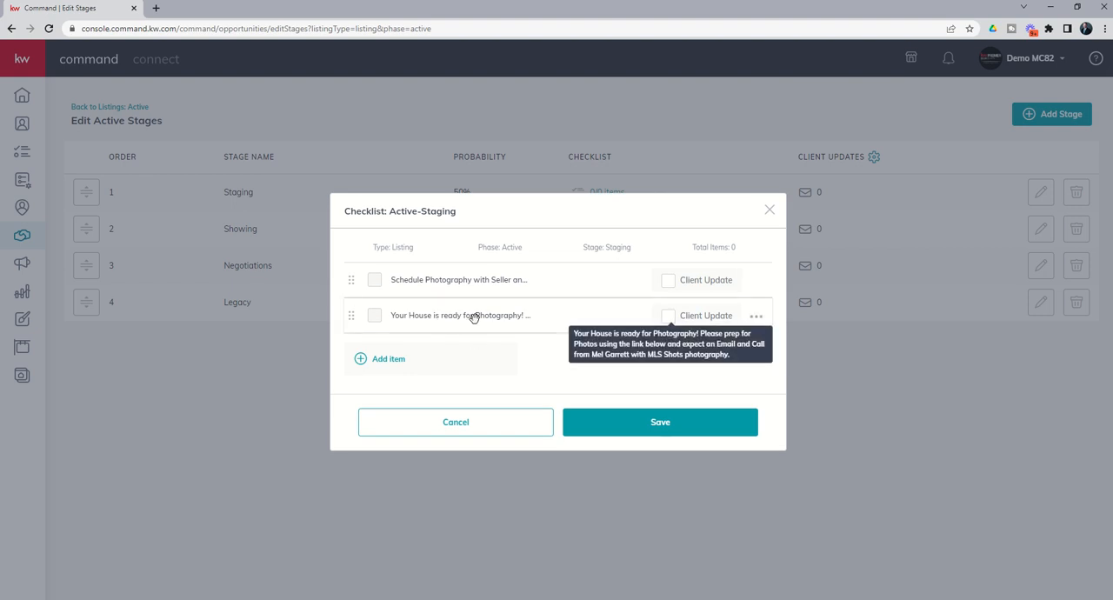
mouse_move(442, 339)
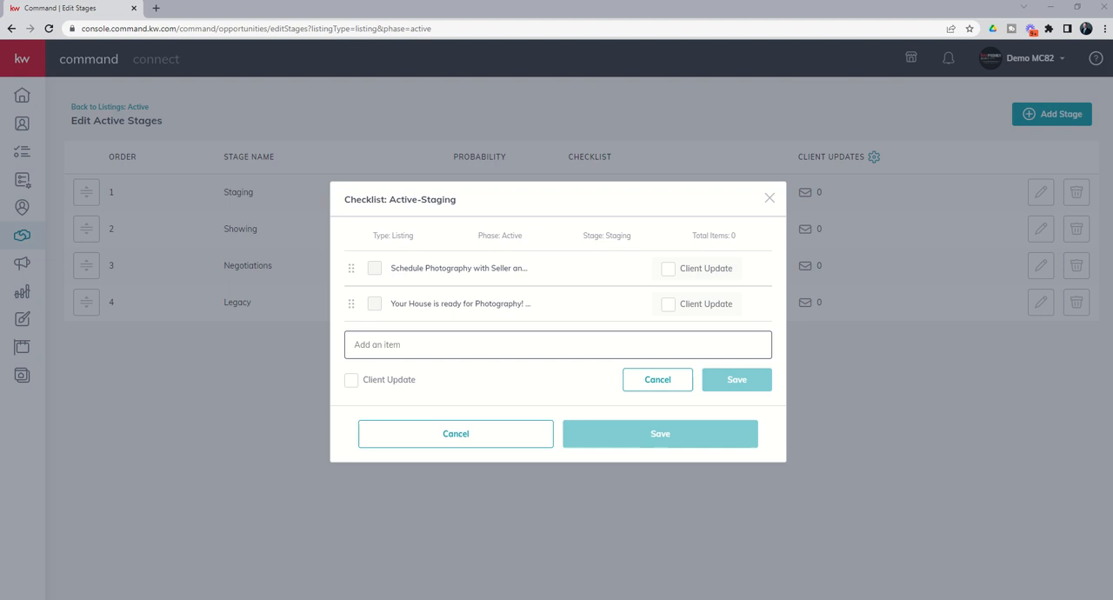
Add the mlsshots.com property-preparation link as a third item and save the Staging checklist
left_click(431, 344)
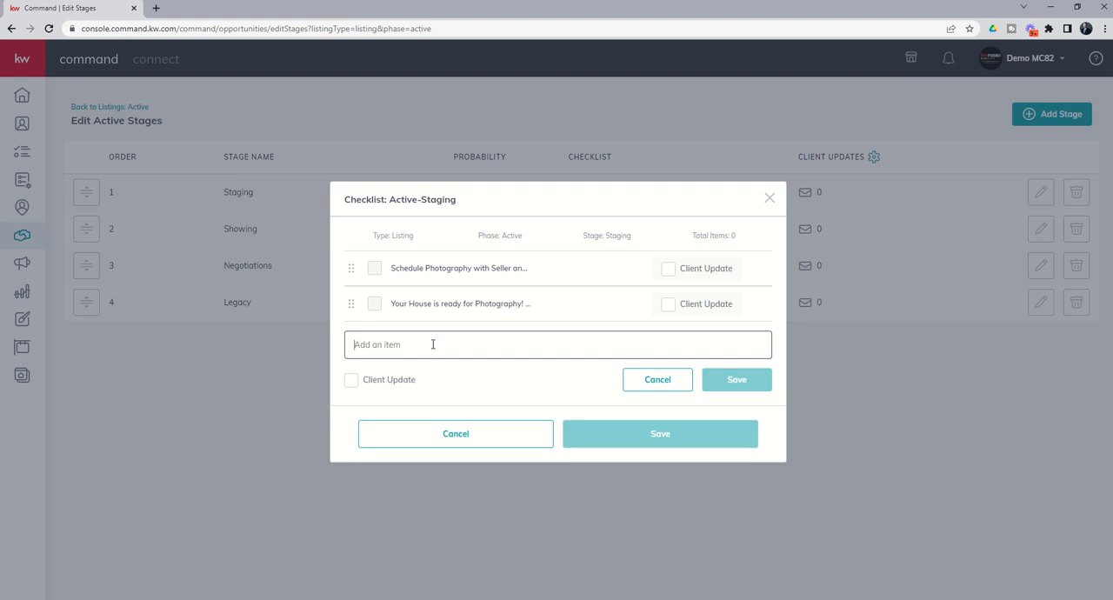
type("https://mlsshots.com/2021/02/18/preparation-of-the-property/")
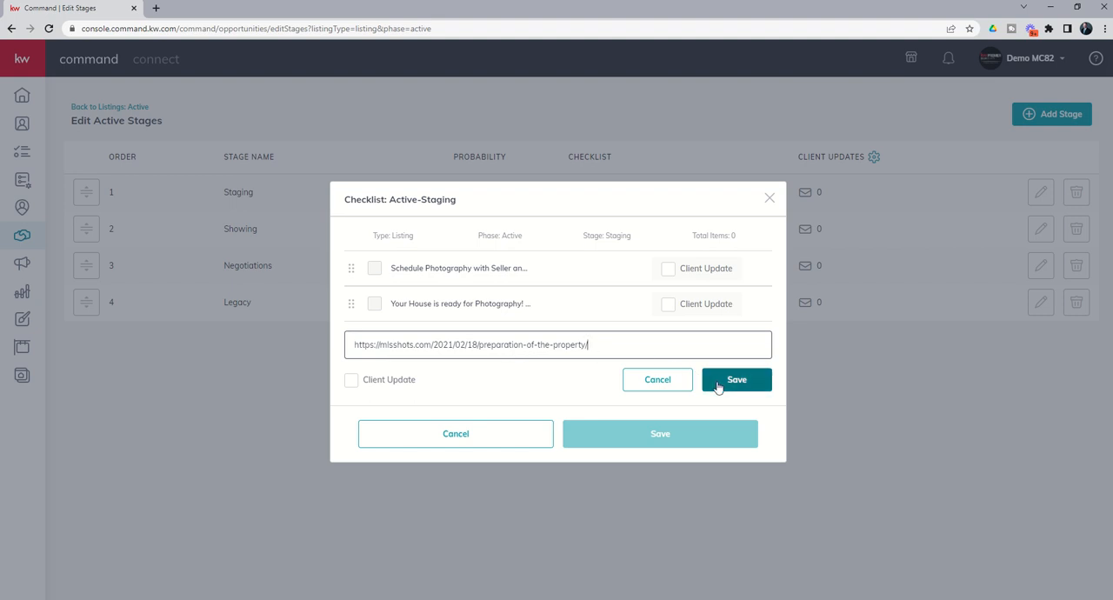
left_click(736, 379)
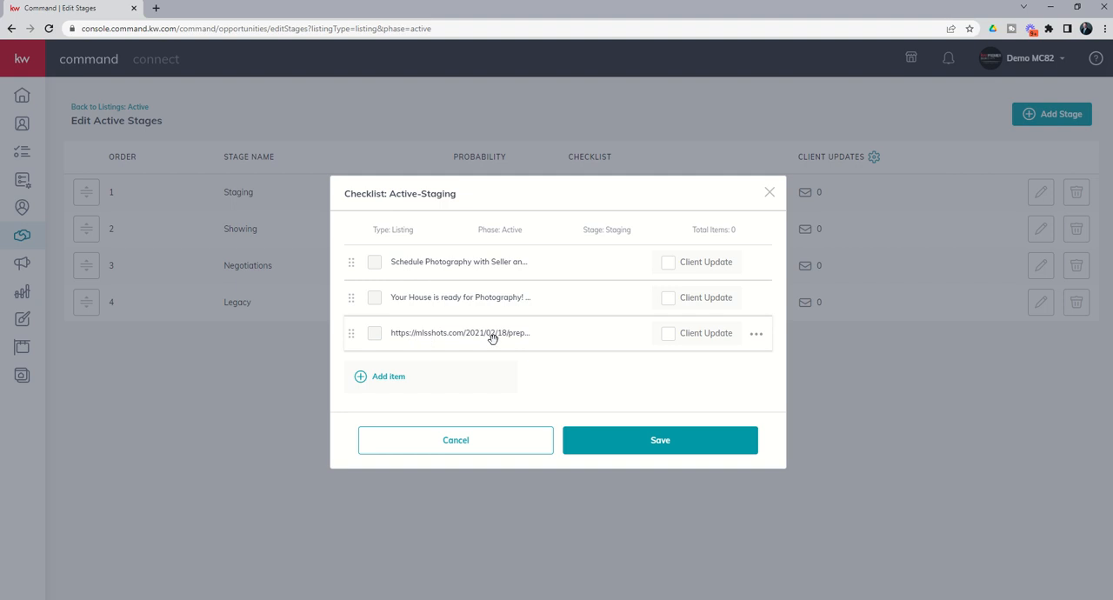
mouse_move(457, 330)
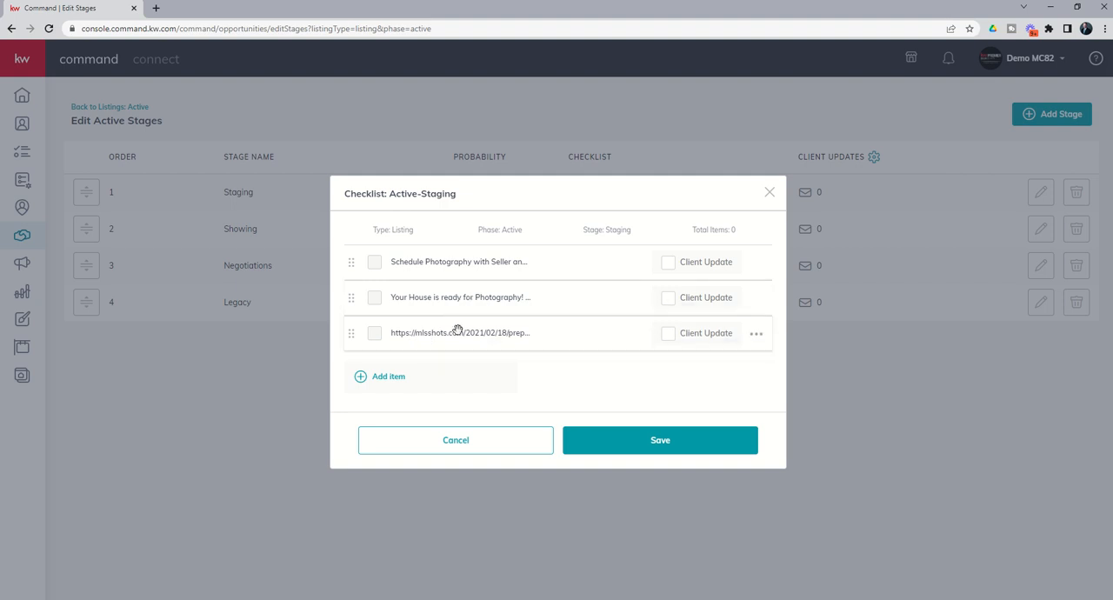
mouse_move(459, 332)
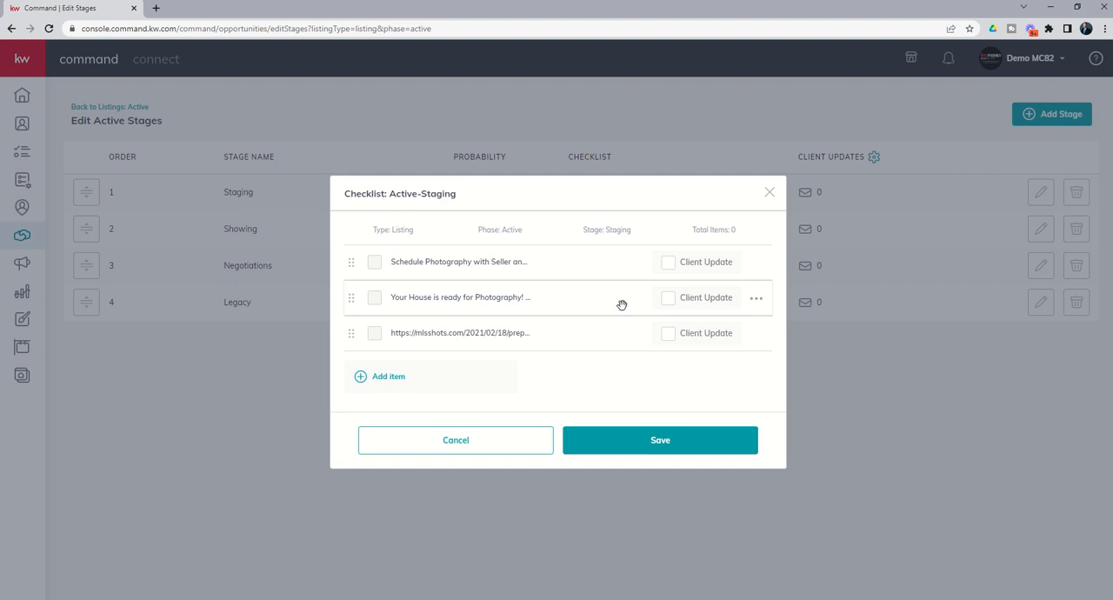
mouse_move(626, 303)
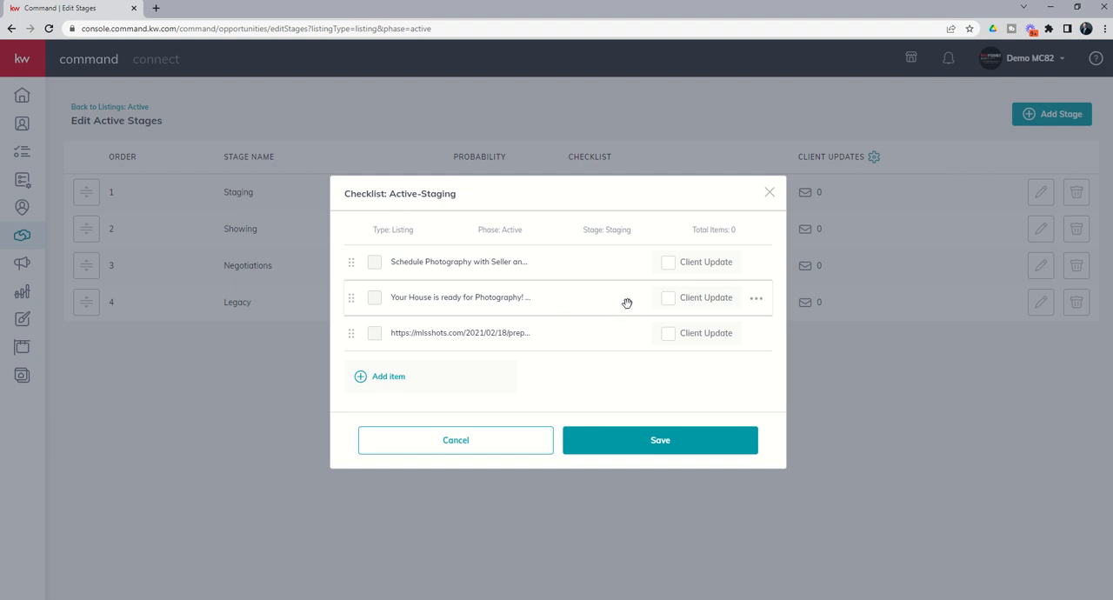
mouse_move(668, 300)
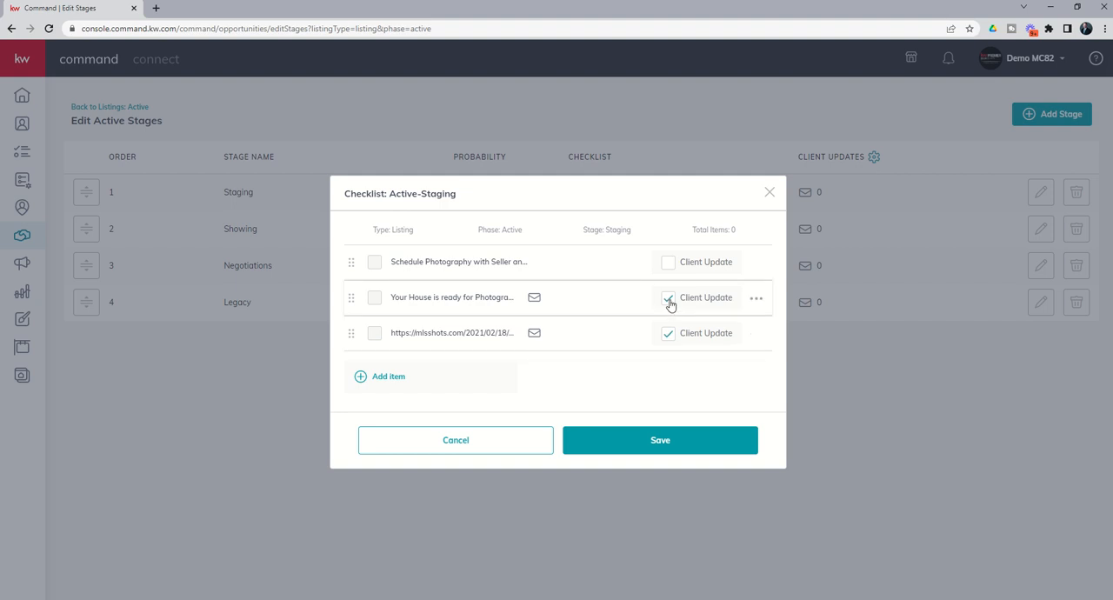
mouse_move(671, 302)
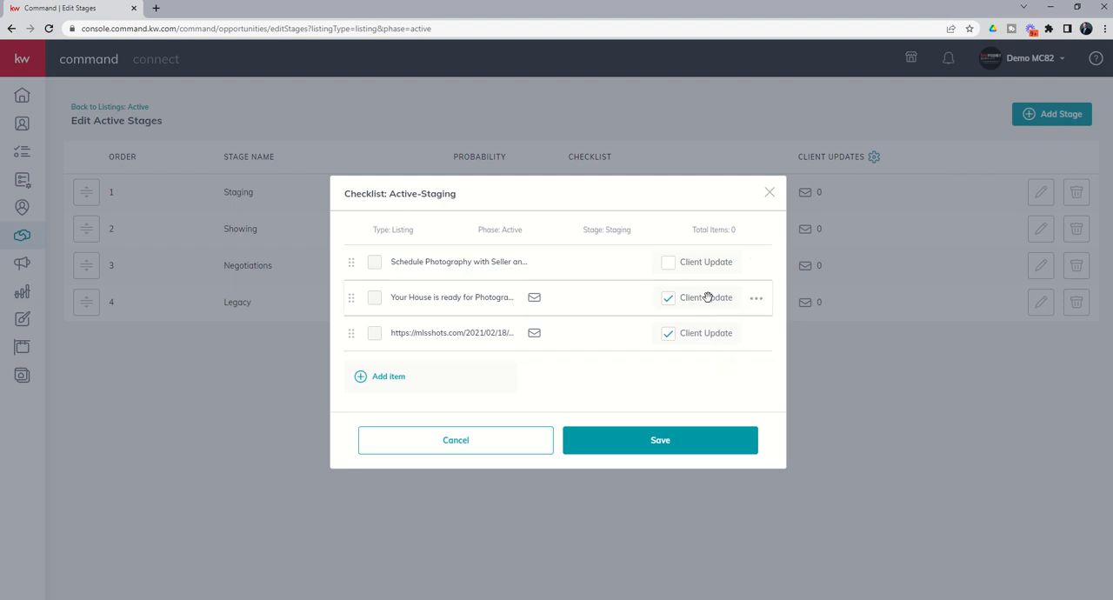
mouse_move(706, 334)
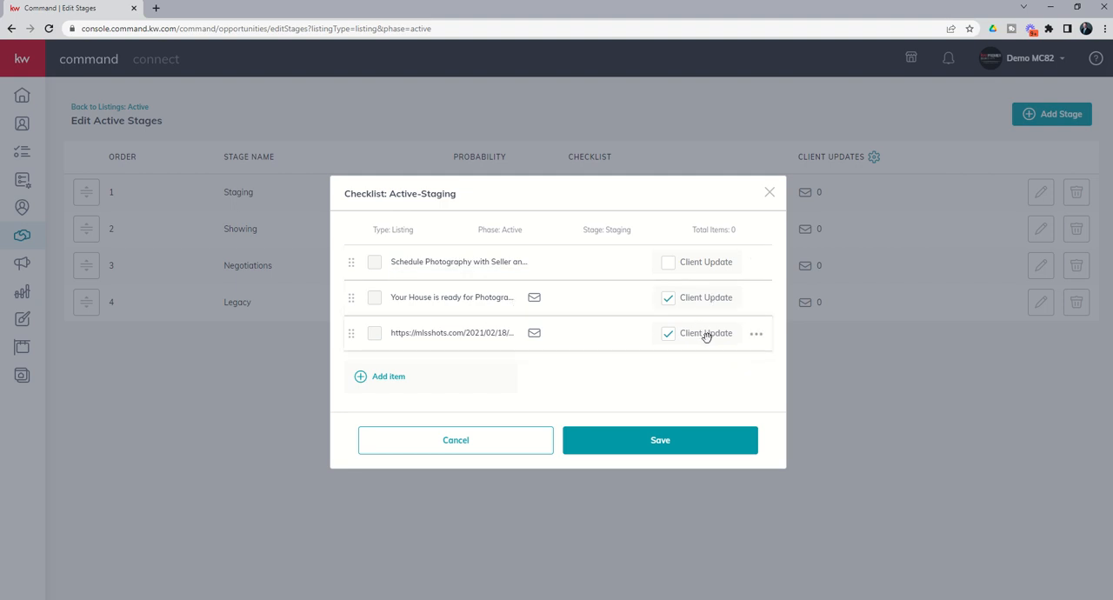
mouse_move(462, 337)
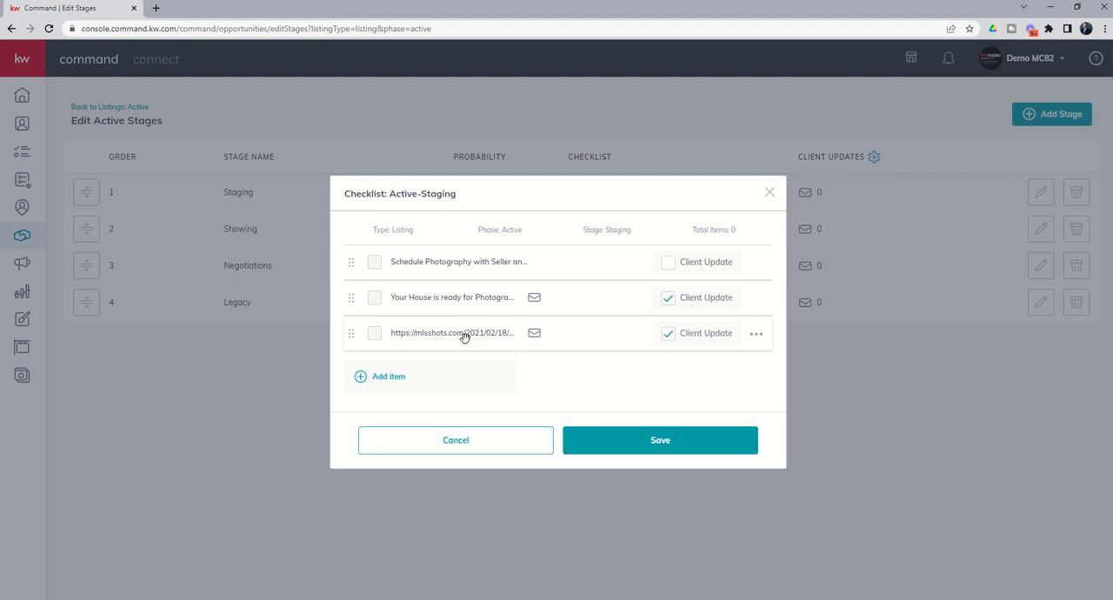
mouse_move(473, 295)
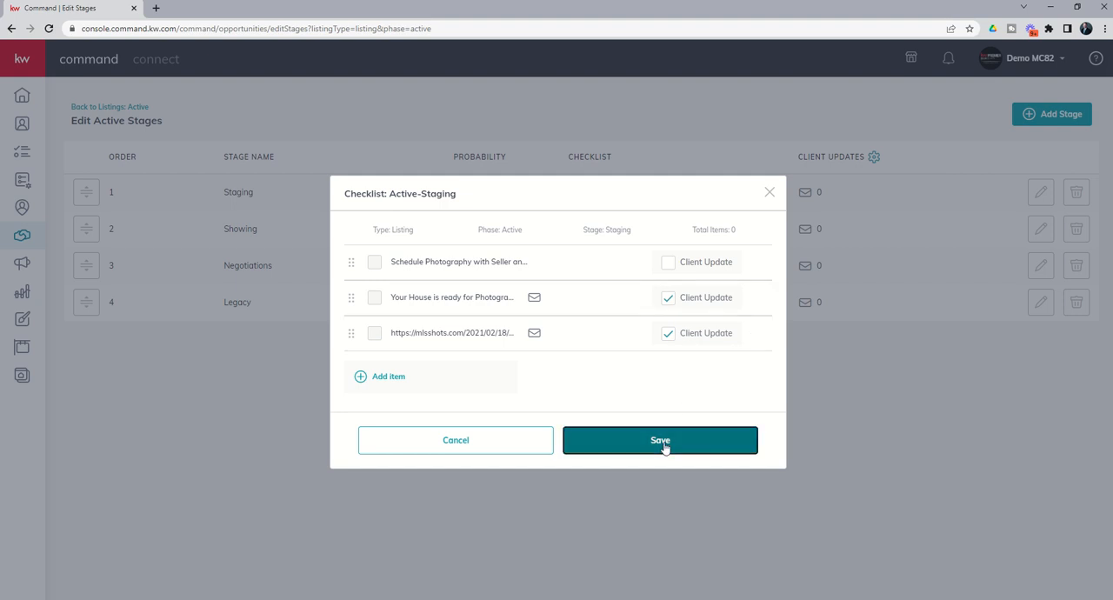
left_click(661, 440)
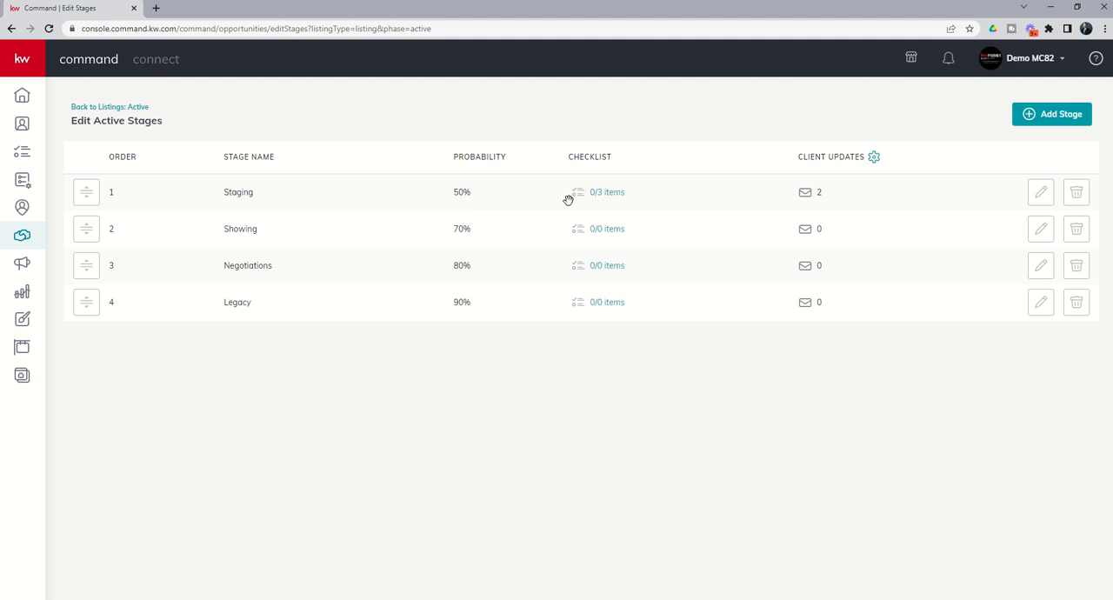
mouse_move(821, 191)
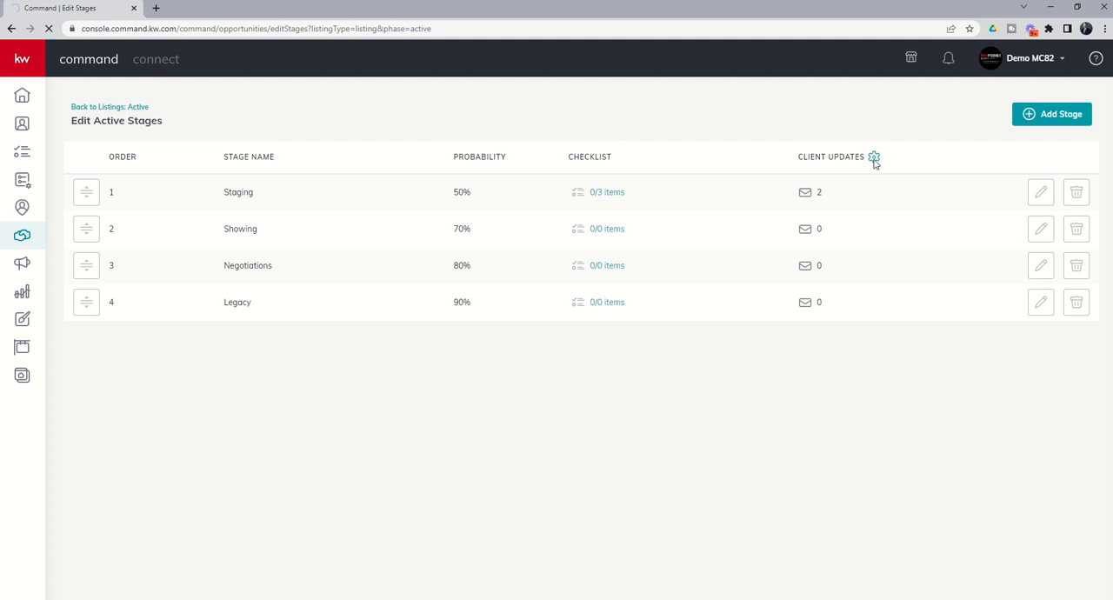
mouse_move(598, 167)
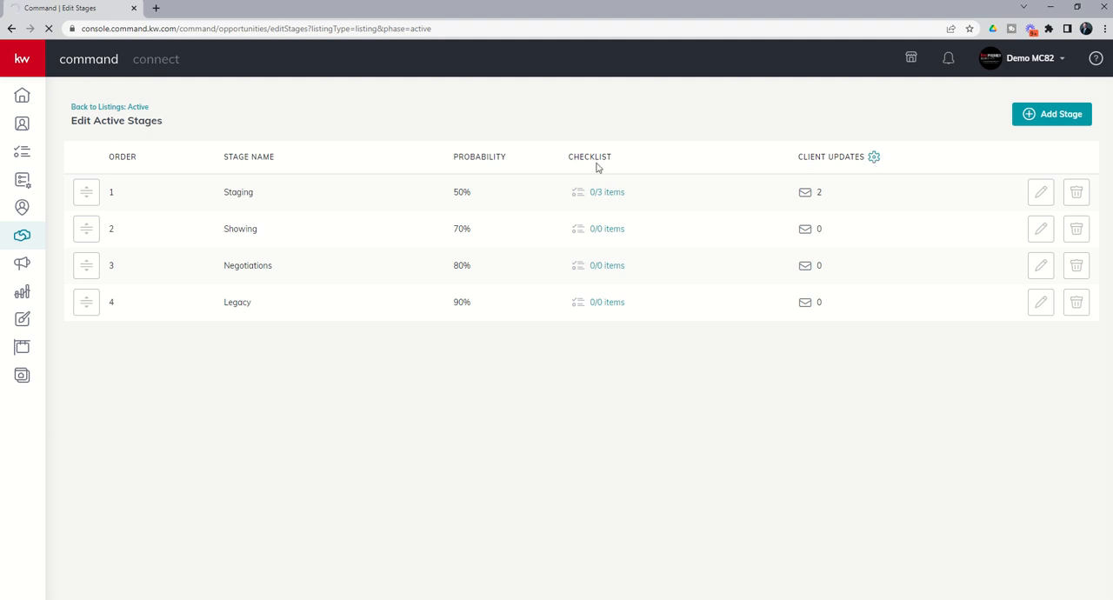
mouse_move(784, 174)
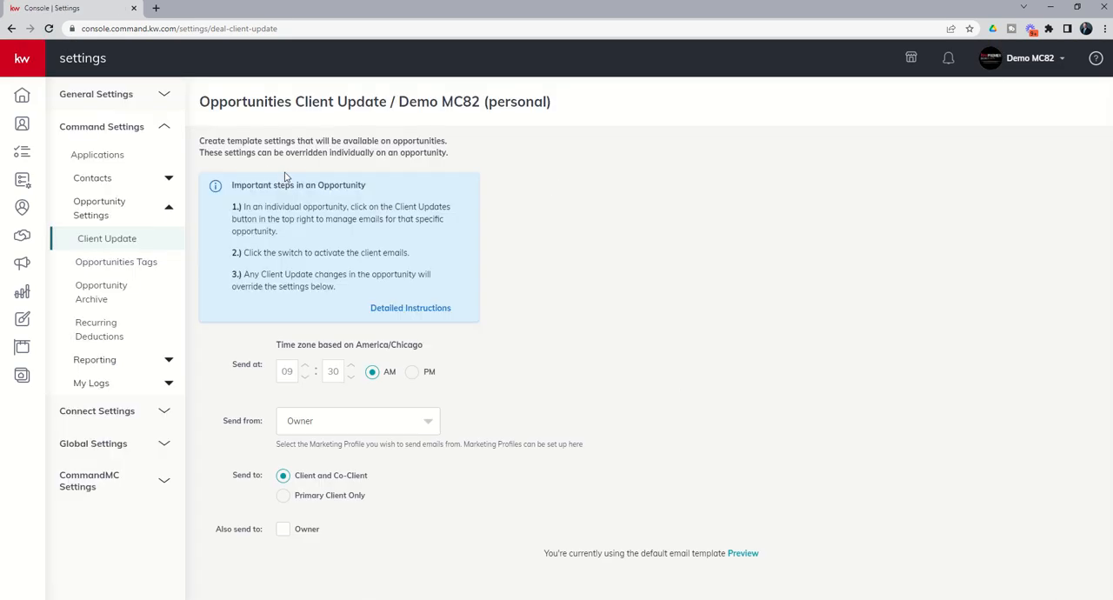
mouse_move(264, 389)
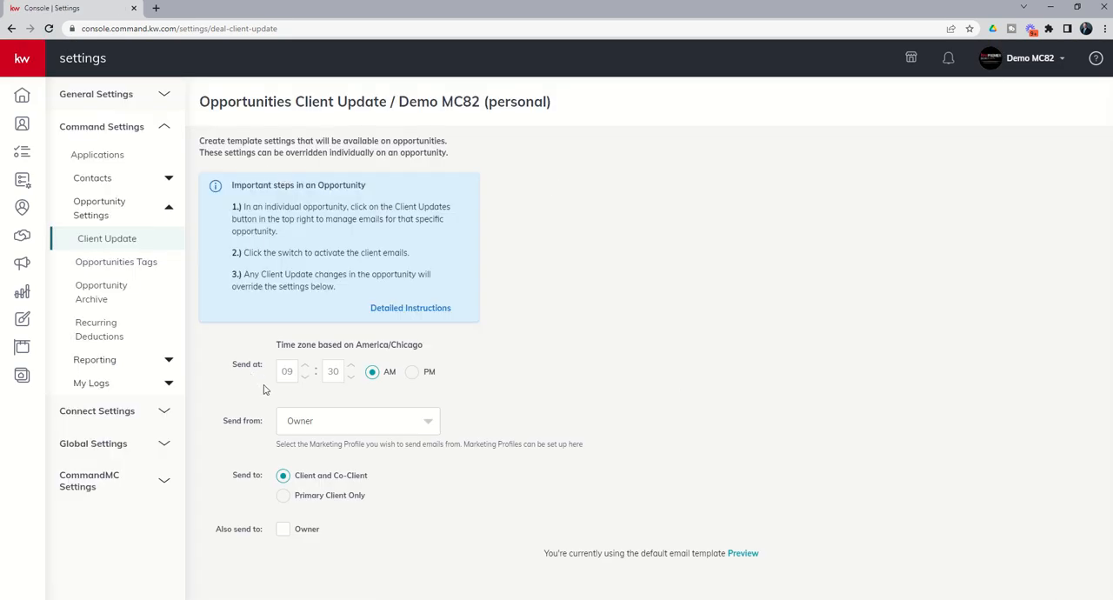
mouse_move(306, 389)
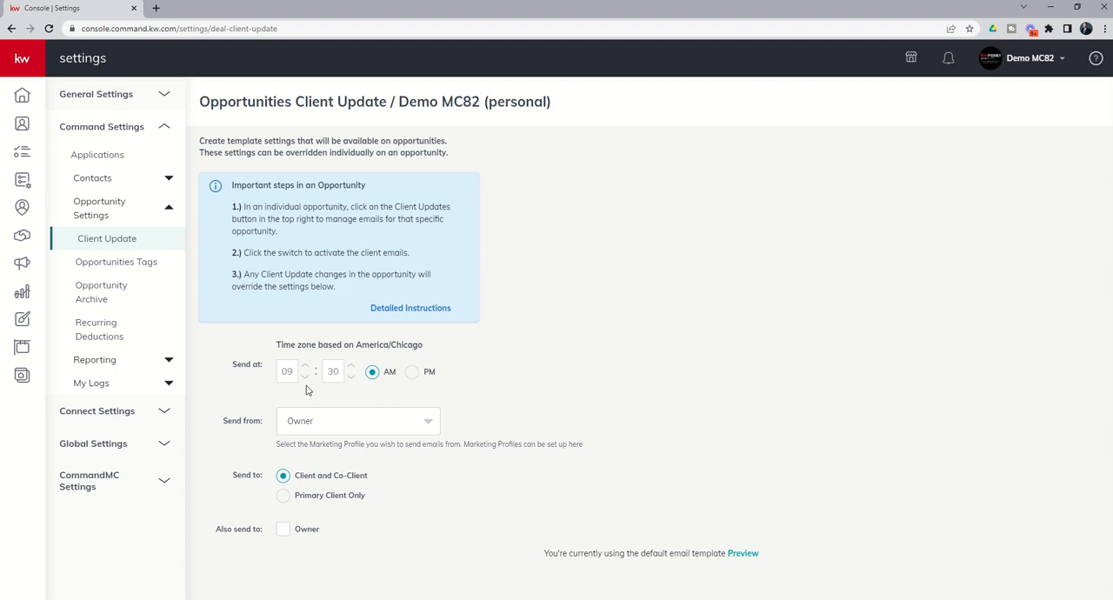
Set the client update send time to 06:00 PM
left_click(287, 372)
type("06")
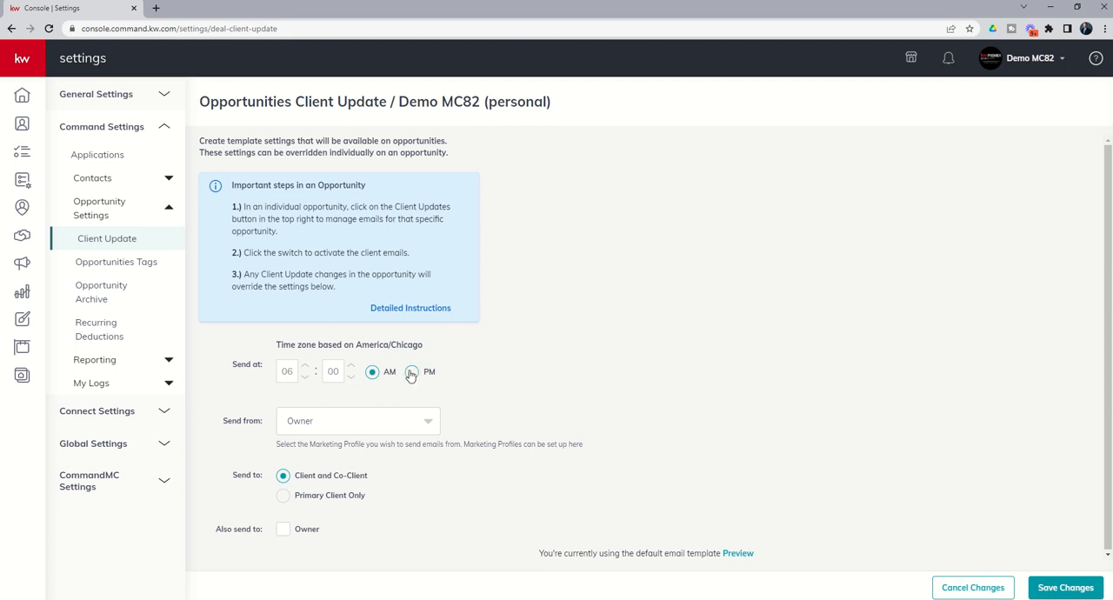
left_click(411, 372)
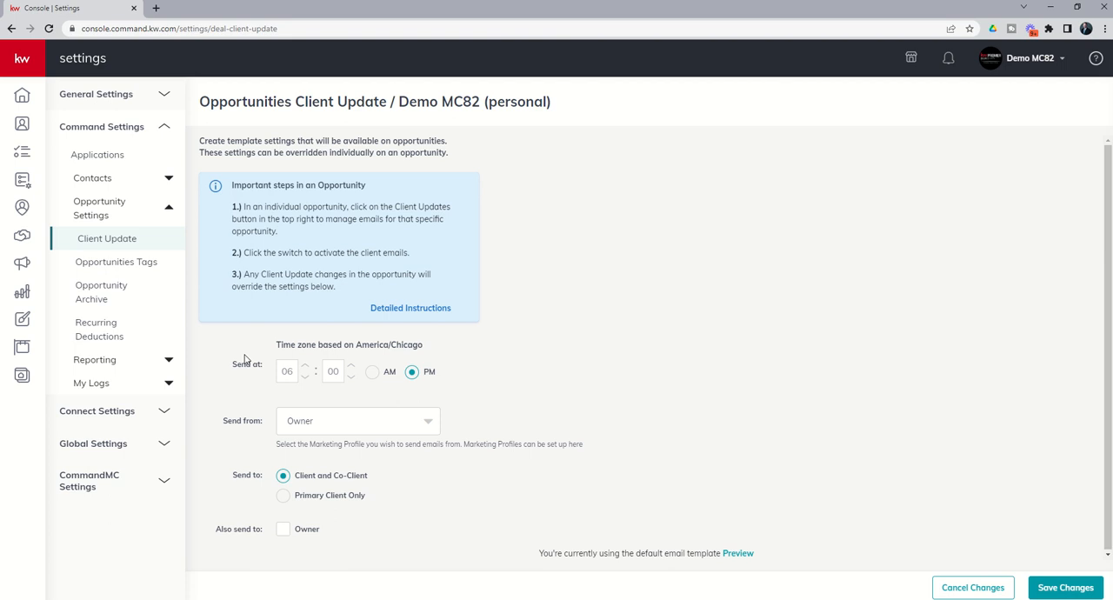
mouse_move(323, 383)
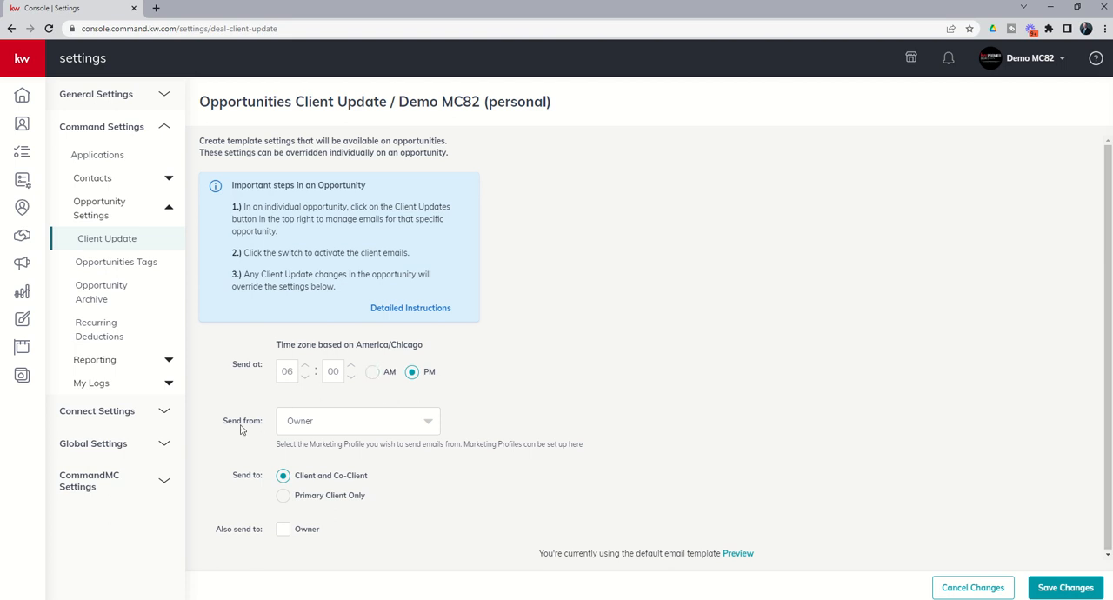
Send client updates from the Owner profile and also copy them to the owner
left_click(356, 419)
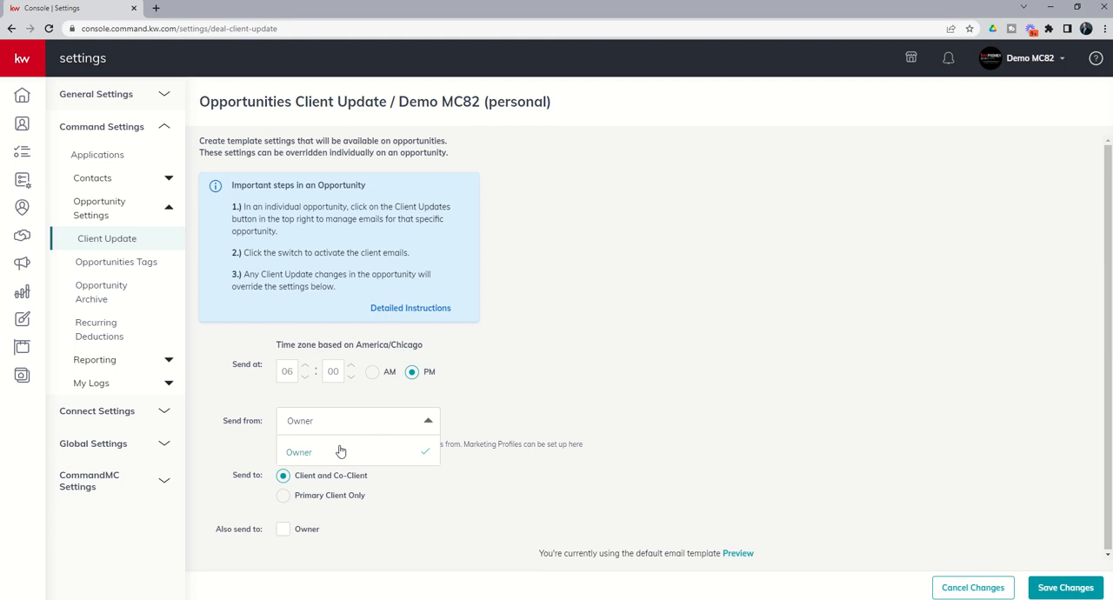
mouse_move(303, 459)
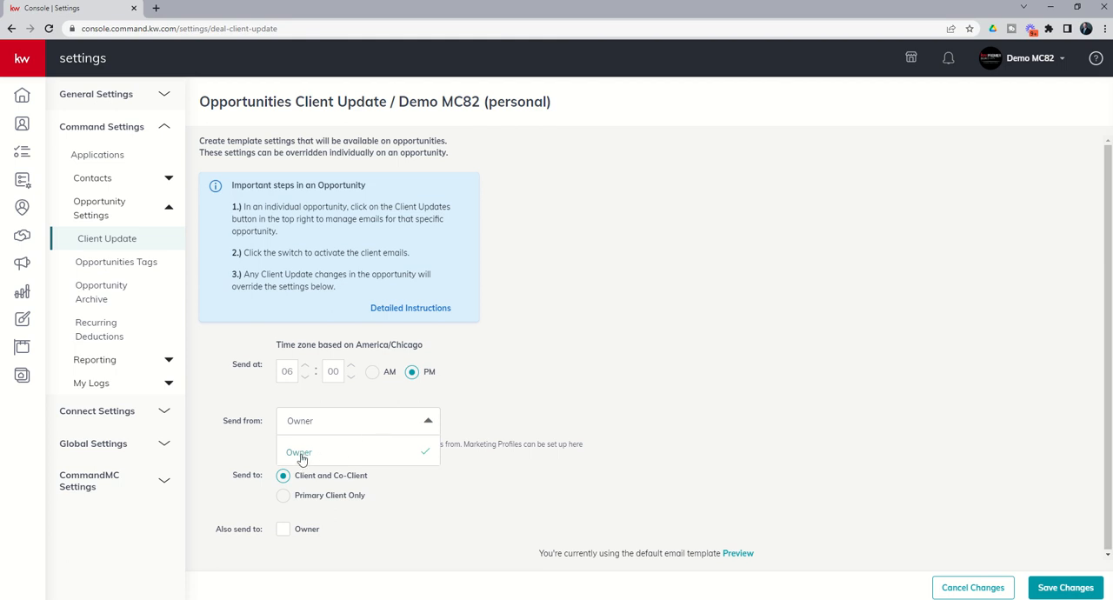
left_click(299, 452)
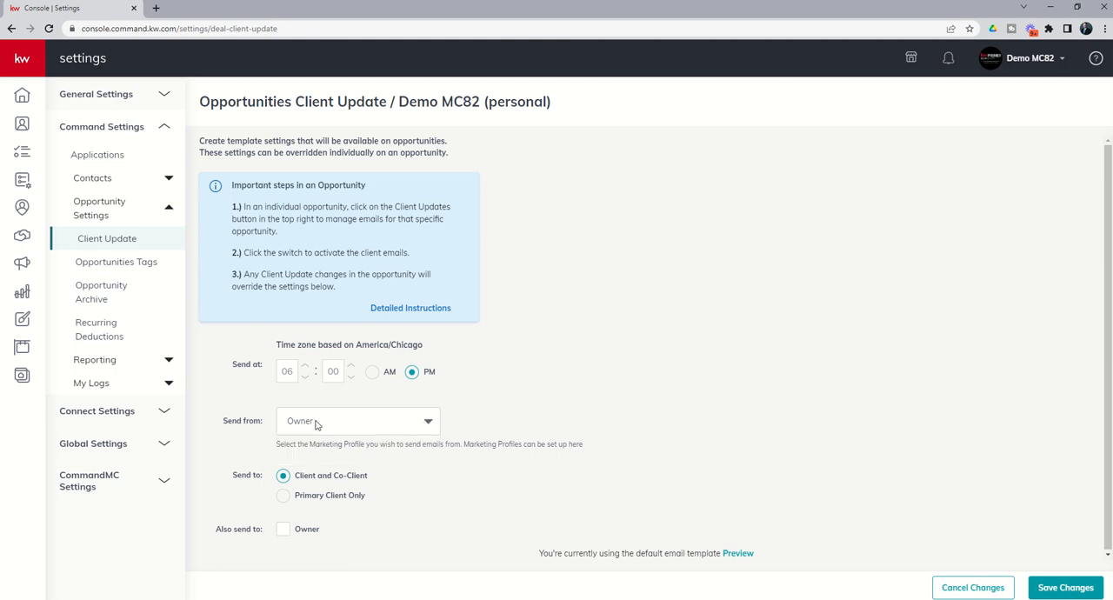
mouse_move(346, 419)
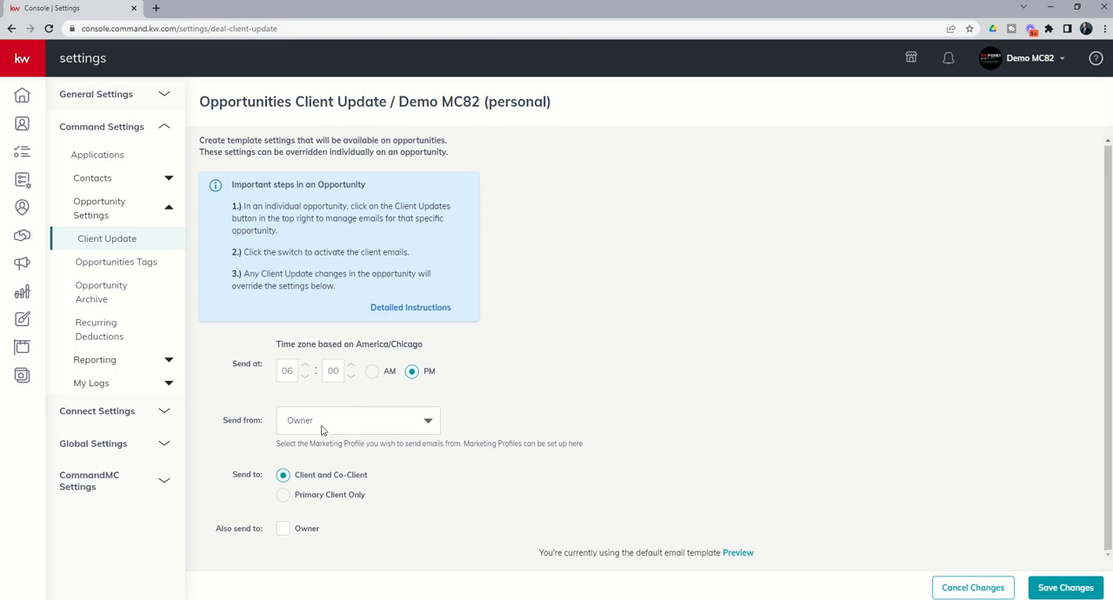
mouse_move(275, 438)
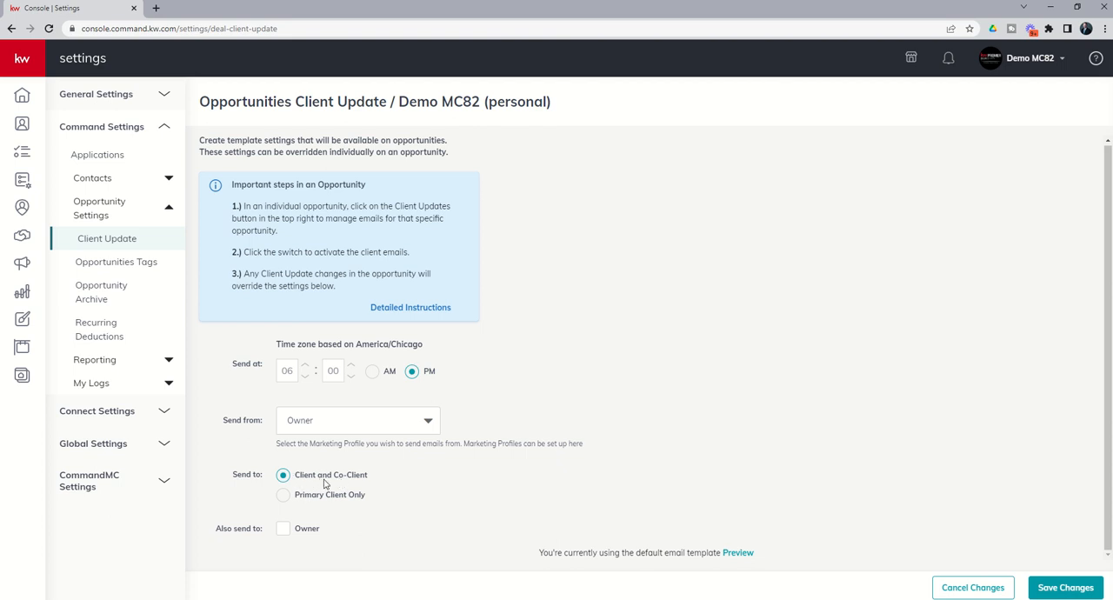
mouse_move(281, 493)
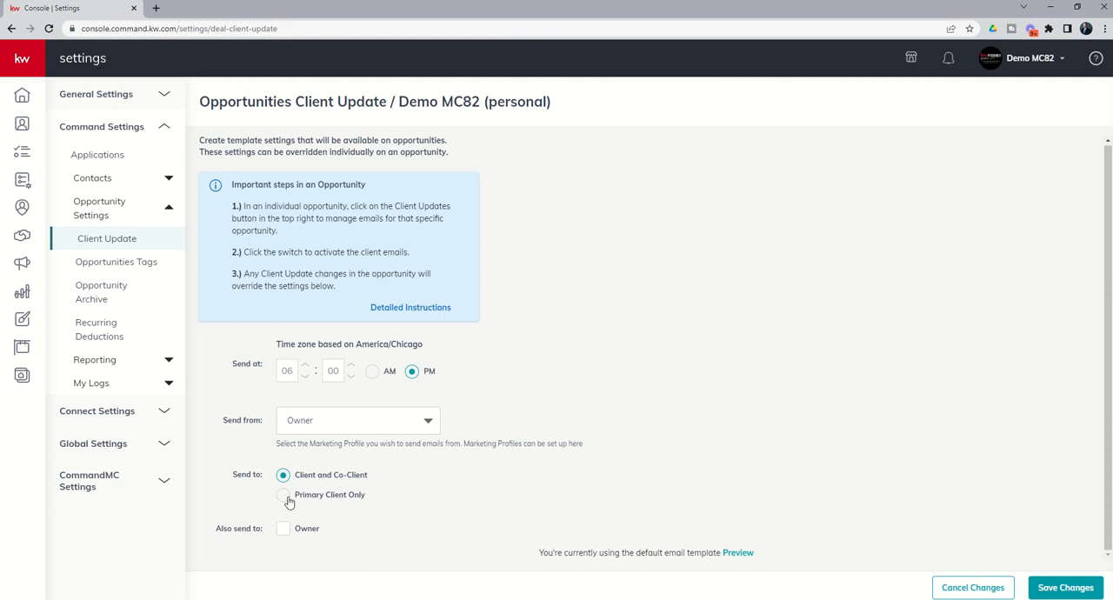
mouse_move(341, 501)
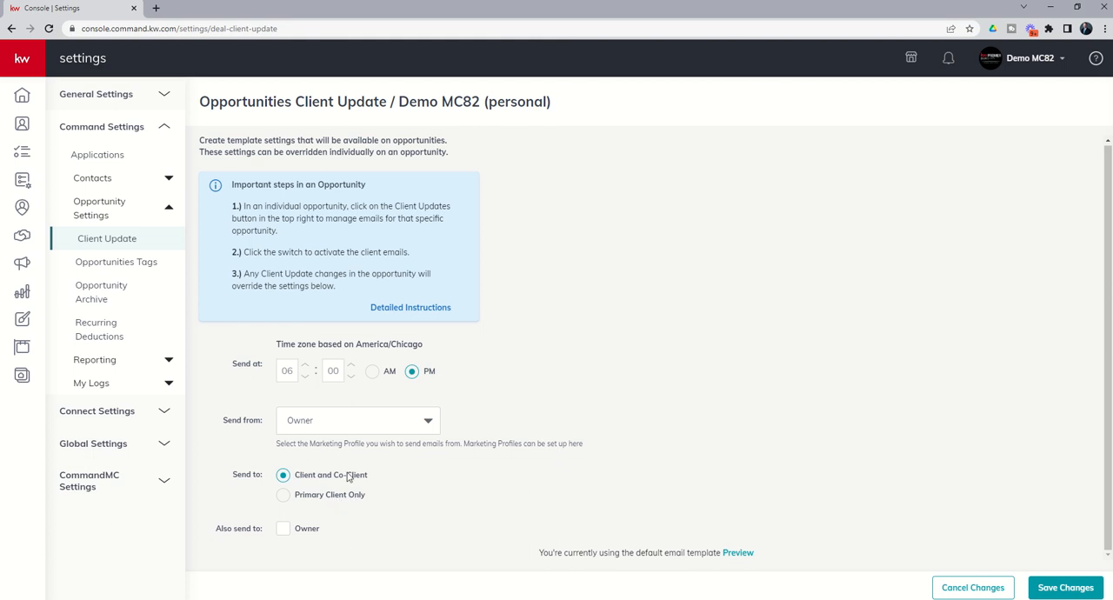
mouse_move(309, 480)
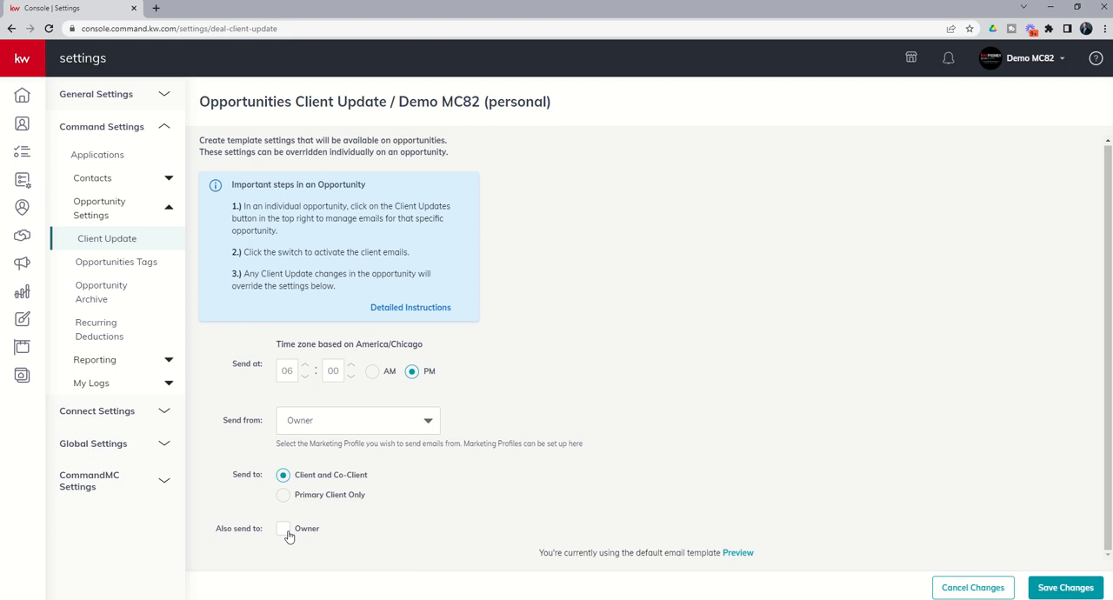
left_click(282, 529)
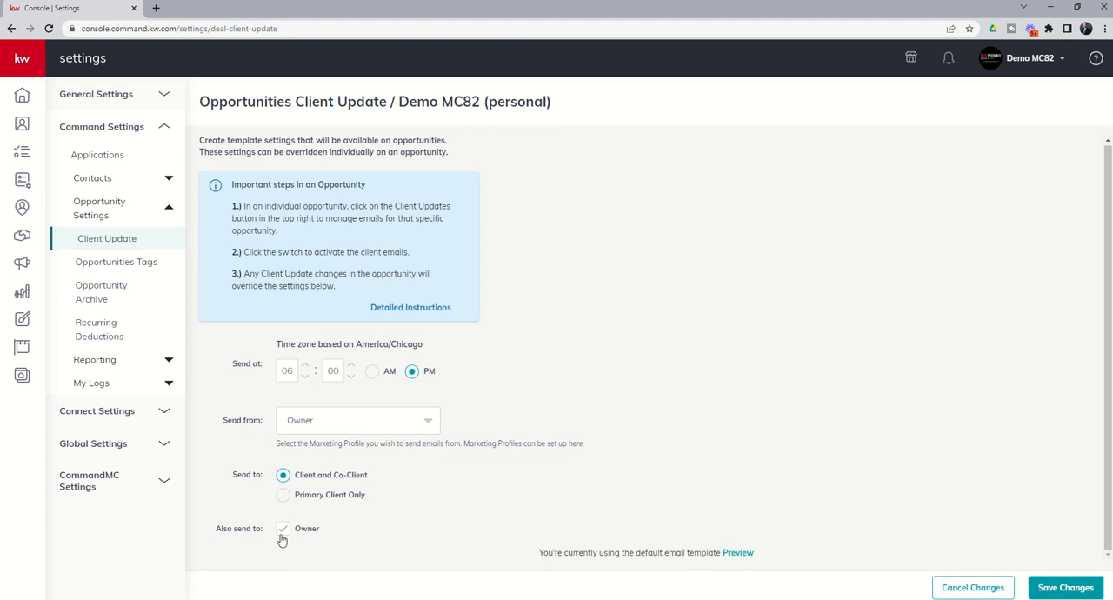
mouse_move(659, 563)
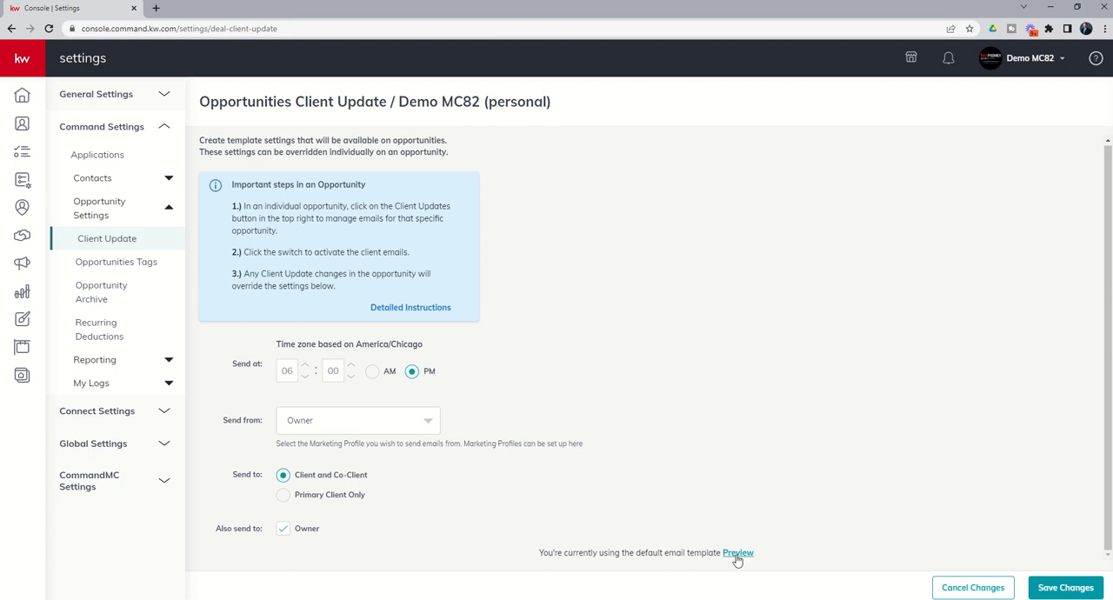
Preview the default client update email, then save the client update settings
left_click(737, 553)
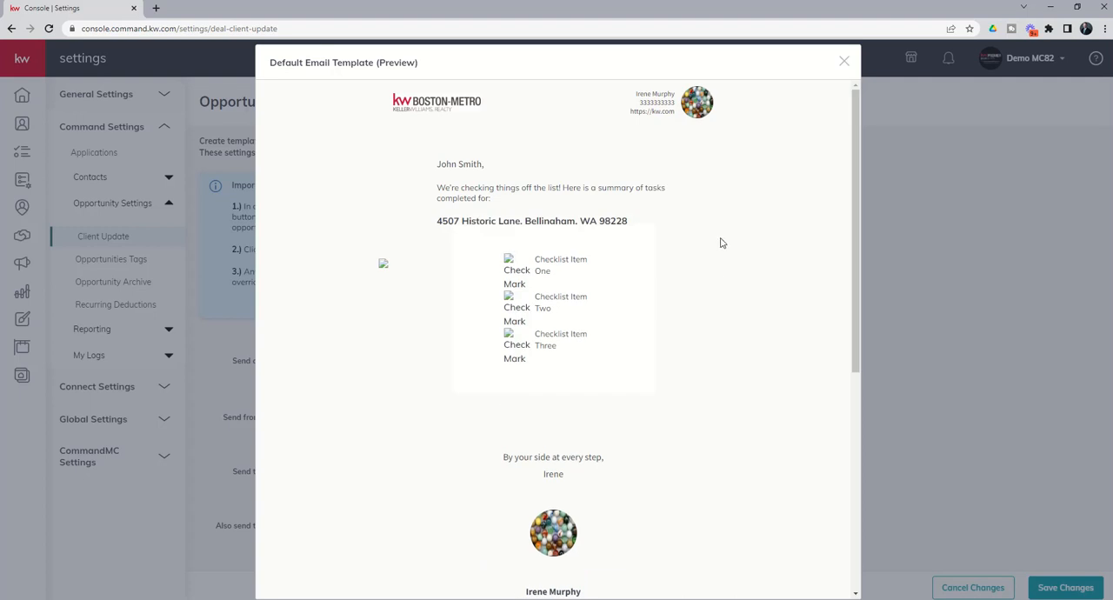
mouse_move(462, 114)
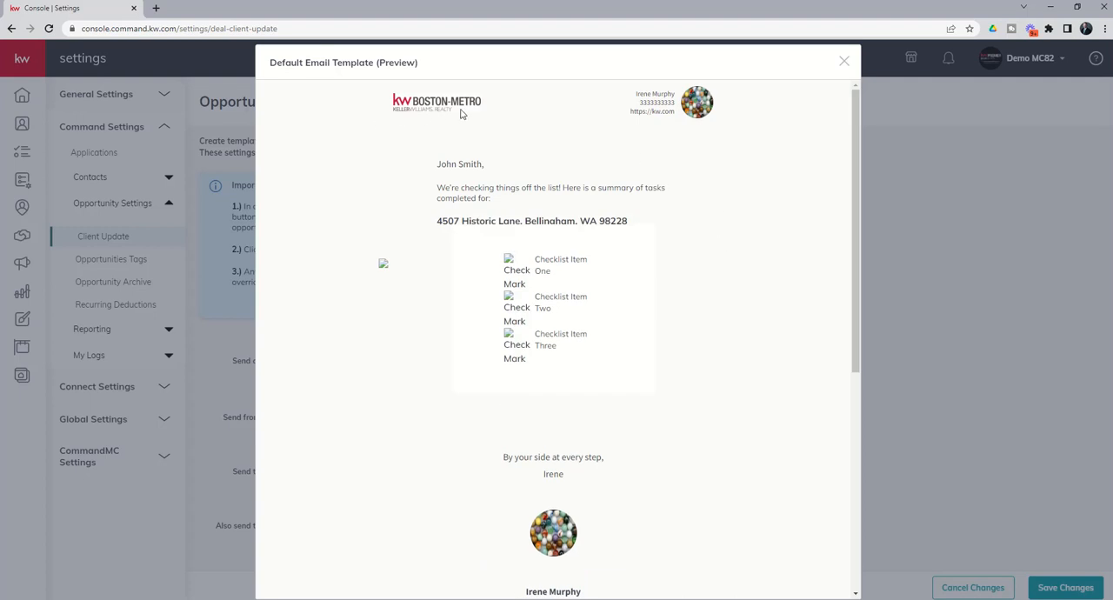
mouse_move(433, 118)
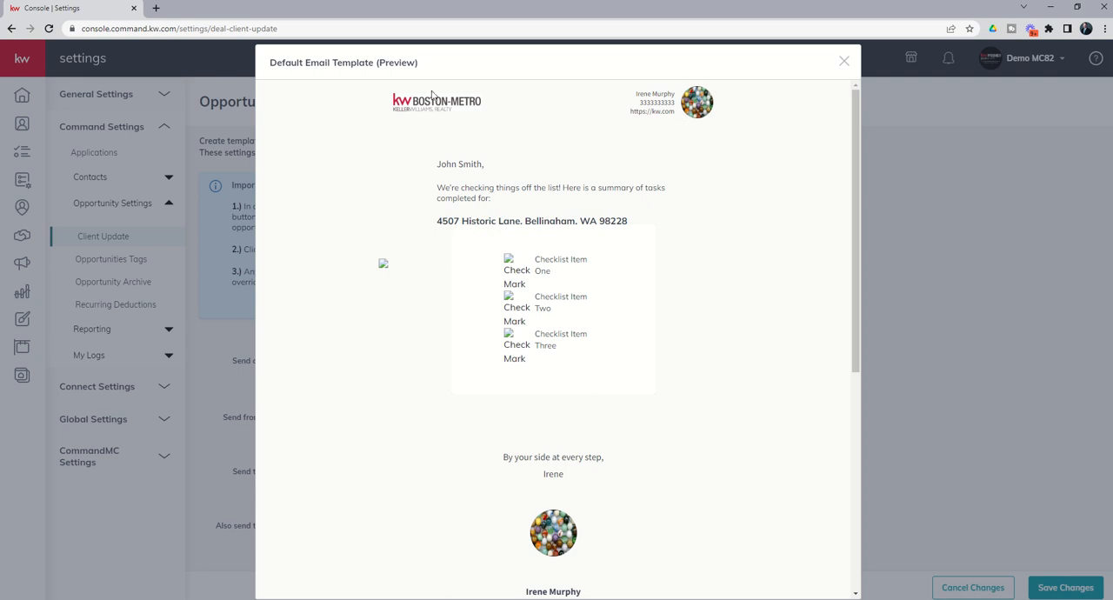
mouse_move(411, 83)
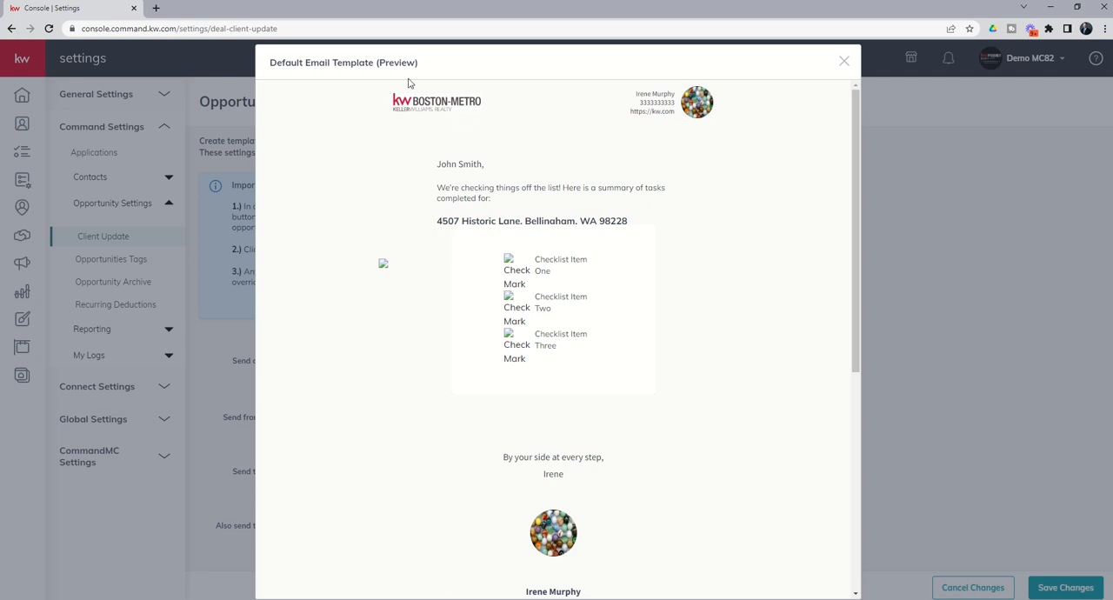
mouse_move(680, 102)
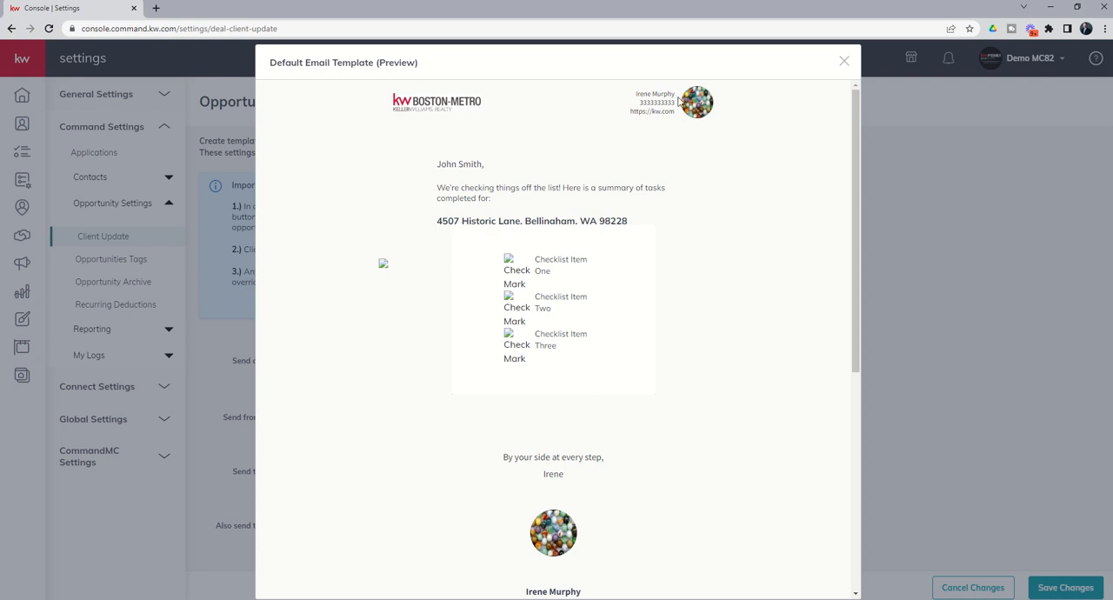
mouse_move(685, 131)
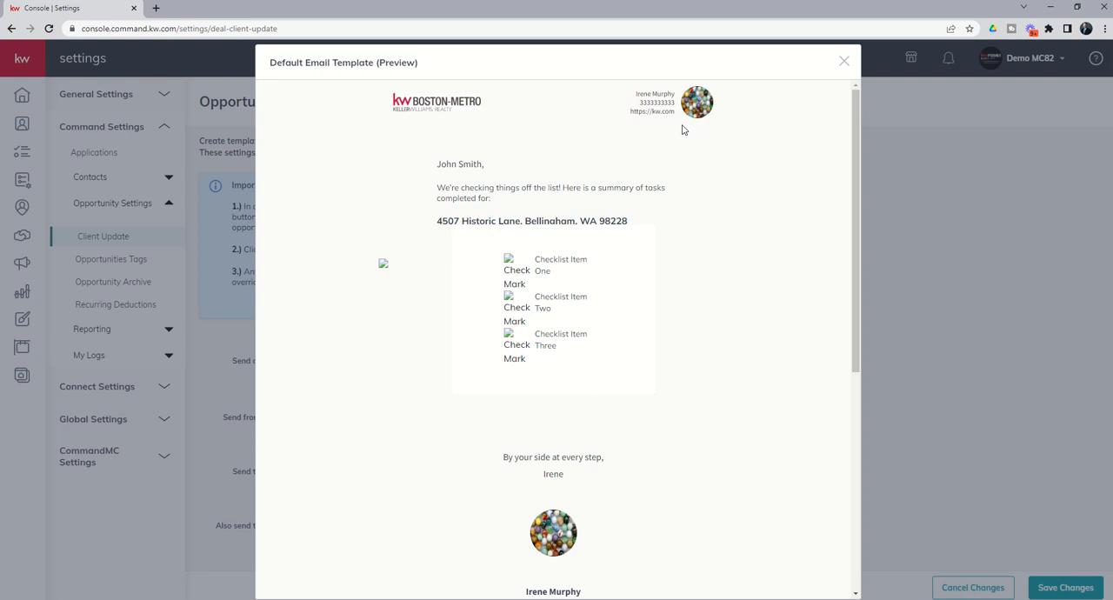
mouse_move(471, 175)
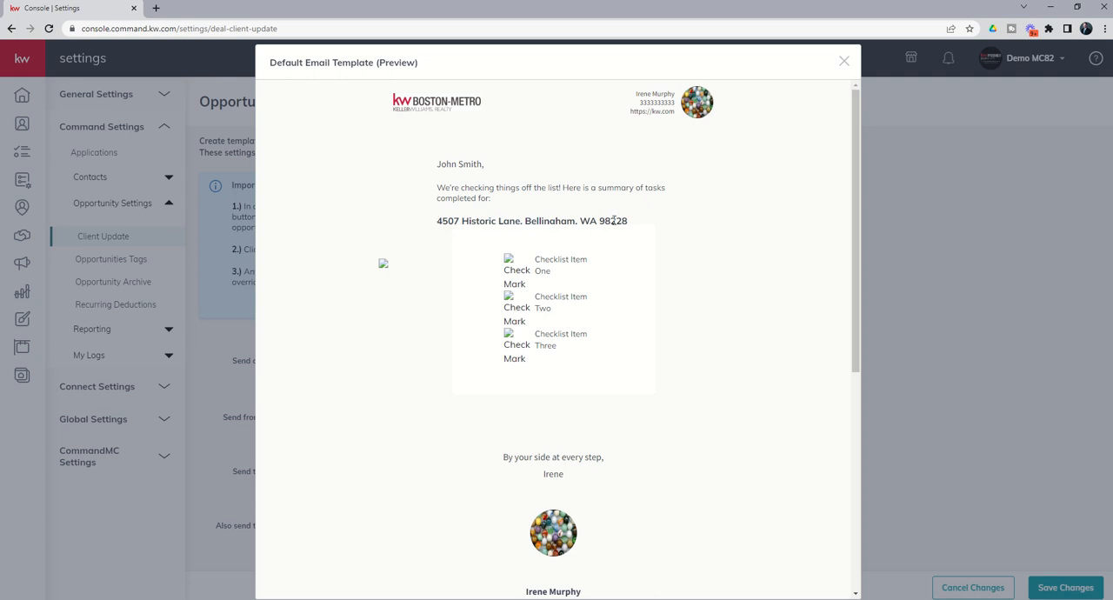
mouse_move(477, 272)
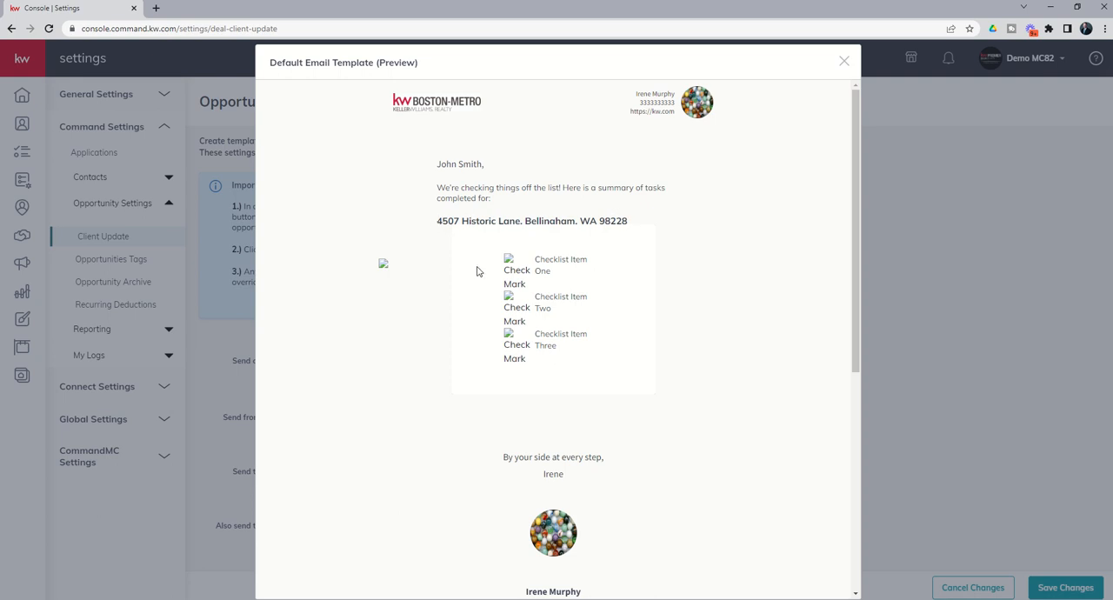
mouse_move(535, 344)
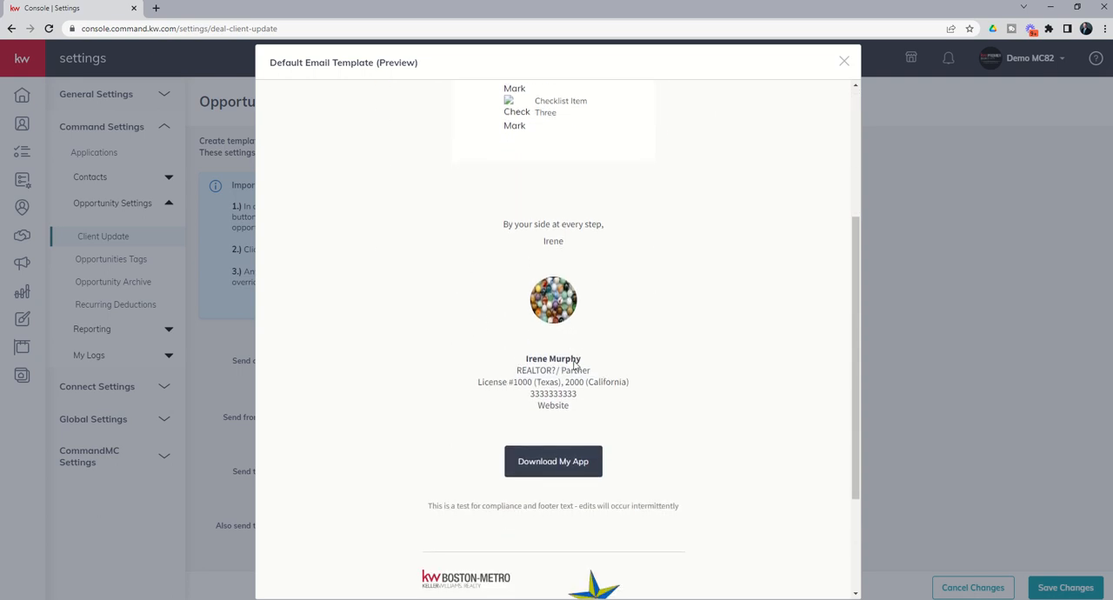
scroll("down", 3)
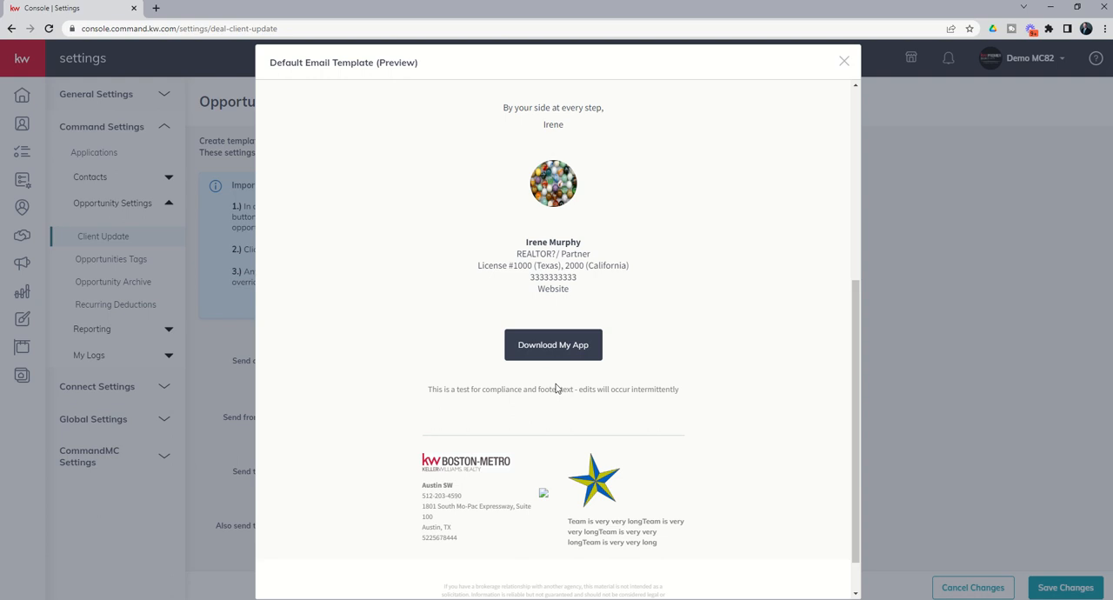
mouse_move(535, 374)
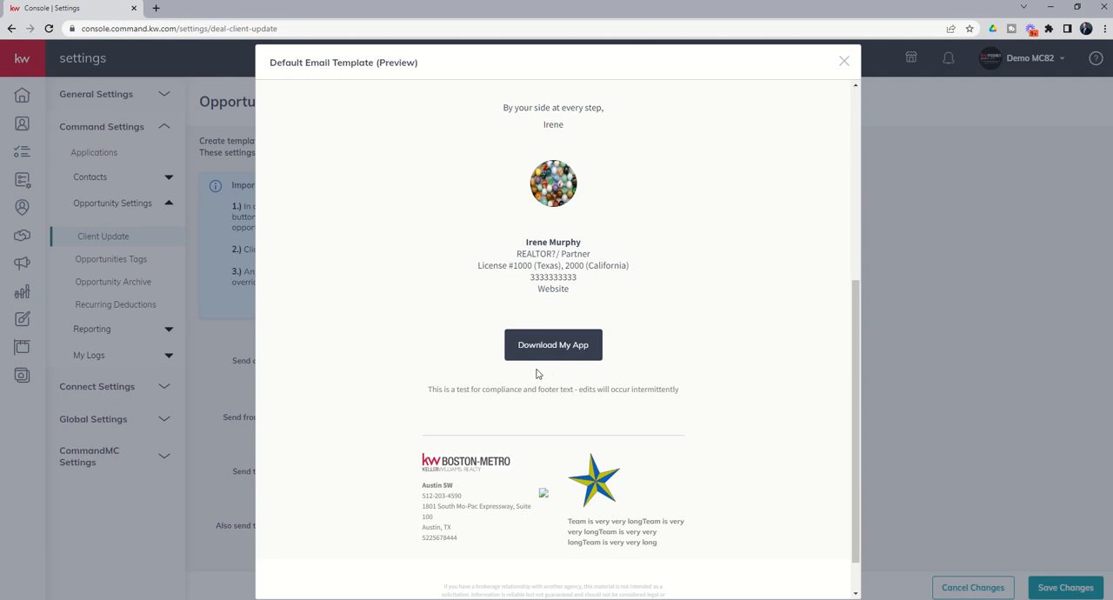
scroll("down", 3)
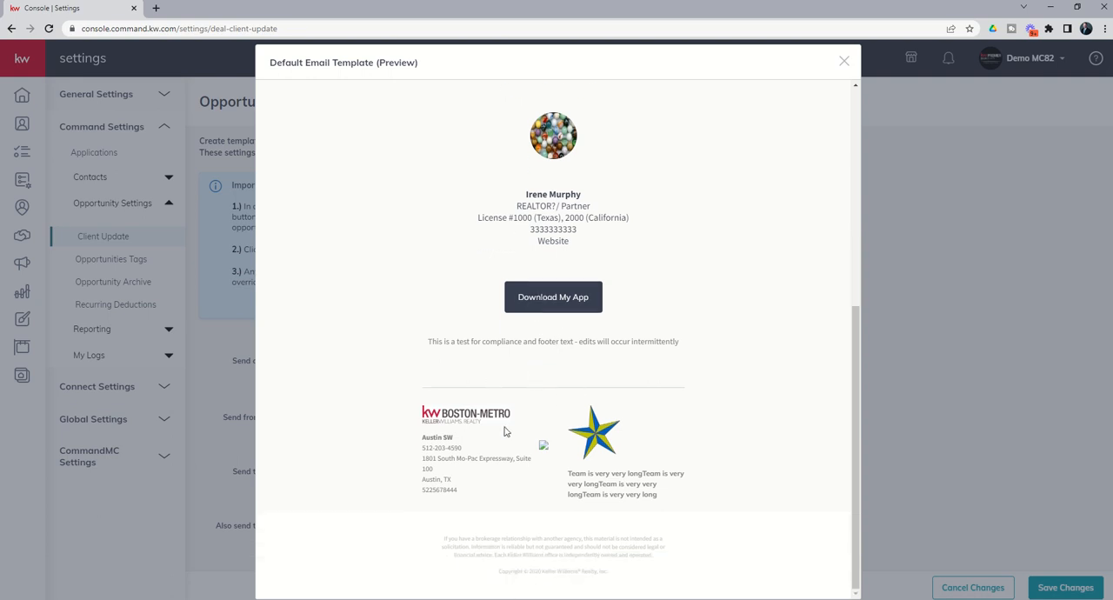
mouse_move(587, 426)
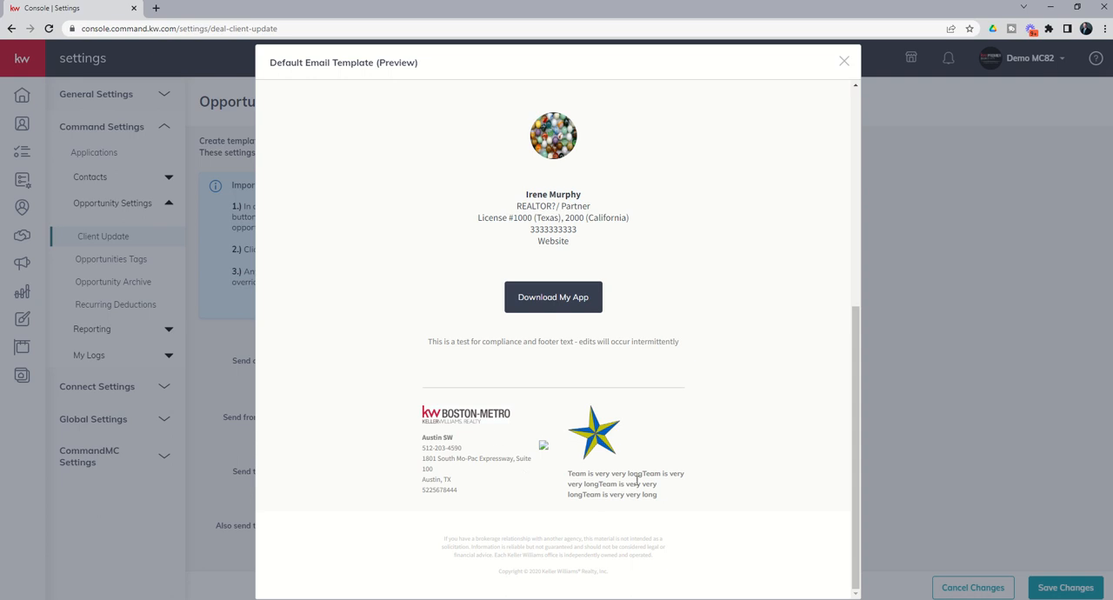
mouse_move(641, 459)
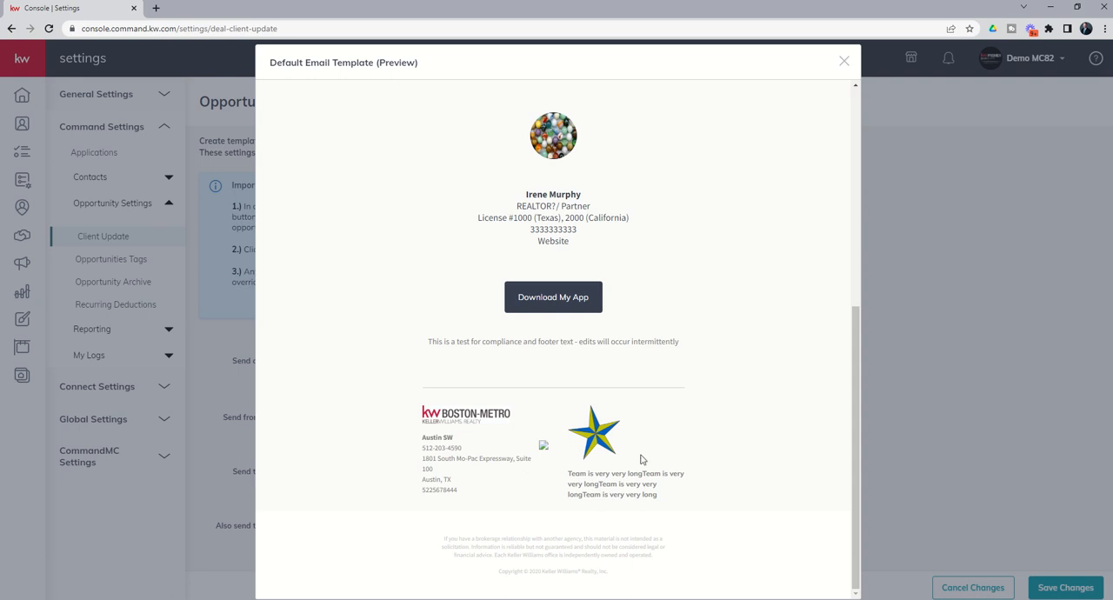
mouse_move(565, 448)
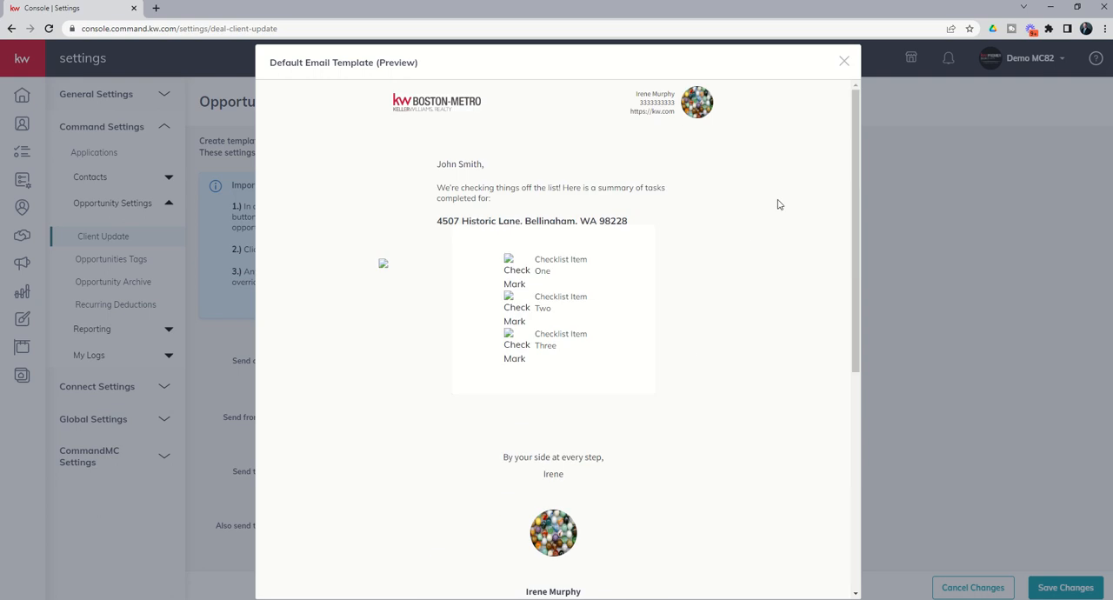
left_click(841, 59)
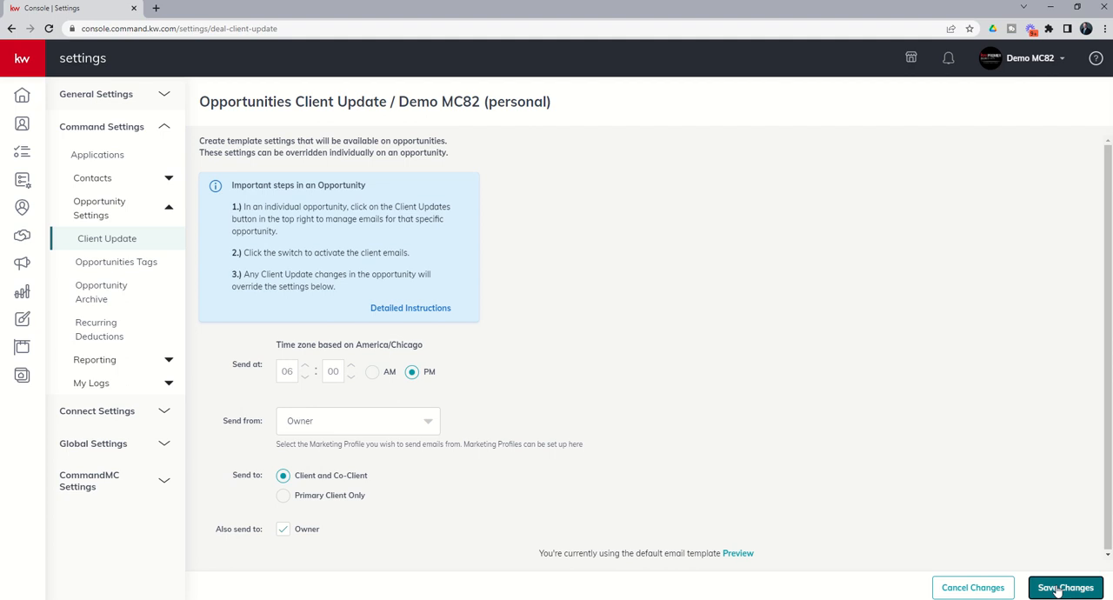
left_click(1063, 587)
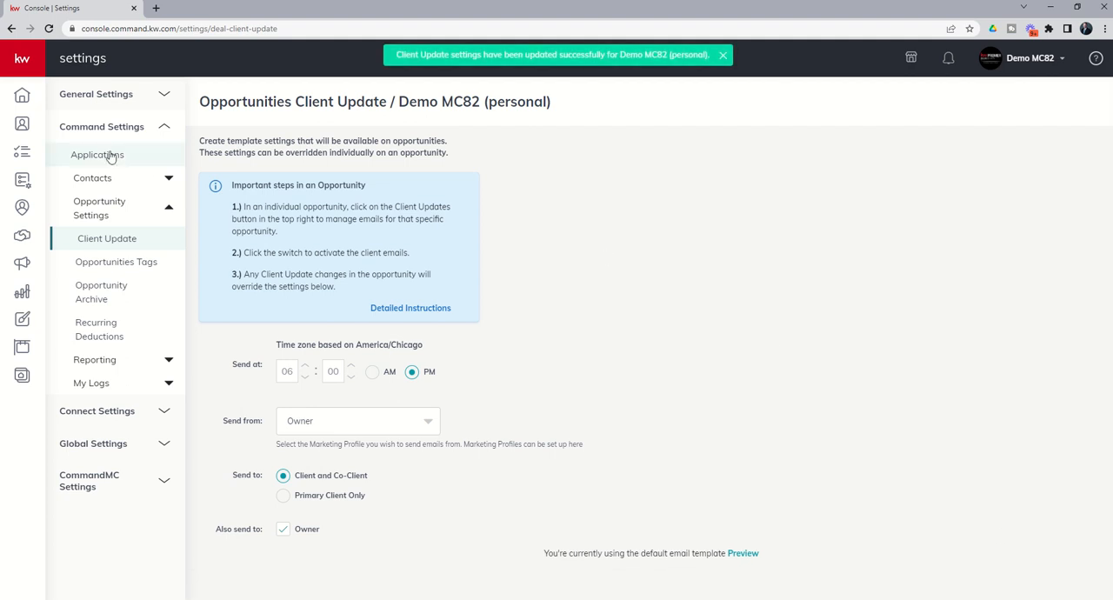
mouse_move(21, 240)
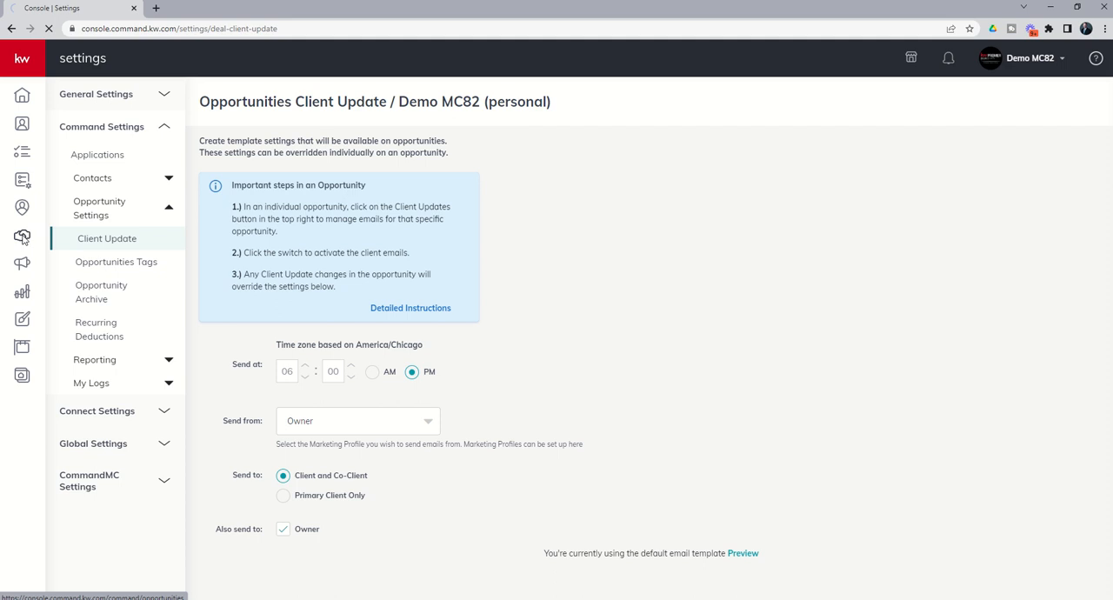
Return to the active listings board and turn on client updates for 742 Evergreen Terrace
left_click(21, 234)
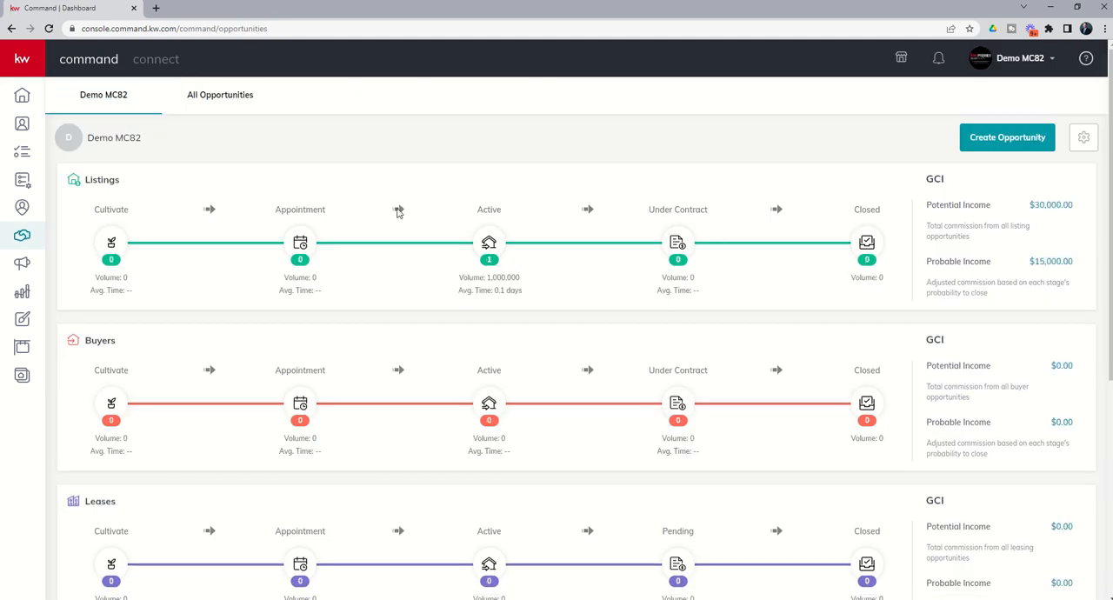
mouse_move(488, 243)
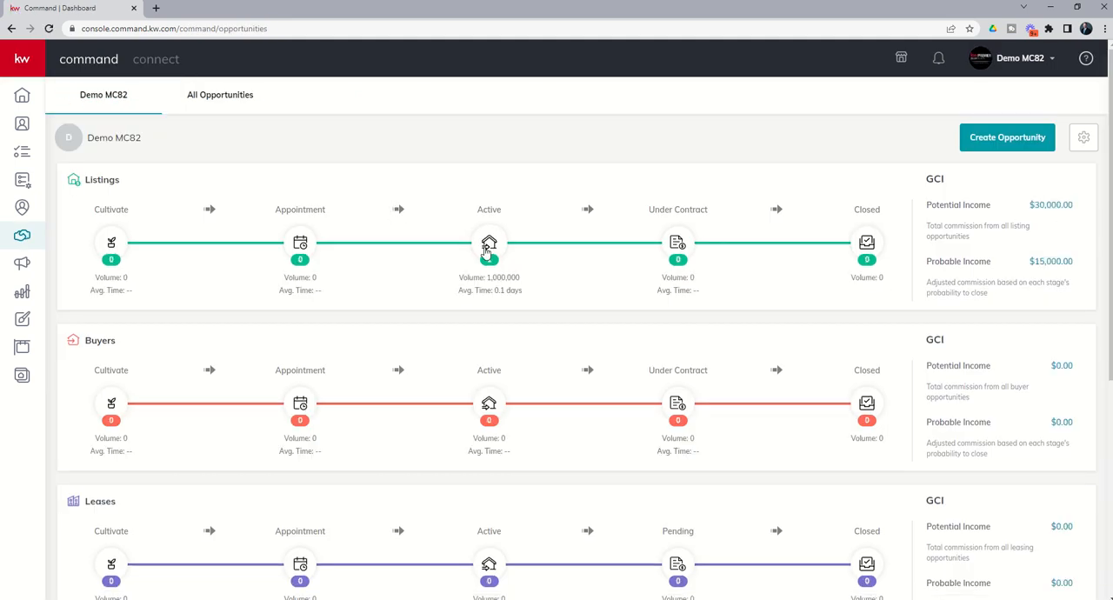
left_click(489, 241)
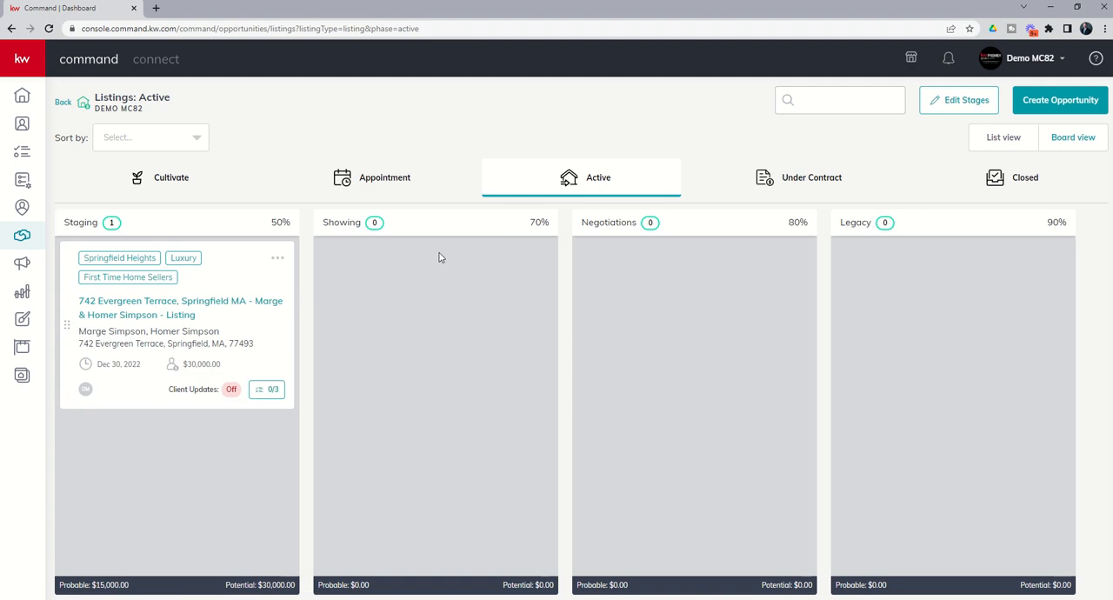
mouse_move(170, 420)
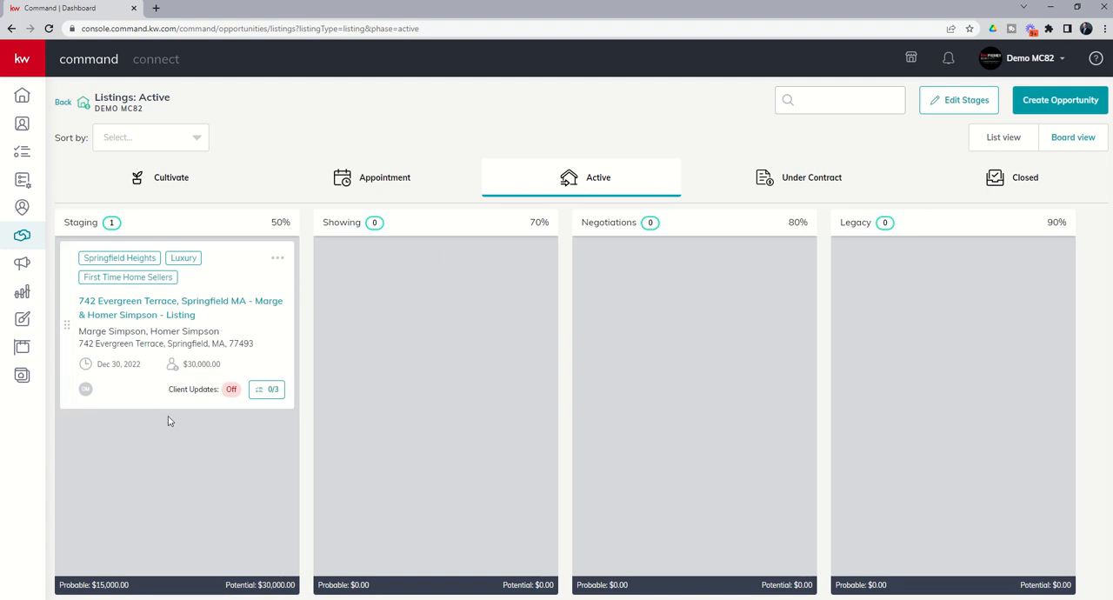
mouse_move(209, 399)
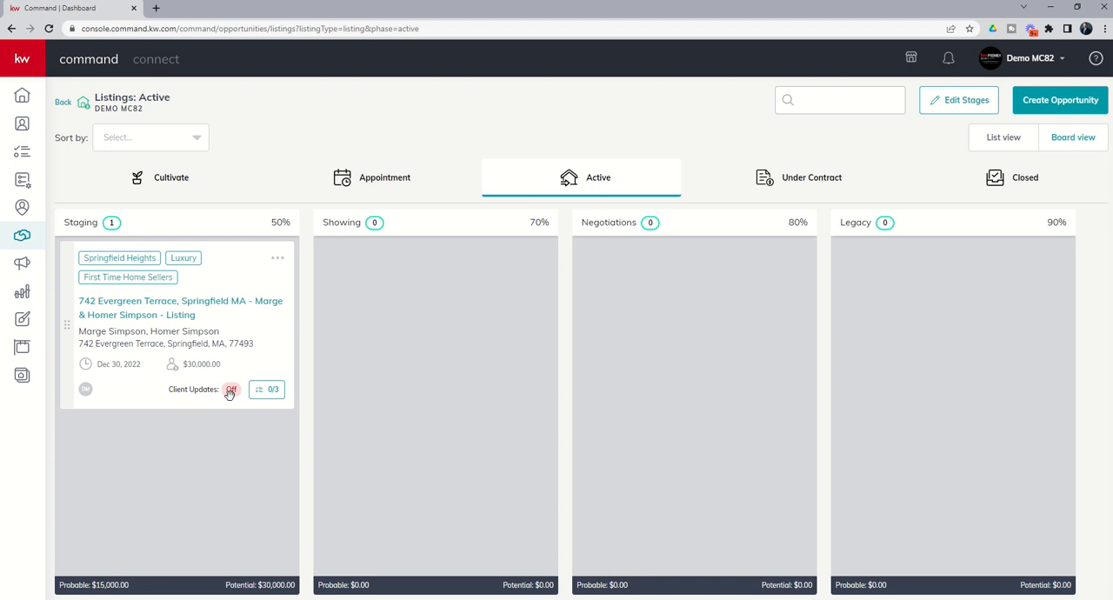
left_click(181, 306)
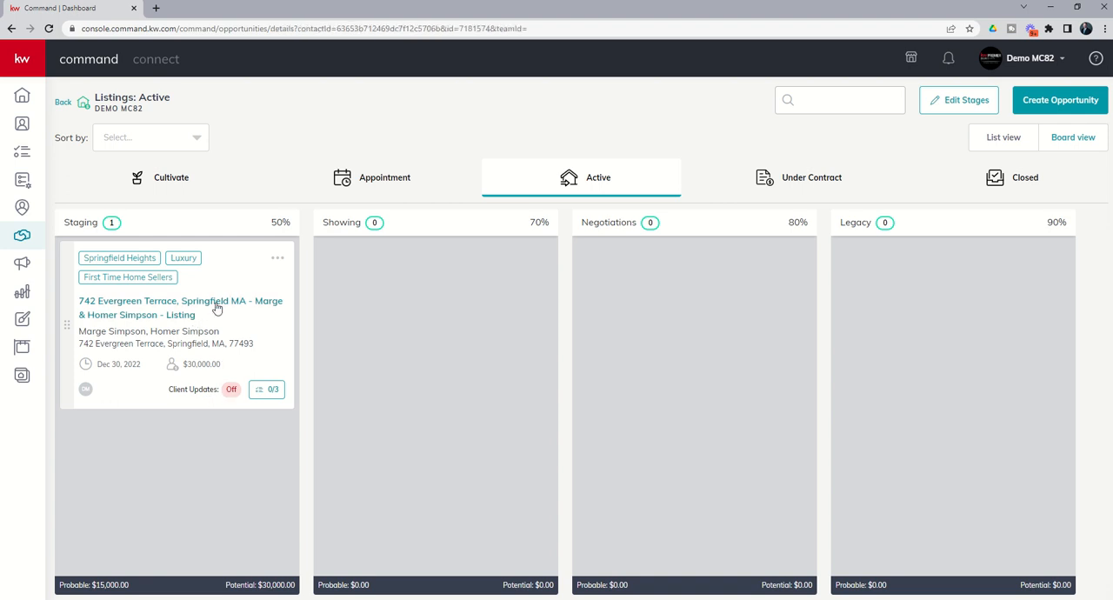
Turn on daily progress emails to sellers and owner, excluding the assignee, and save changes
left_click(181, 308)
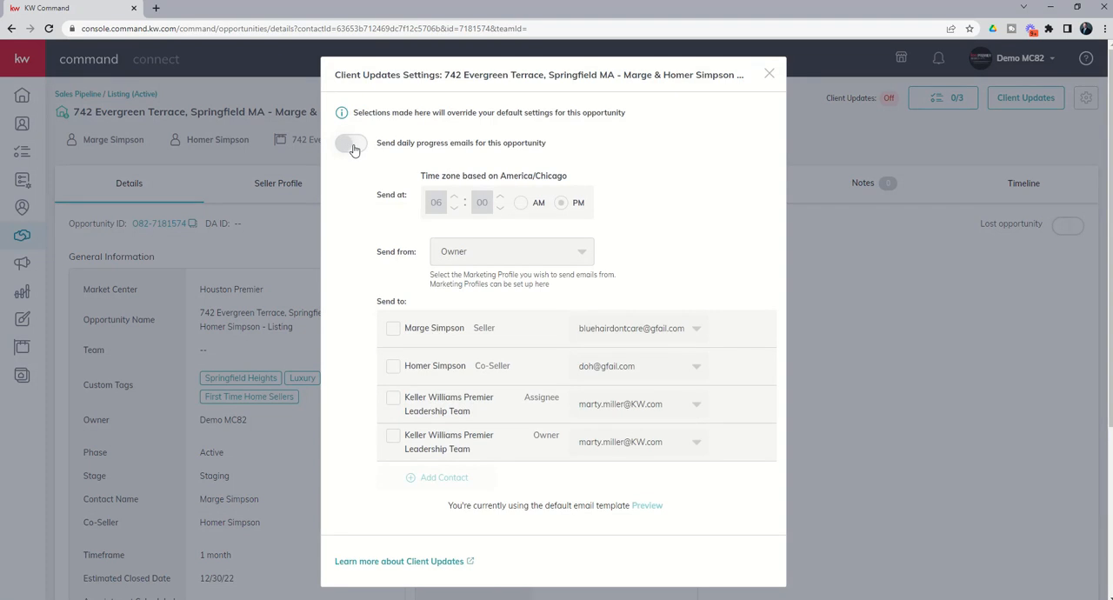
left_click(351, 143)
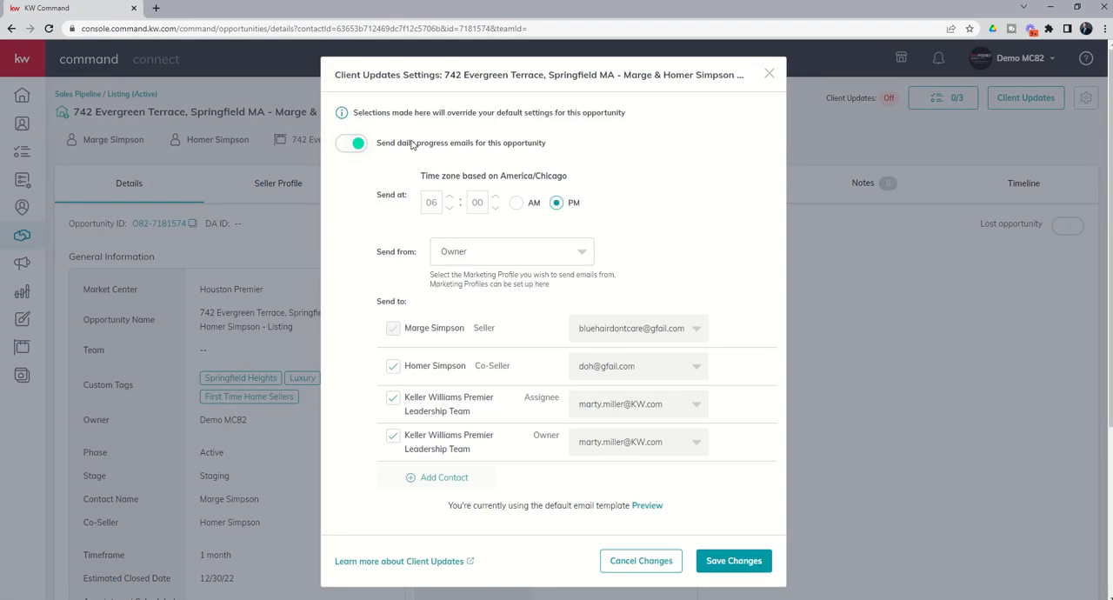
mouse_move(468, 149)
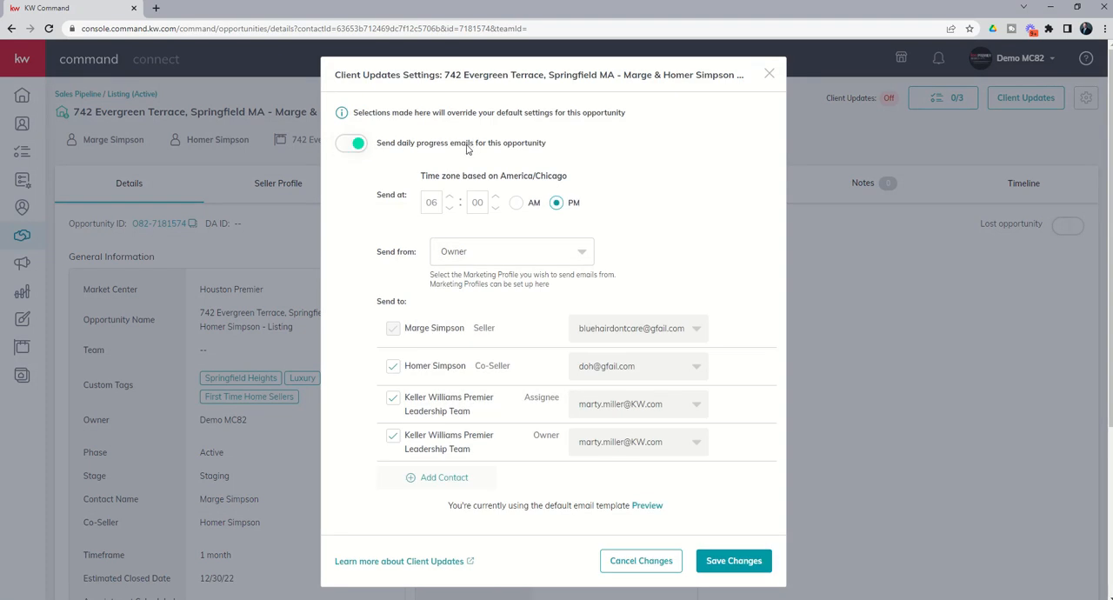
mouse_move(546, 223)
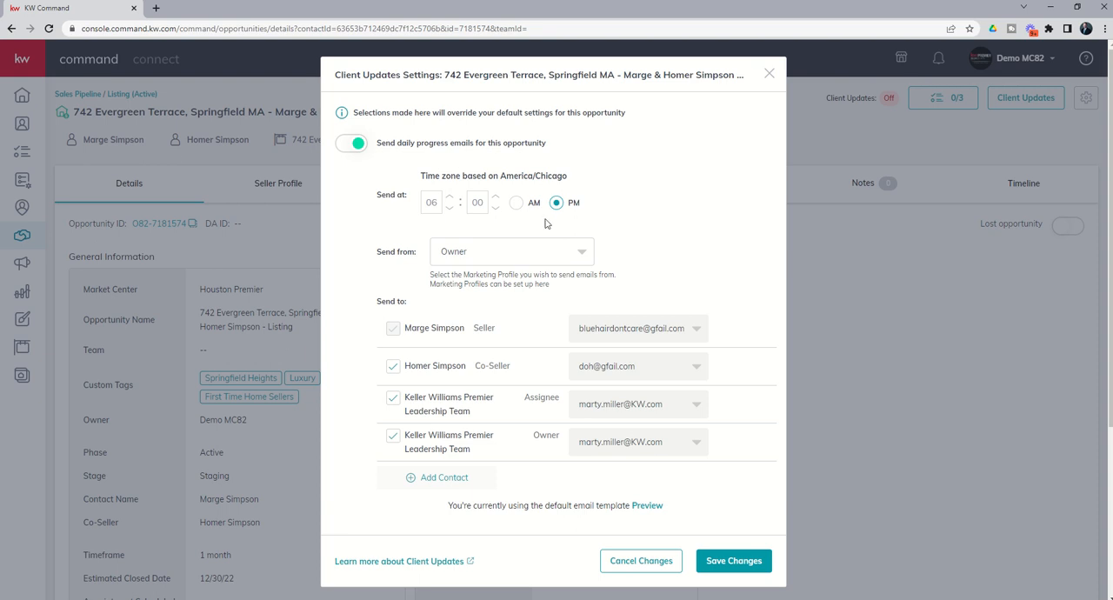
mouse_move(491, 240)
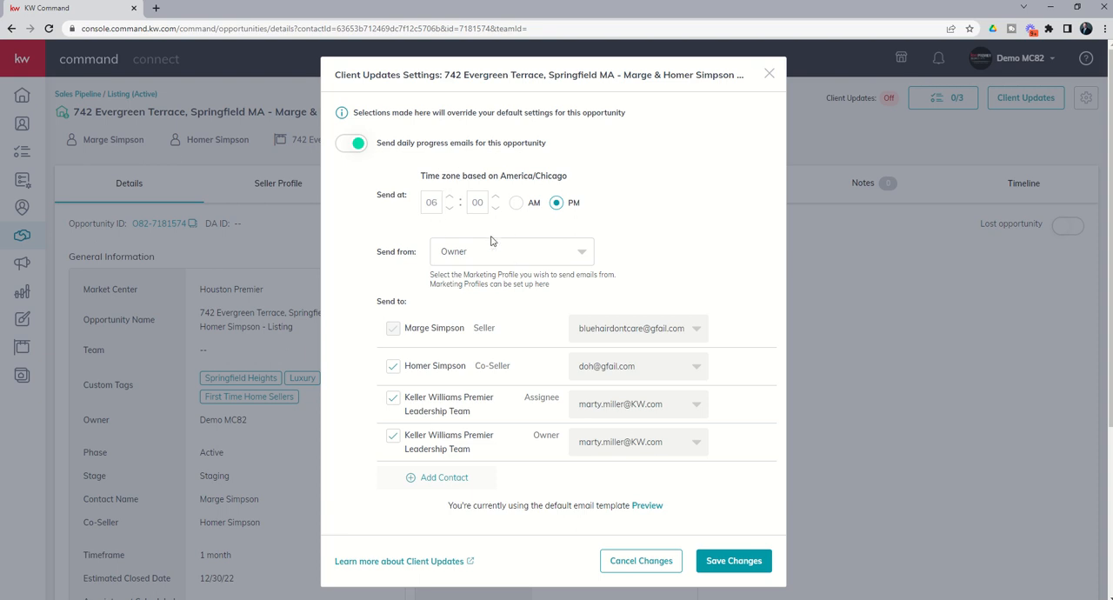
mouse_move(472, 278)
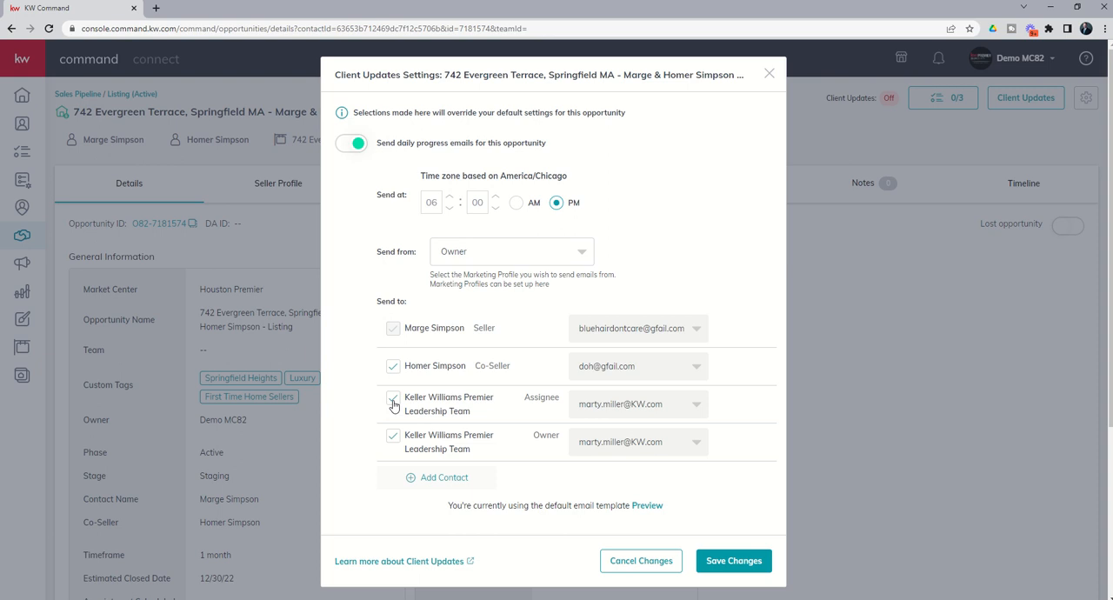
left_click(393, 400)
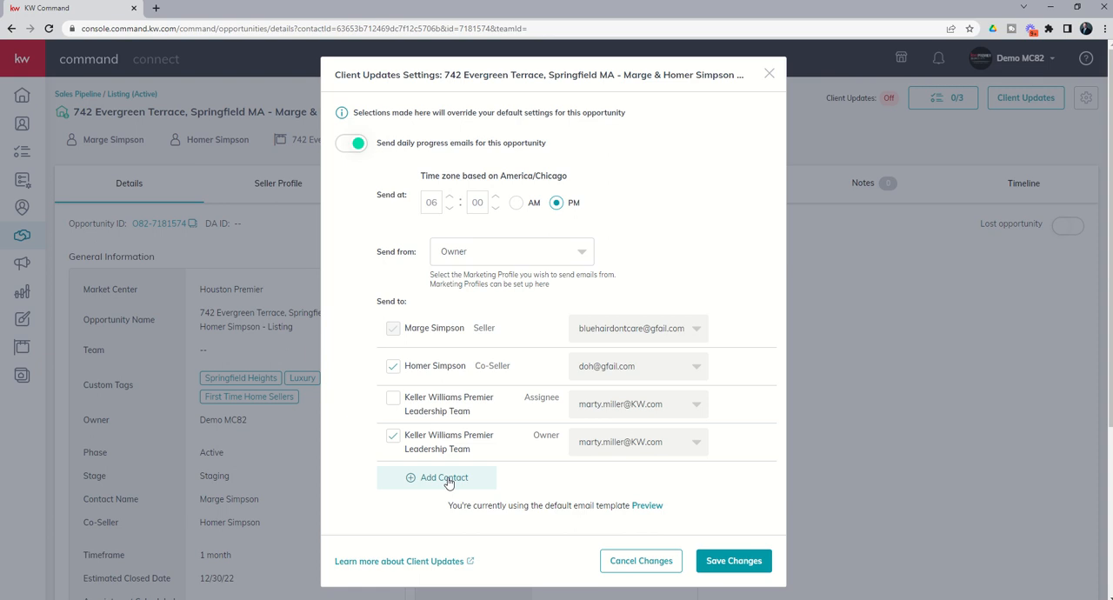
mouse_move(716, 560)
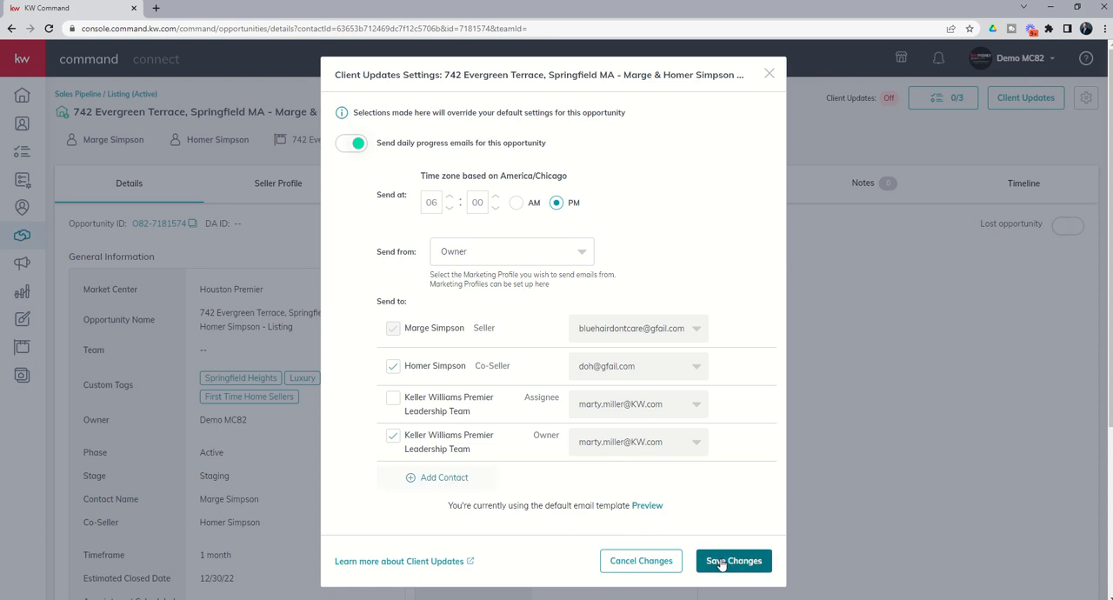
left_click(734, 560)
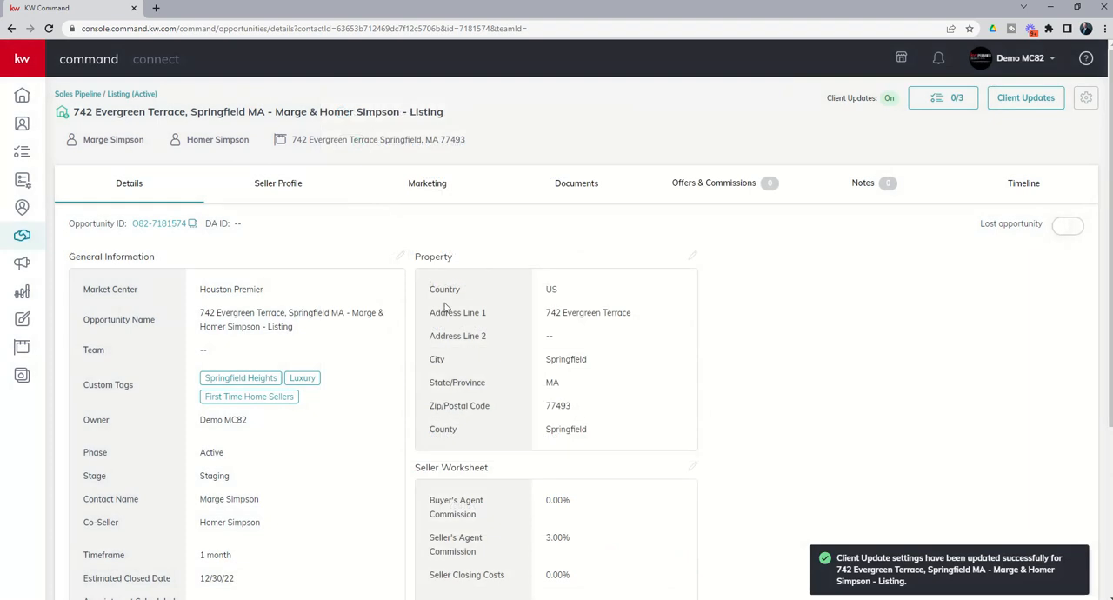
mouse_move(125, 101)
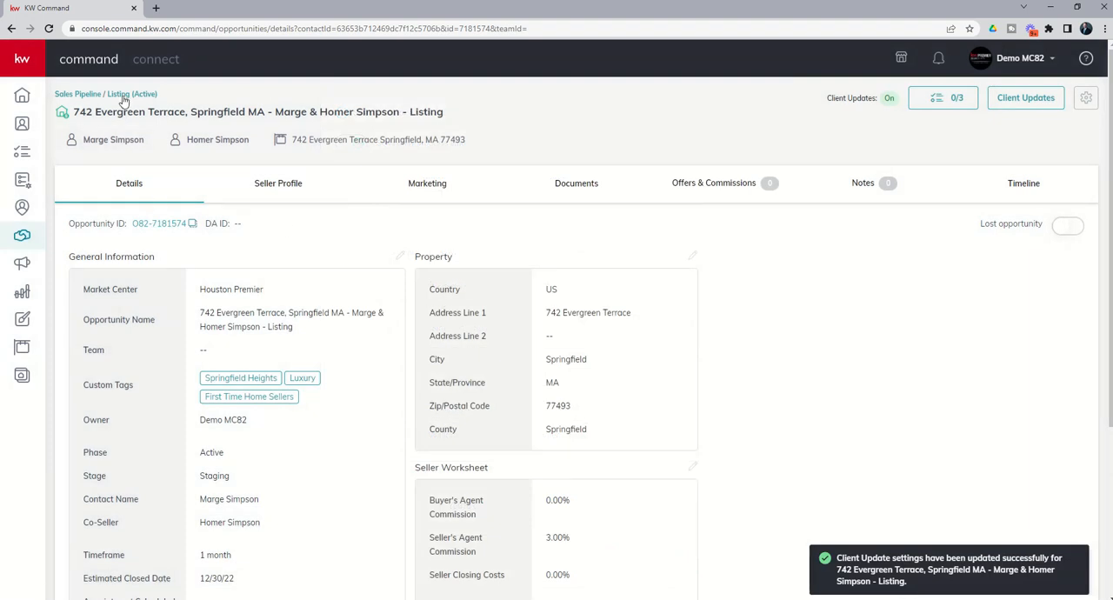
Return to the active listings board via the 'Listing (Active)' breadcrumb
left_click(79, 94)
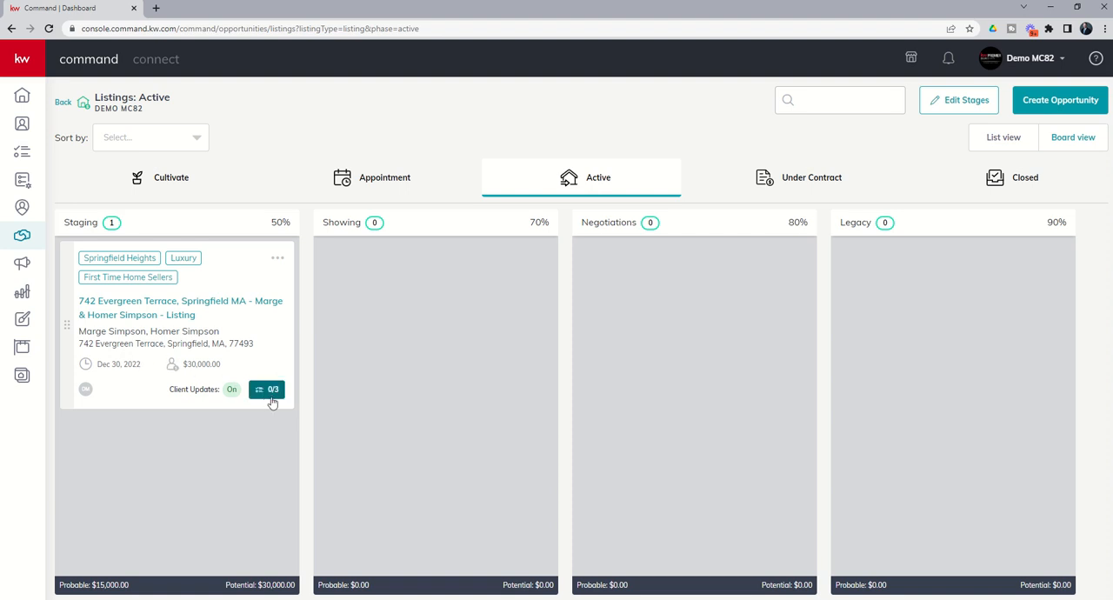
mouse_move(271, 398)
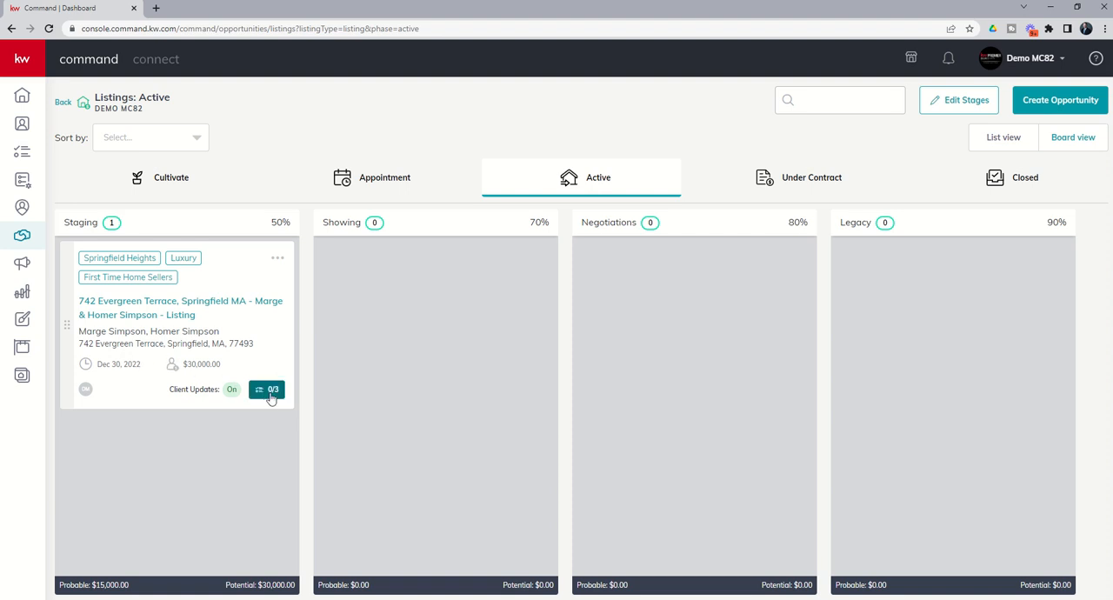
Check off the photography scheduling, house-ready notice and photo link items to reach 3/3
left_click(268, 390)
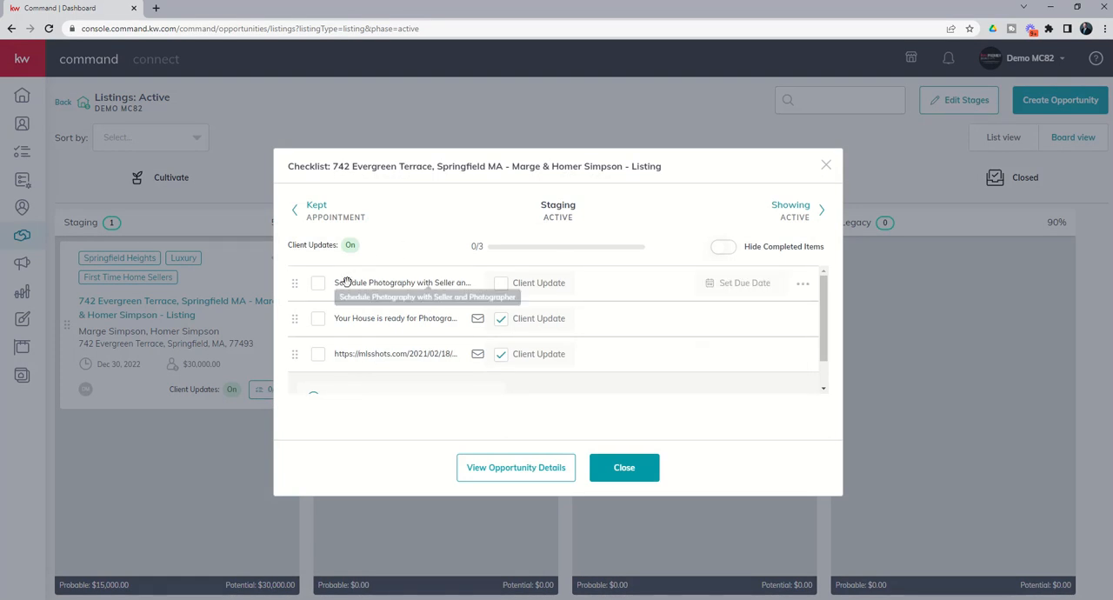
mouse_move(405, 365)
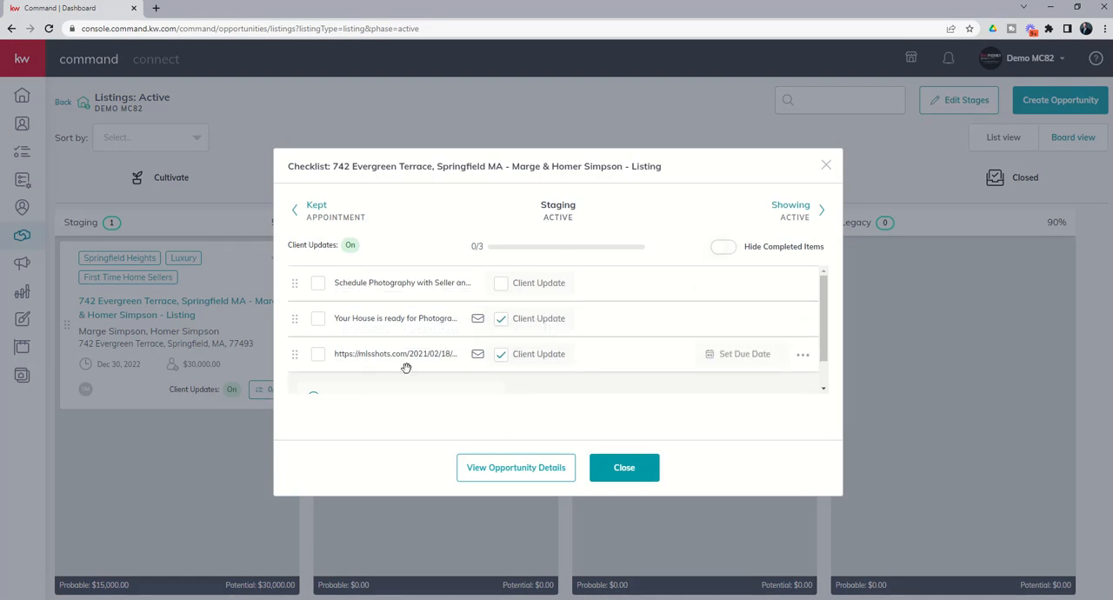
mouse_move(403, 282)
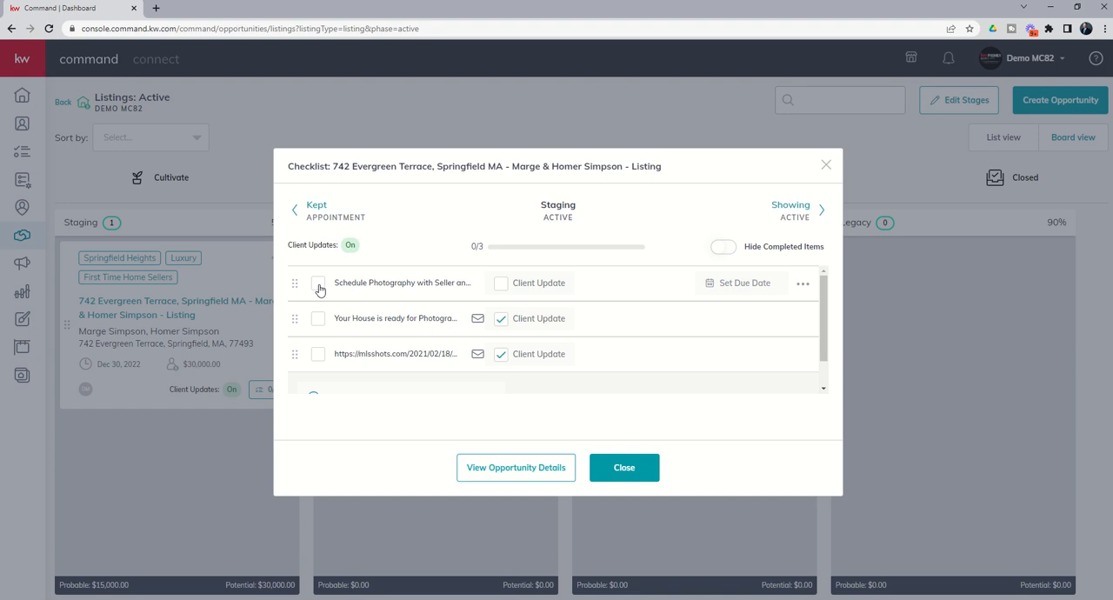
left_click(316, 282)
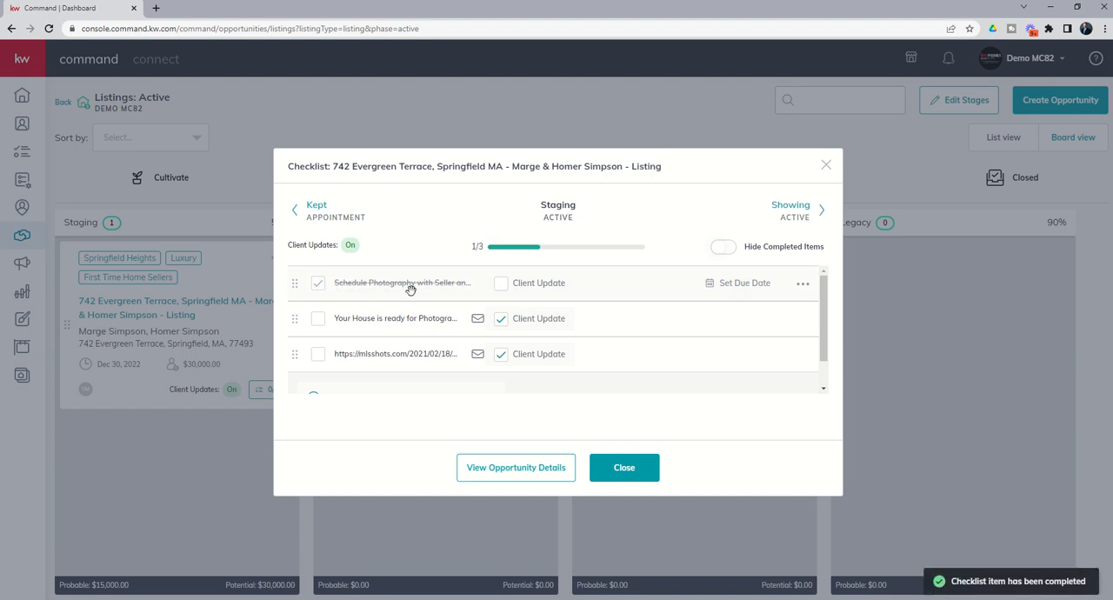
left_click(317, 282)
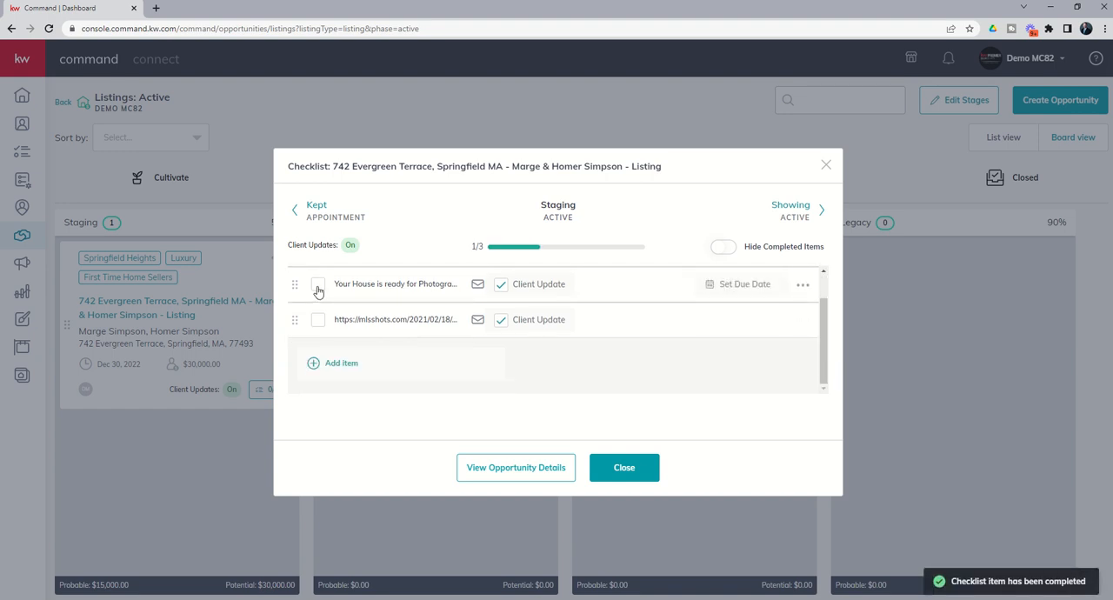
left_click(318, 283)
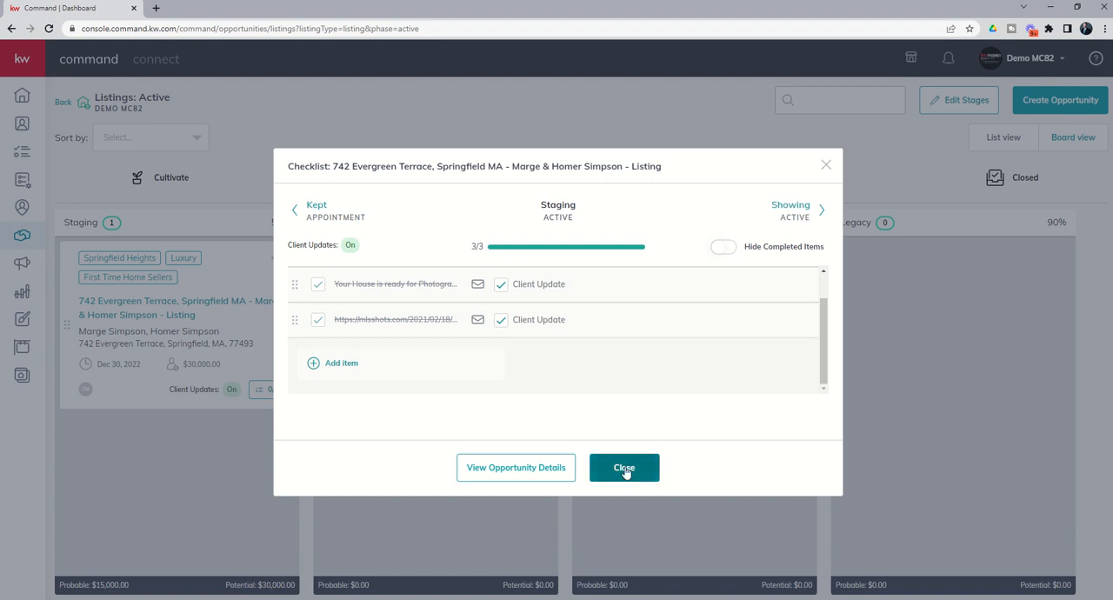
Close the finished Staging checklist, leaving the card showing 3/3 complete
left_click(622, 467)
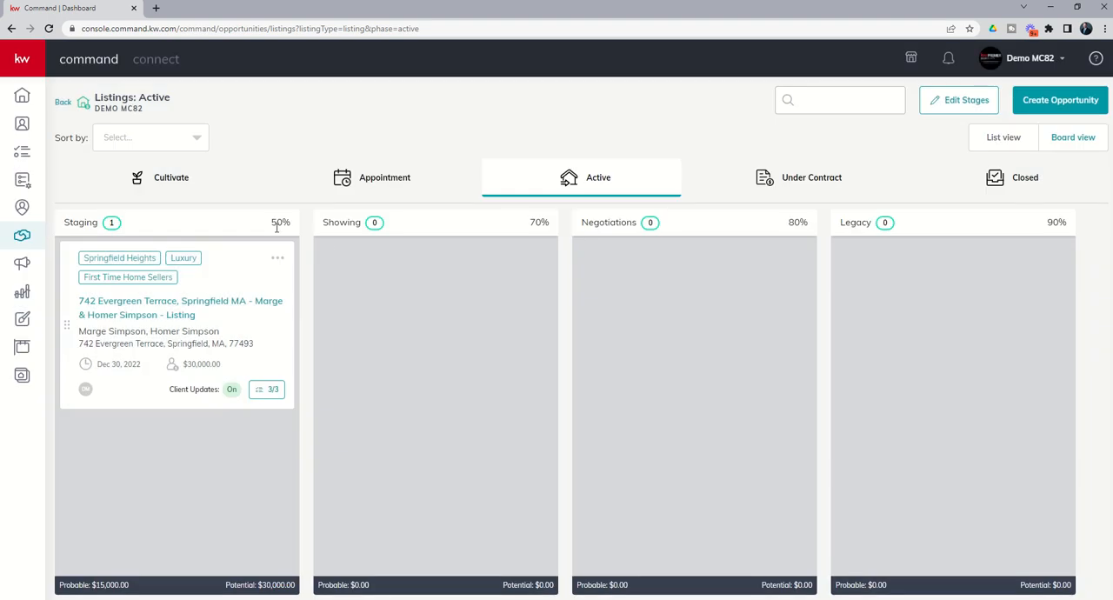
mouse_move(299, 257)
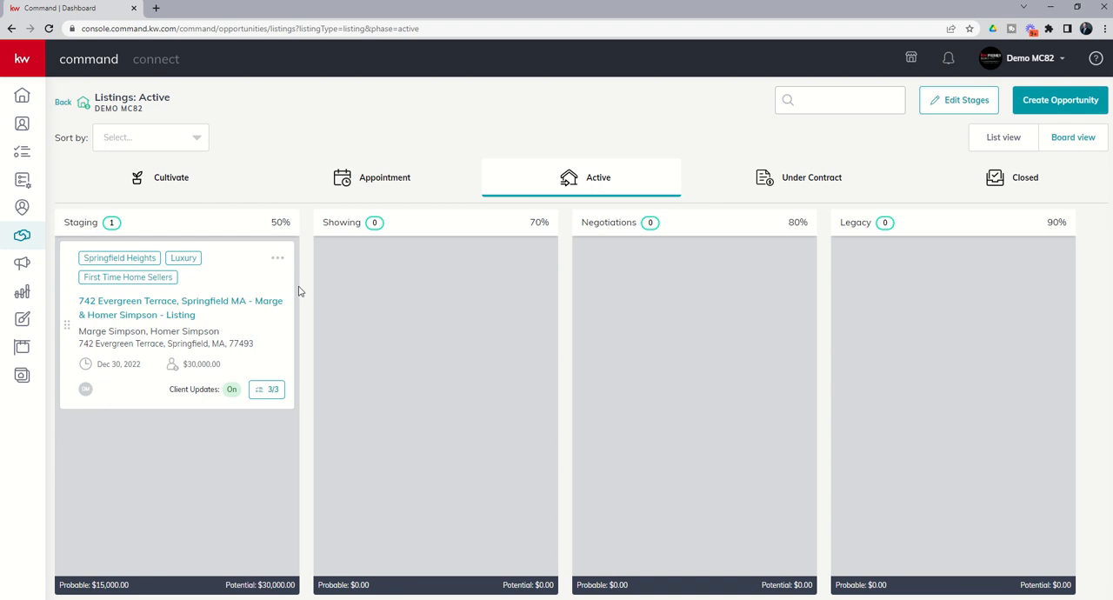
mouse_move(251, 274)
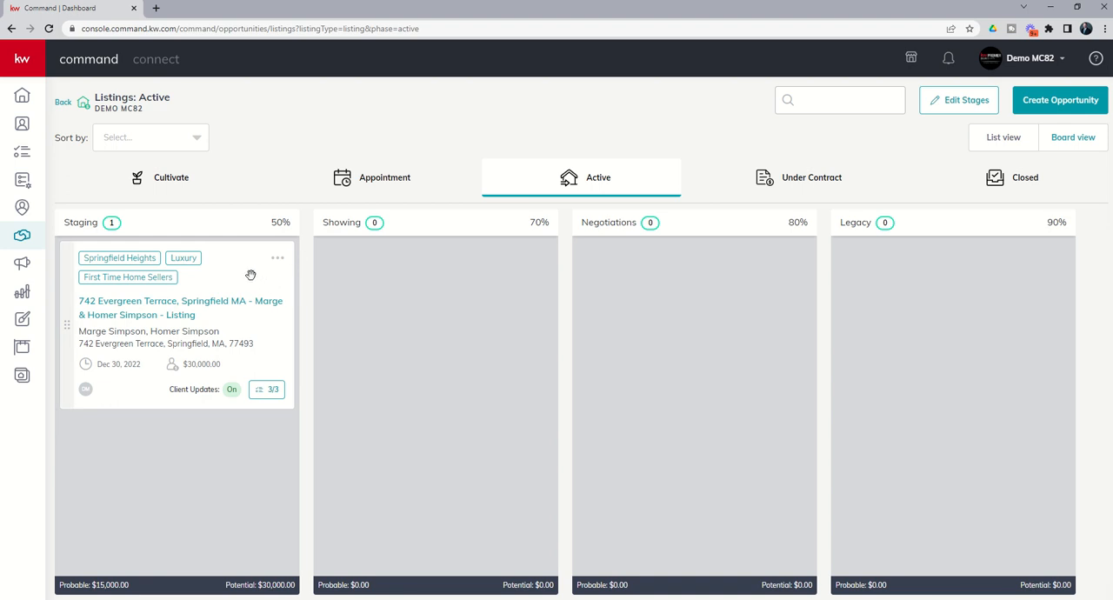
mouse_move(247, 275)
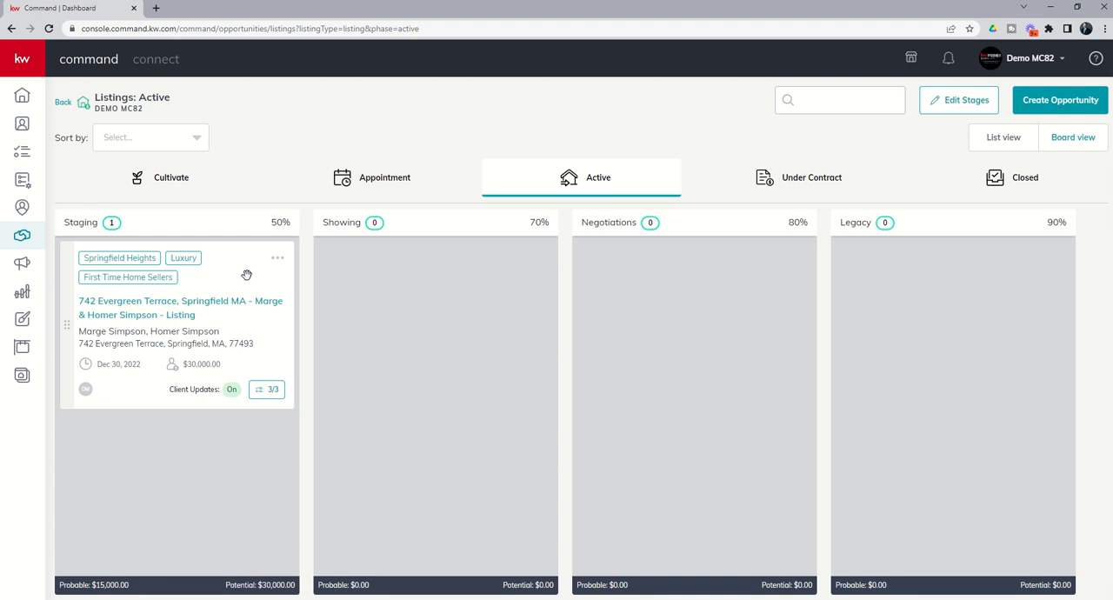
mouse_move(227, 215)
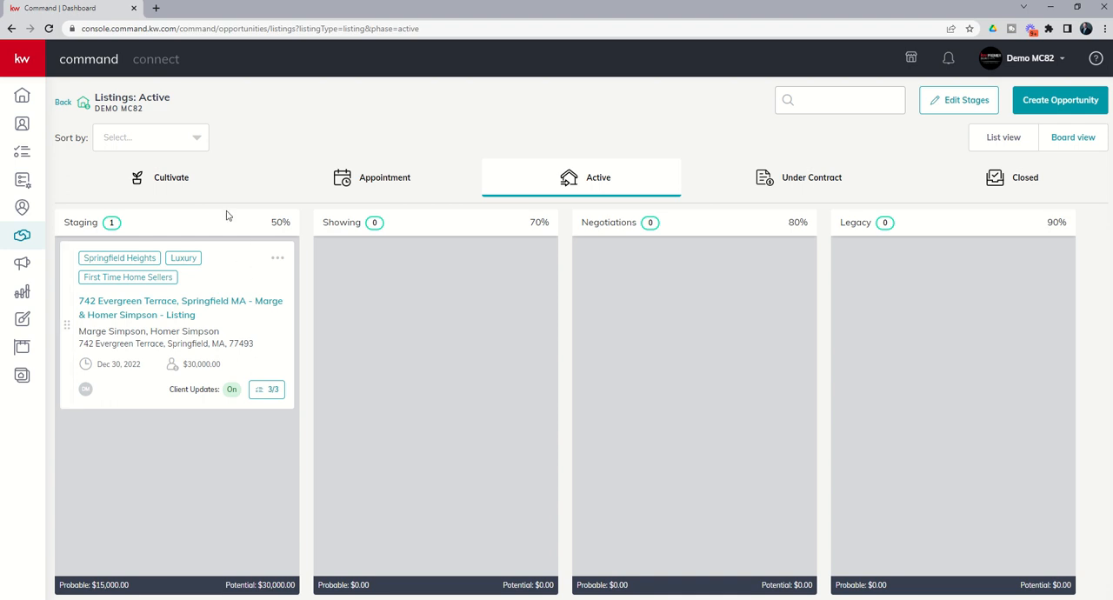